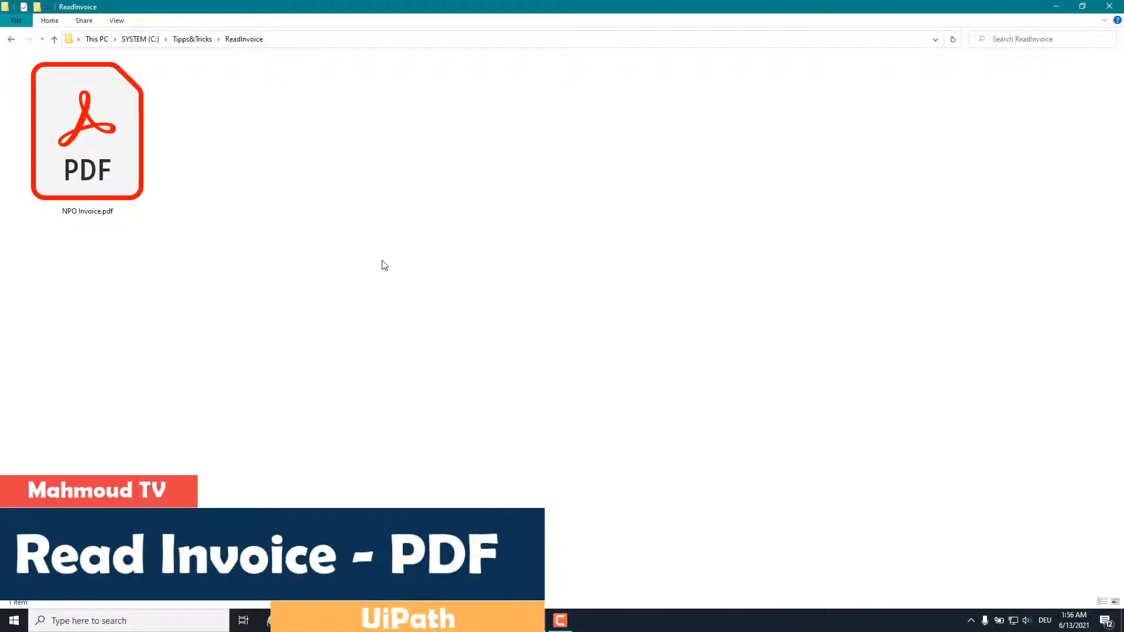
Step: Open NPO Invoice.pdf from the ReadInvoice folder in Acrobat Reader
left_click(87, 129)
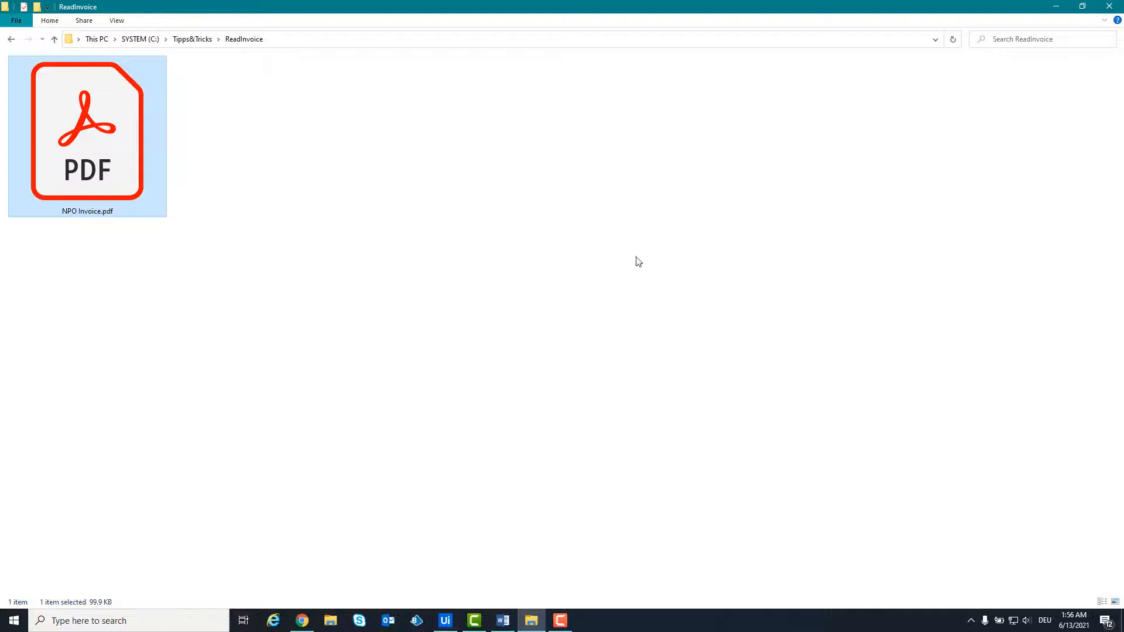
double_click(87, 129)
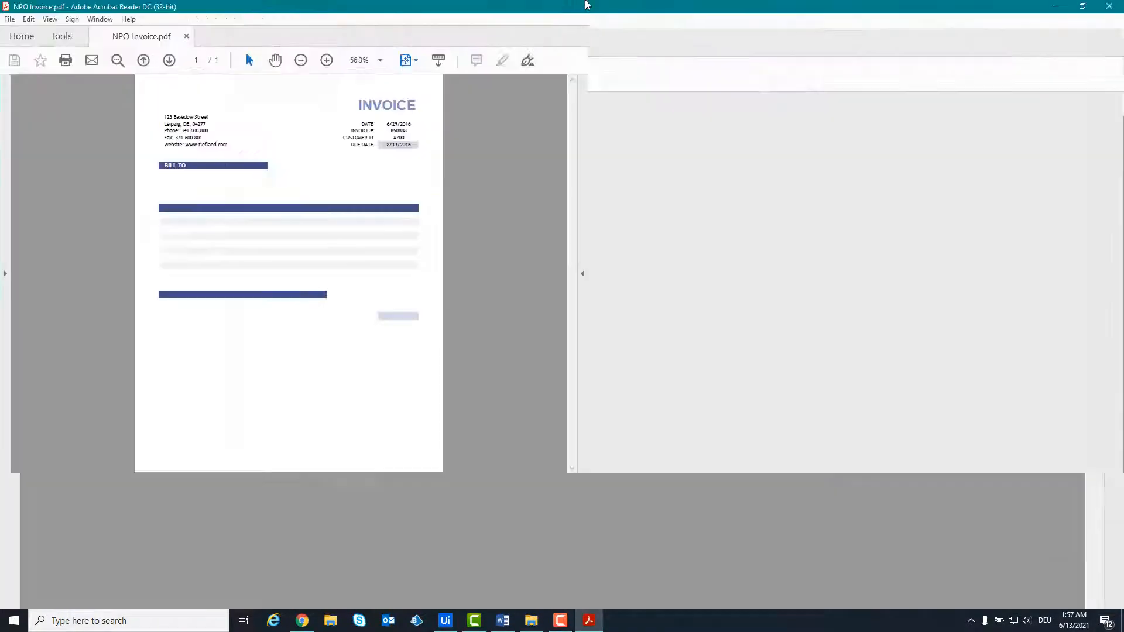
left_click(326, 61)
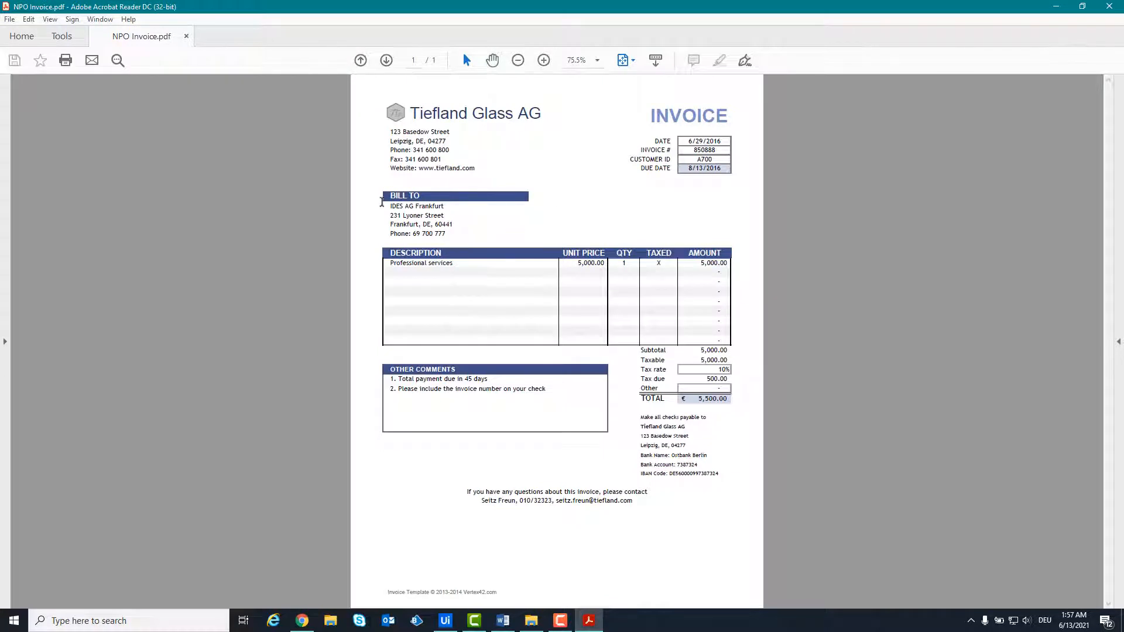
mouse_move(322, 214)
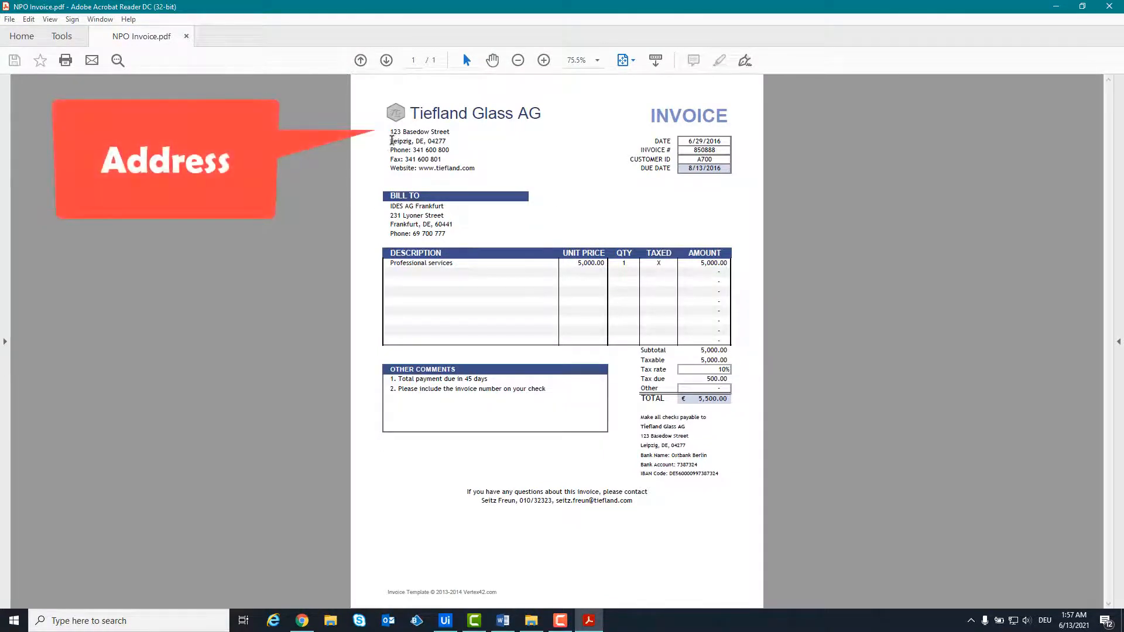
double_click(419, 131)
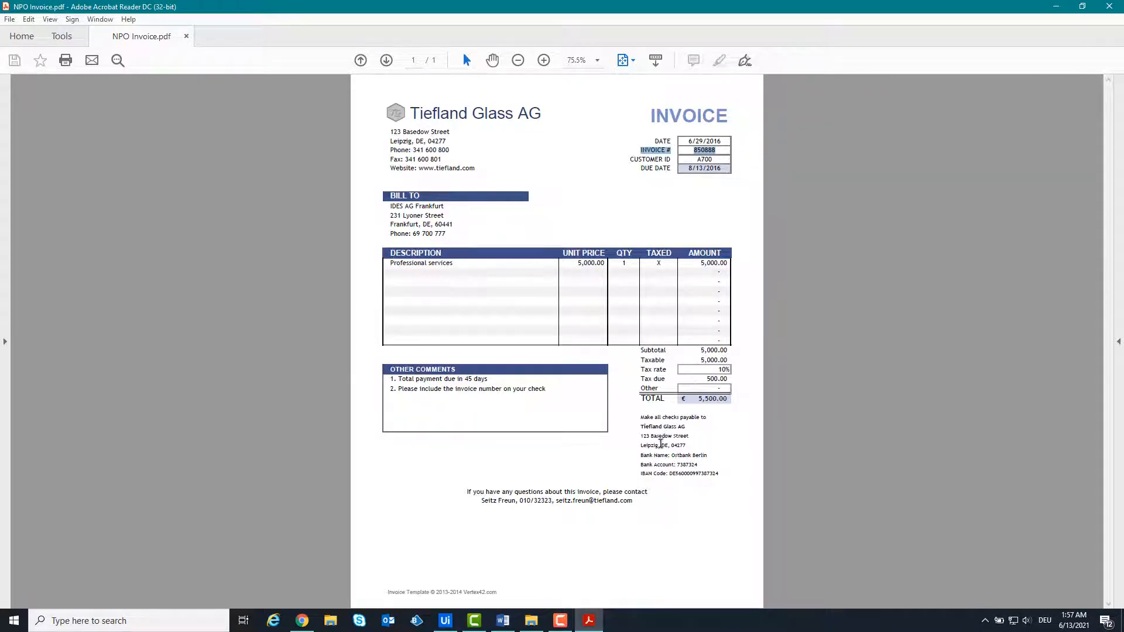
double_click(654, 455)
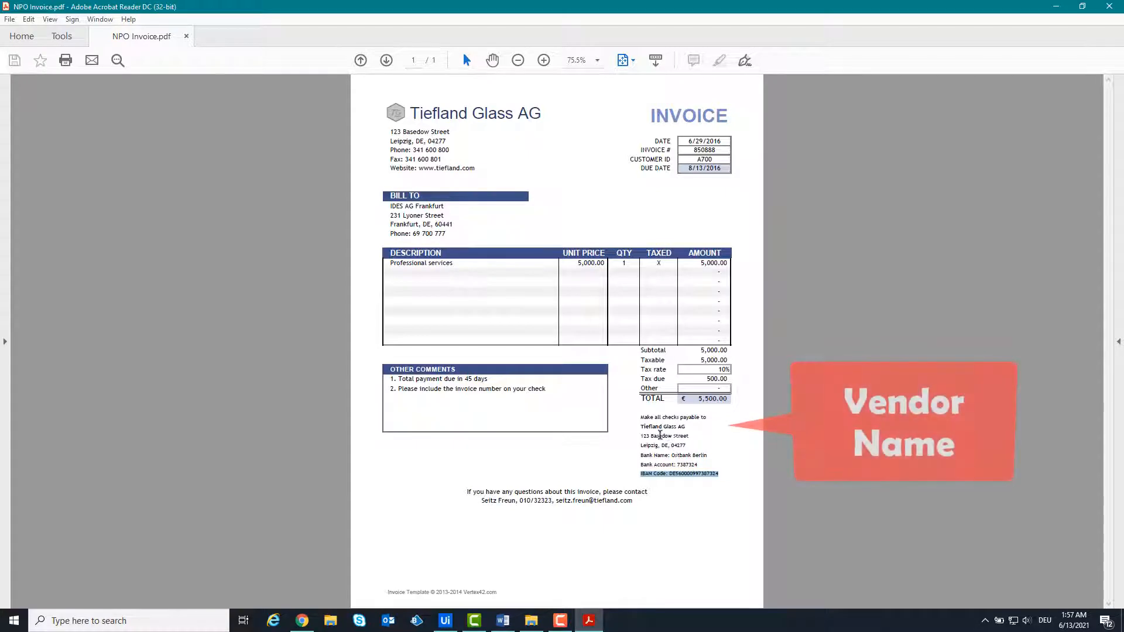
double_click(661, 426)
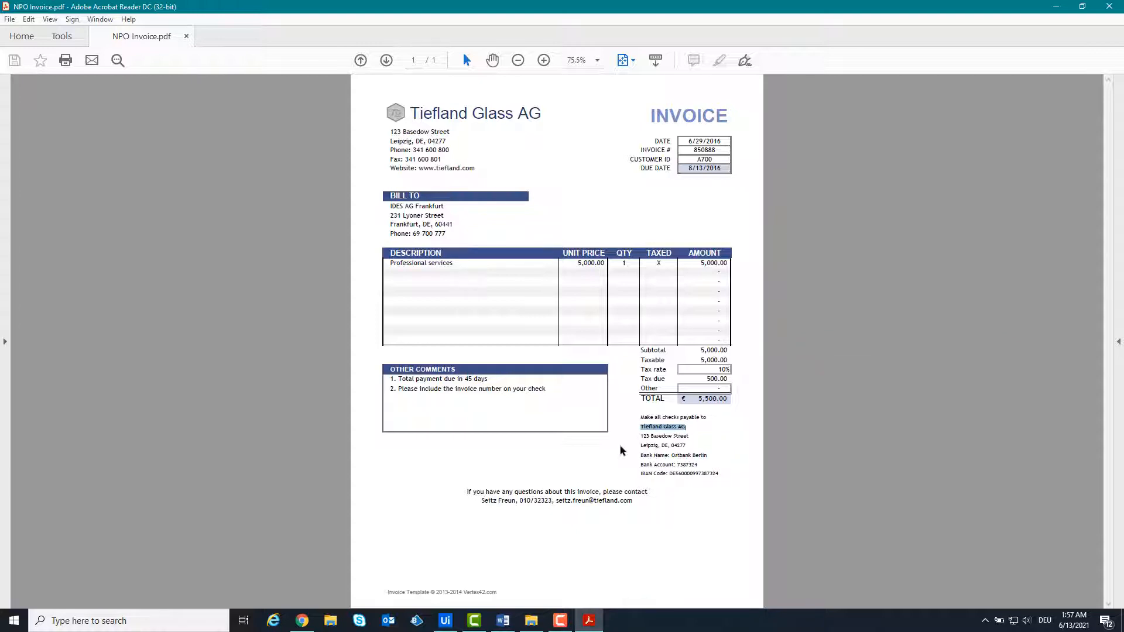
mouse_move(478, 554)
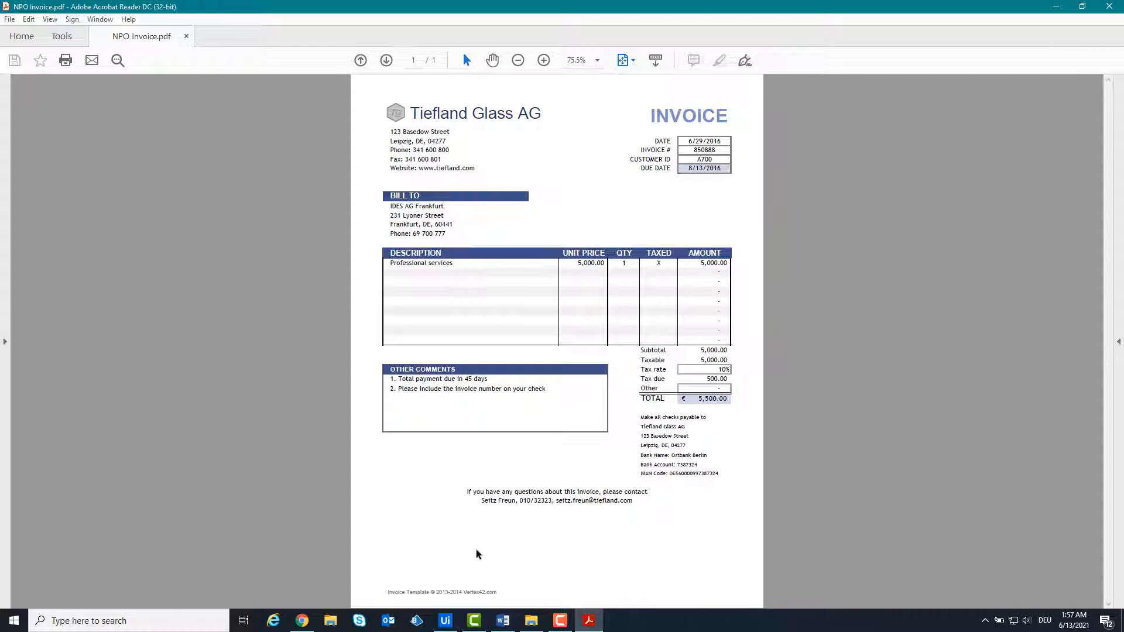
left_click(444, 620)
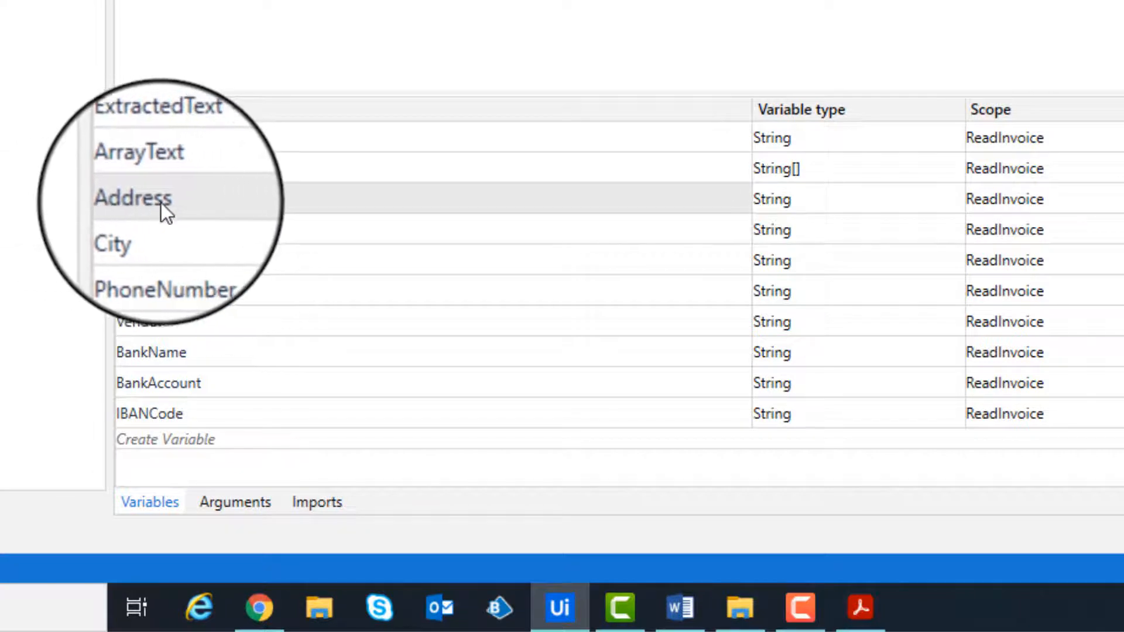
scroll("down", 3)
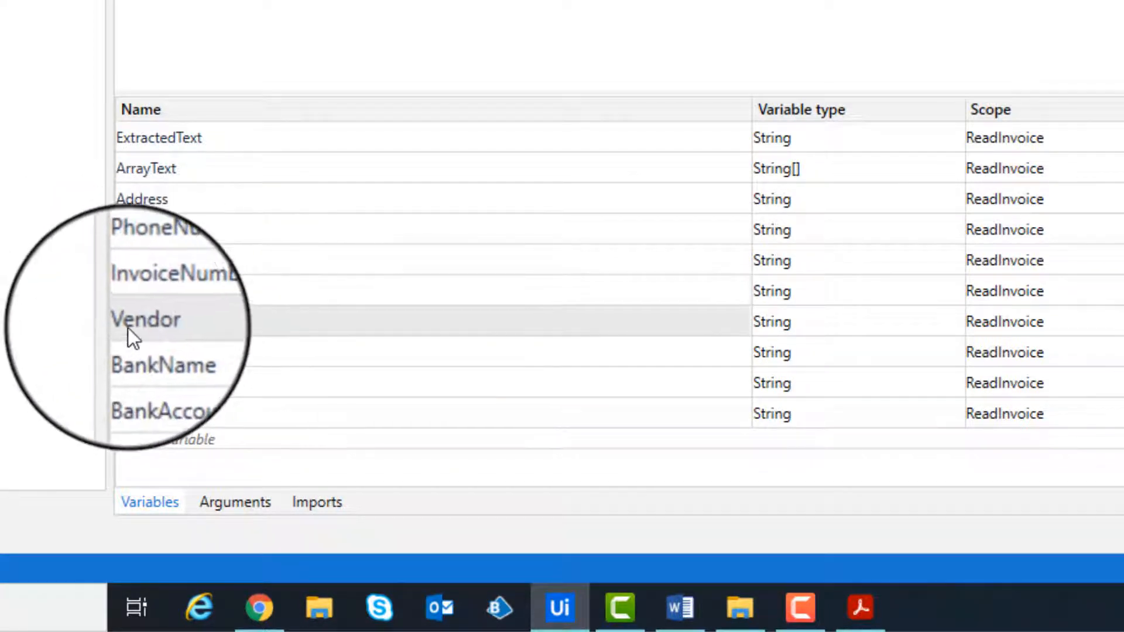
scroll("down", 3)
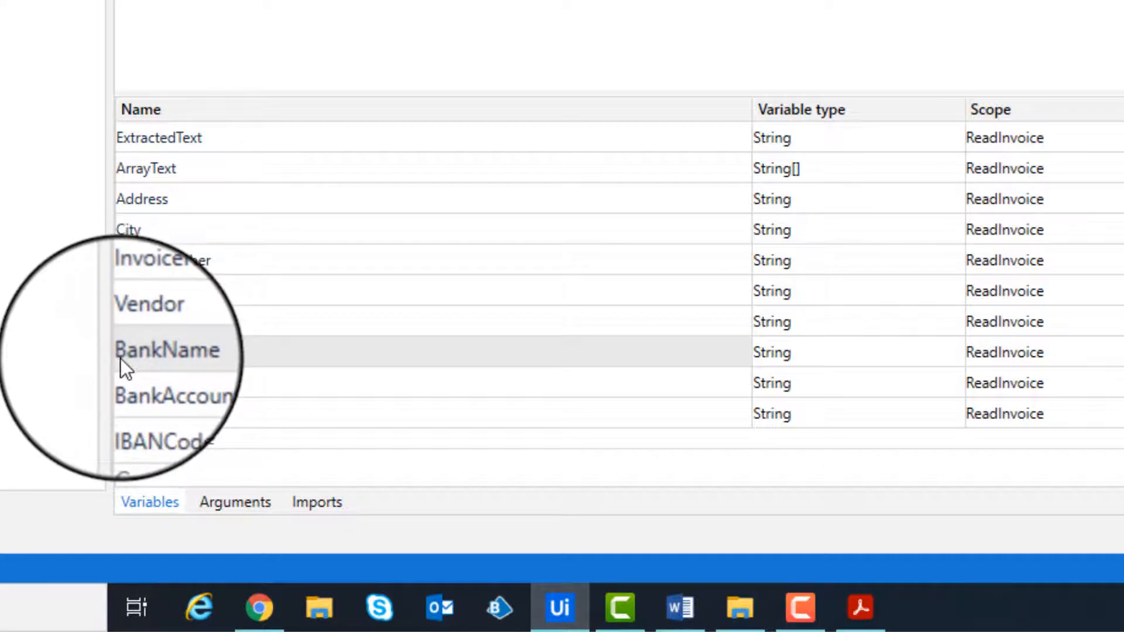
scroll("down", 3)
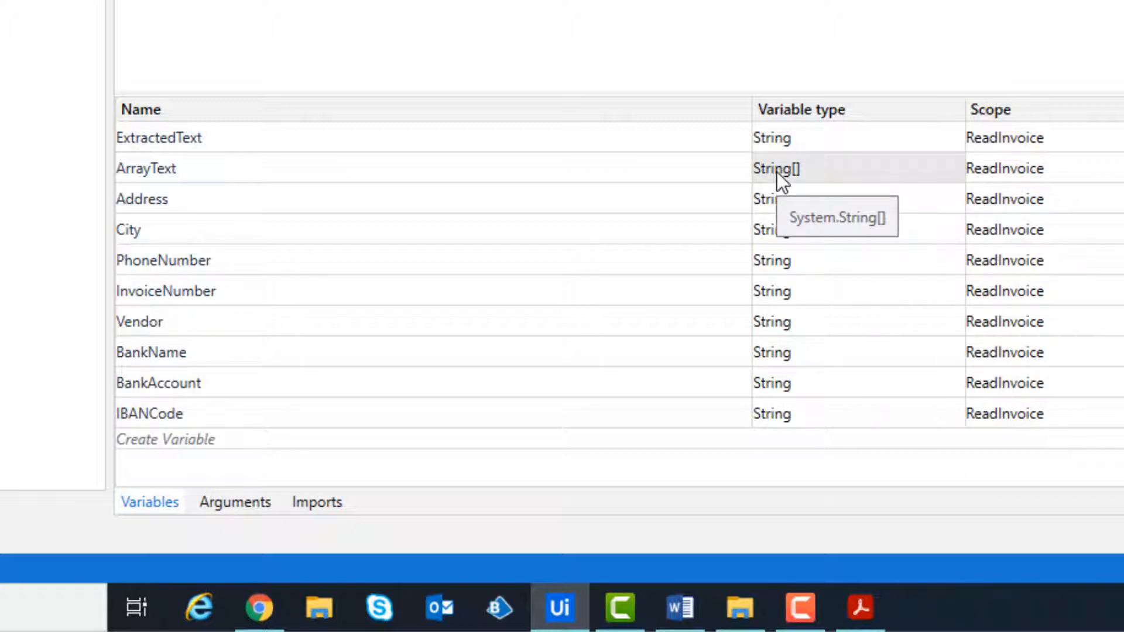
mouse_move(773, 250)
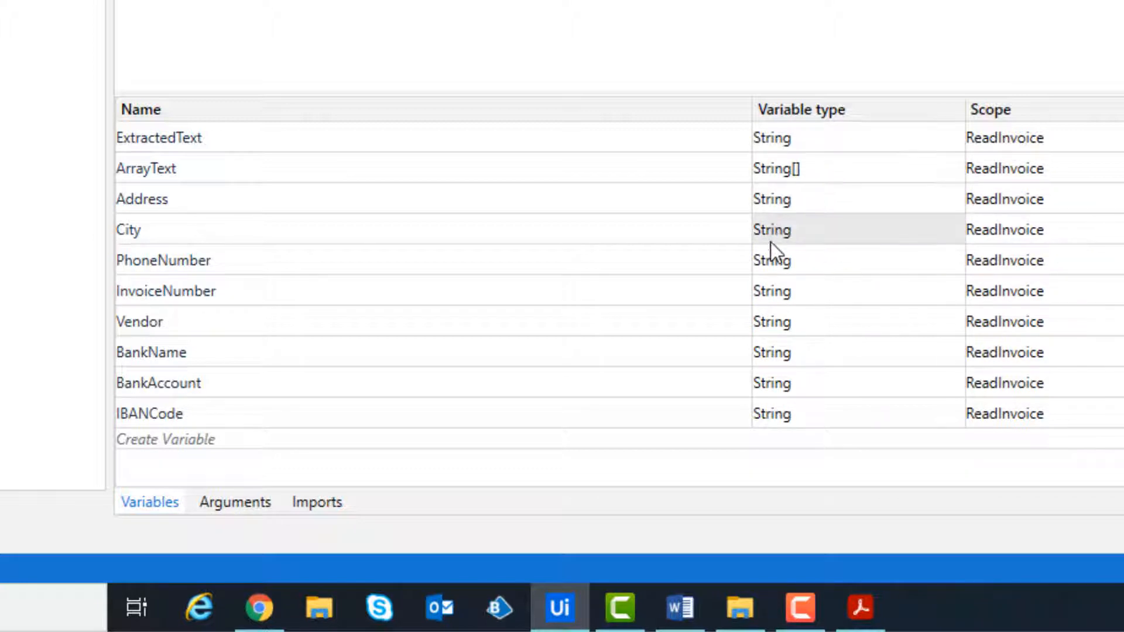
mouse_move(455, 427)
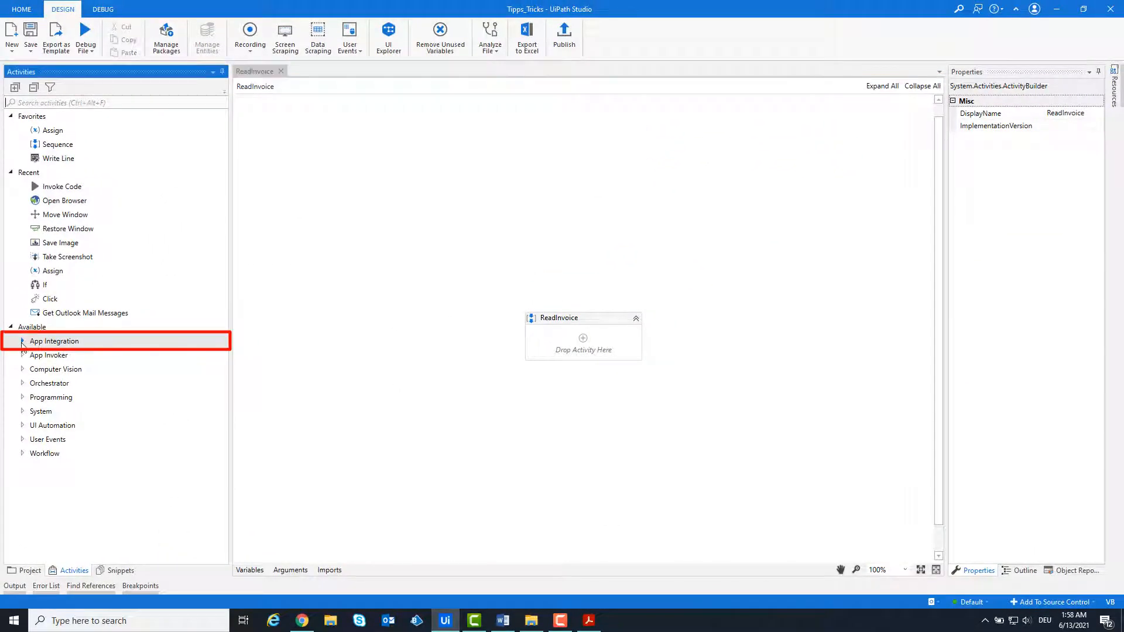
Step: Reveal the App Integration > PDF activities in the Activities panel
left_click(22, 341)
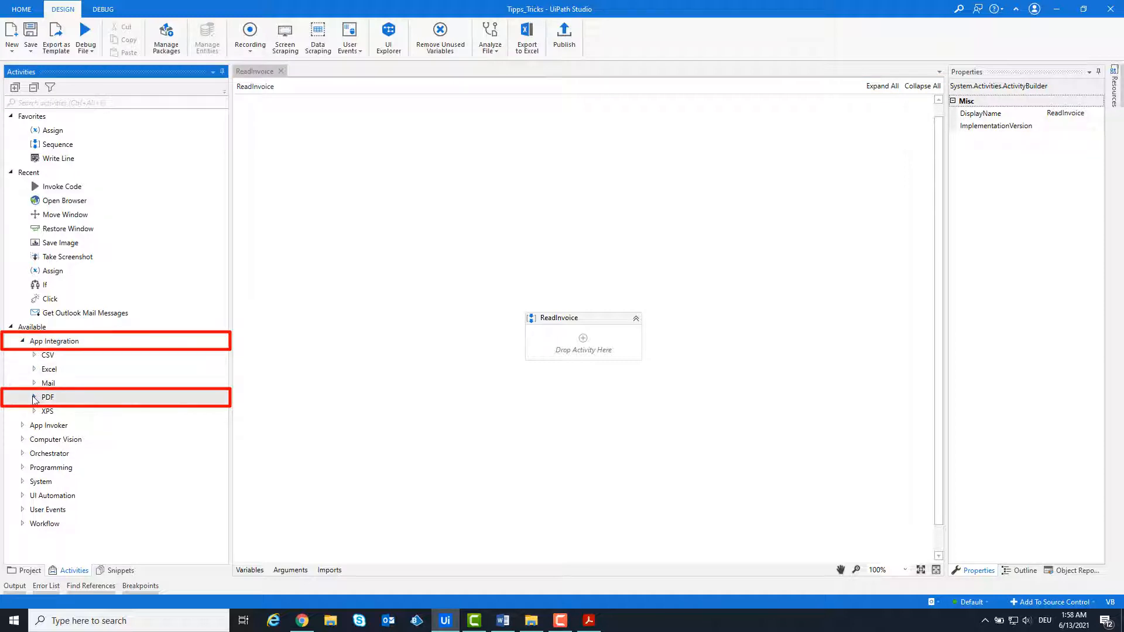
left_click(34, 397)
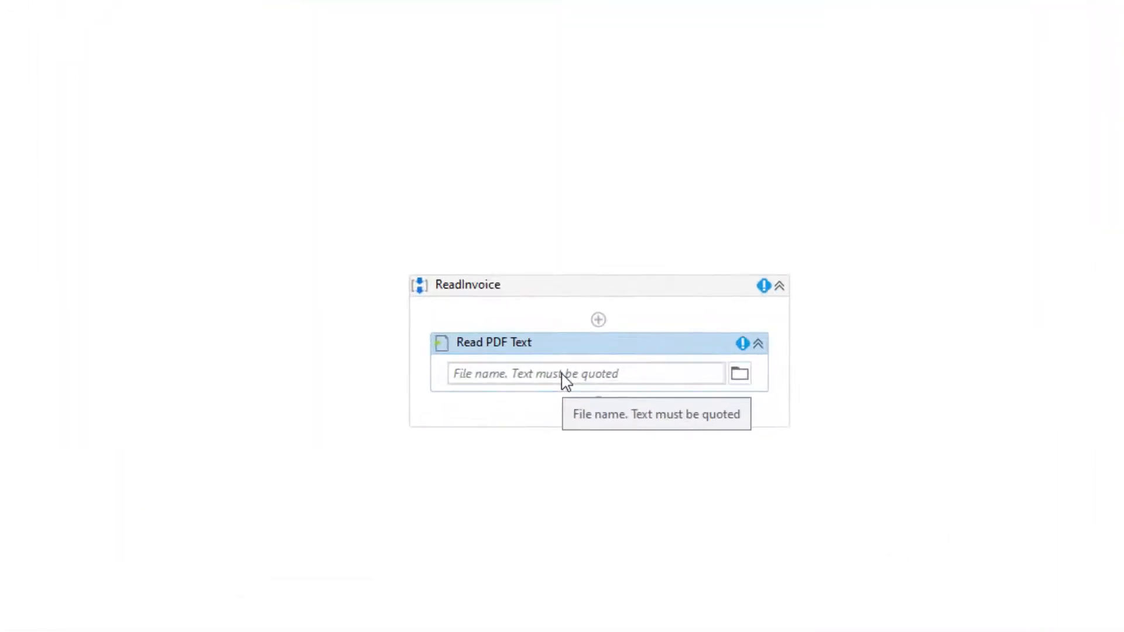
Step: Give the Read PDF Text activity the path "C:\Tipps&Tricks\ReadInvoice\NOP Invoice.pdf"
type("\"C:\\")
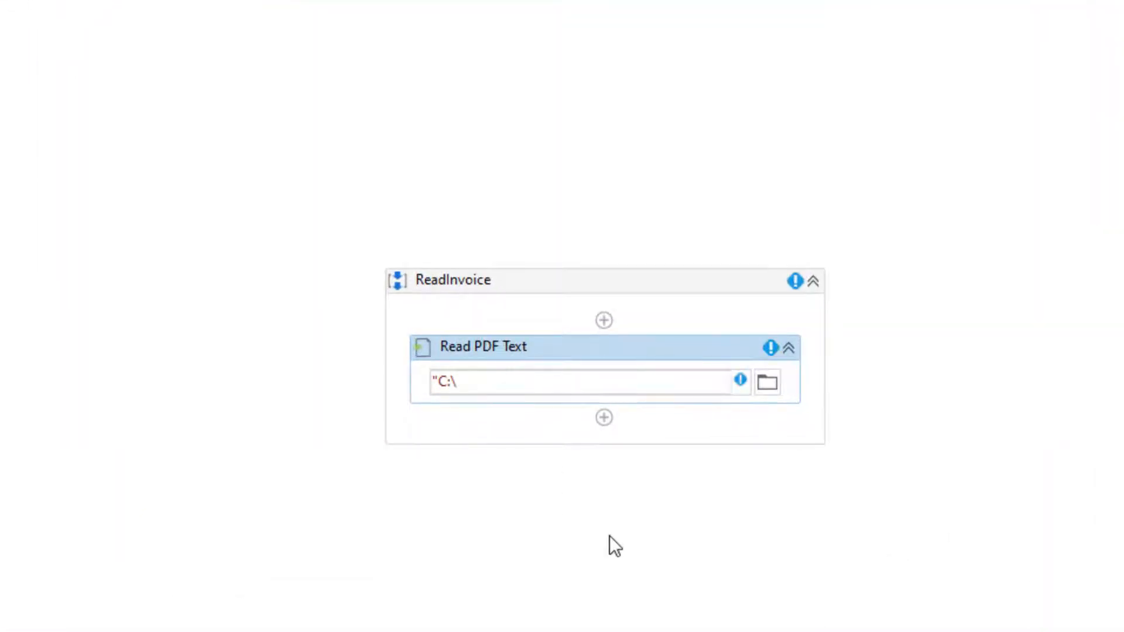
type("Tipps&Tricks")
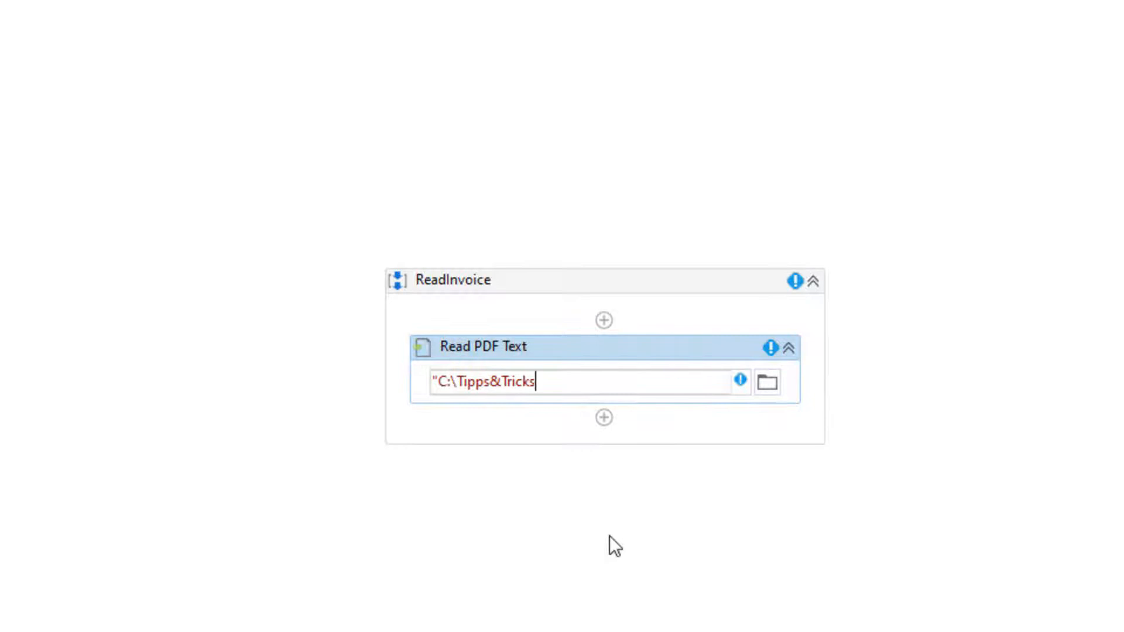
type("\\ReadInco")
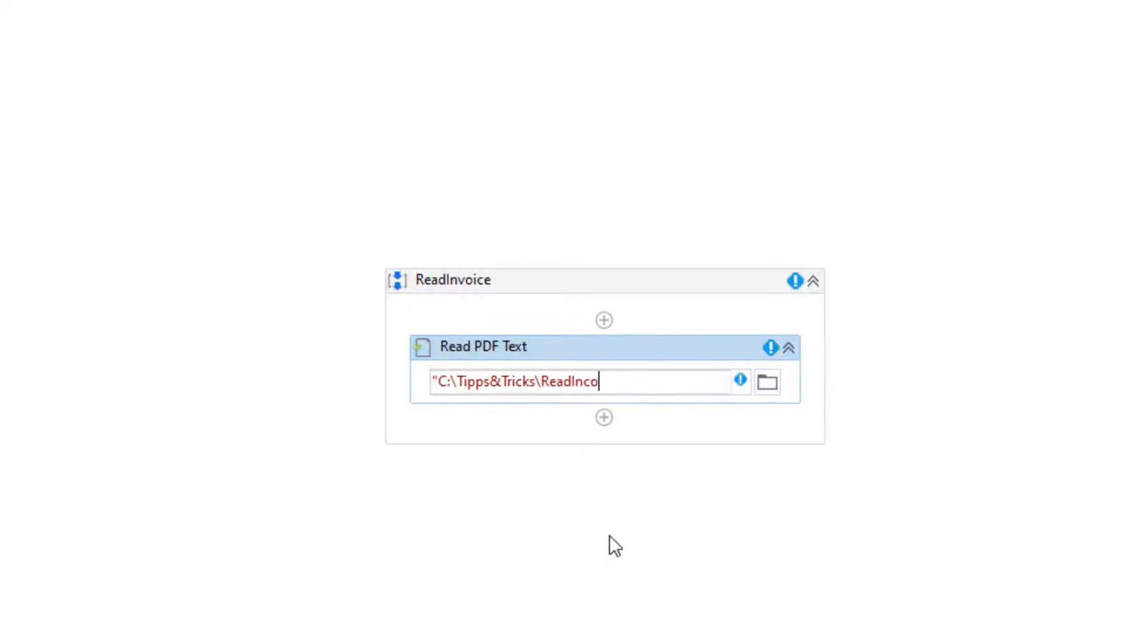
type("ice\\")
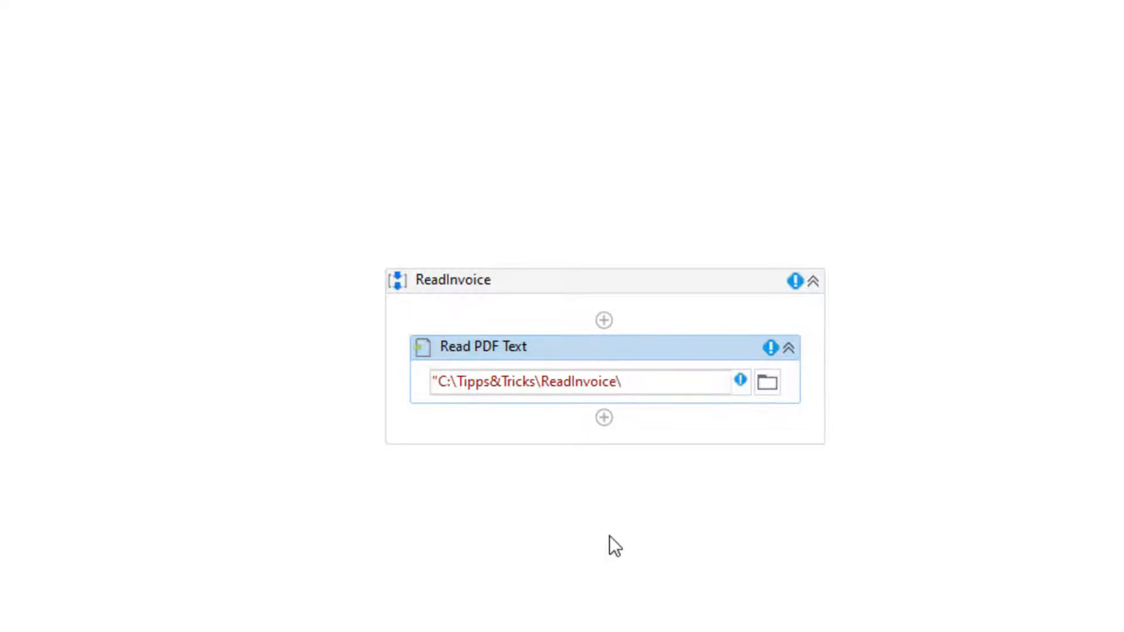
type("NOP Invoice.p")
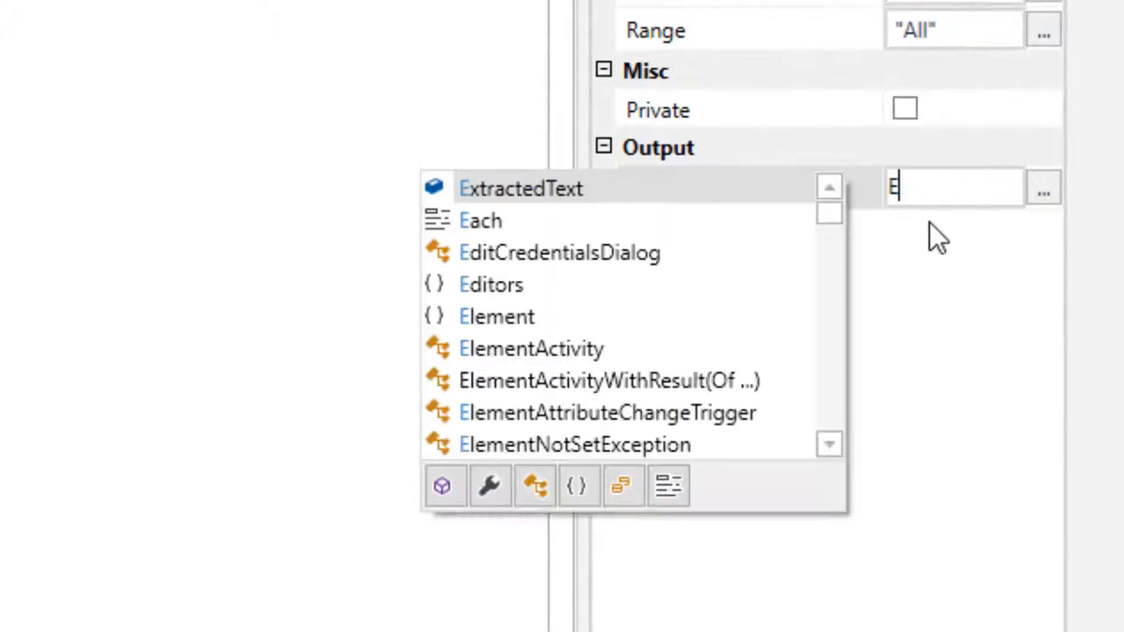
Step: Store the PDF text in ExtractedText and assign ArrayText = ExtractedText.Split(Environment.NewLine..., RemoveEmptyEntries)
left_click(521, 188)
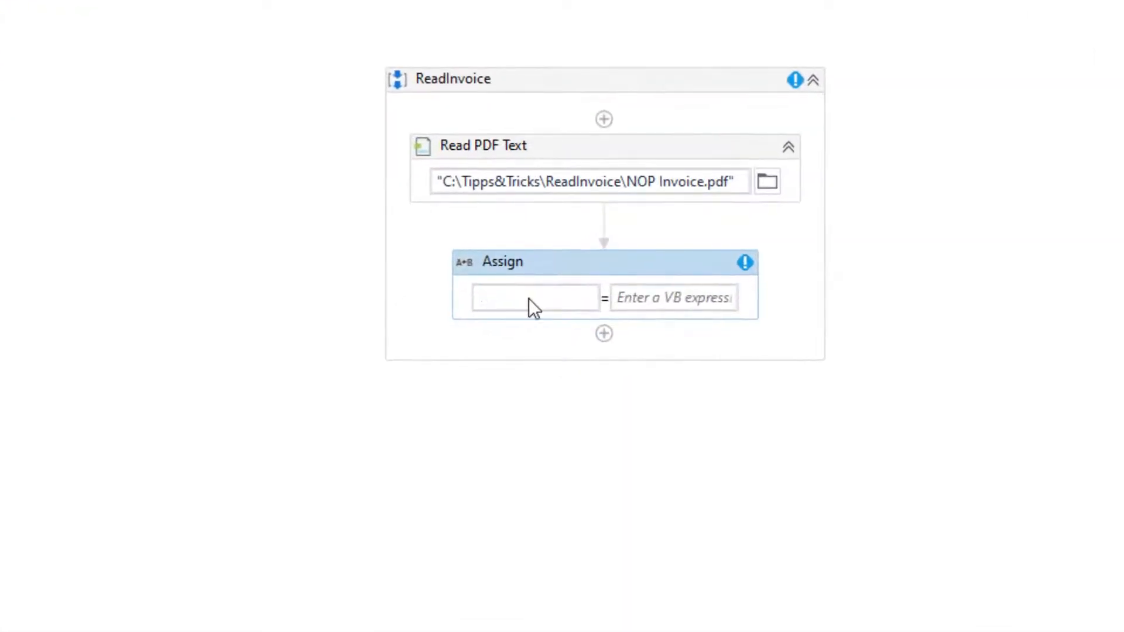
type("ArrayText")
type("xtractedText.Split(")
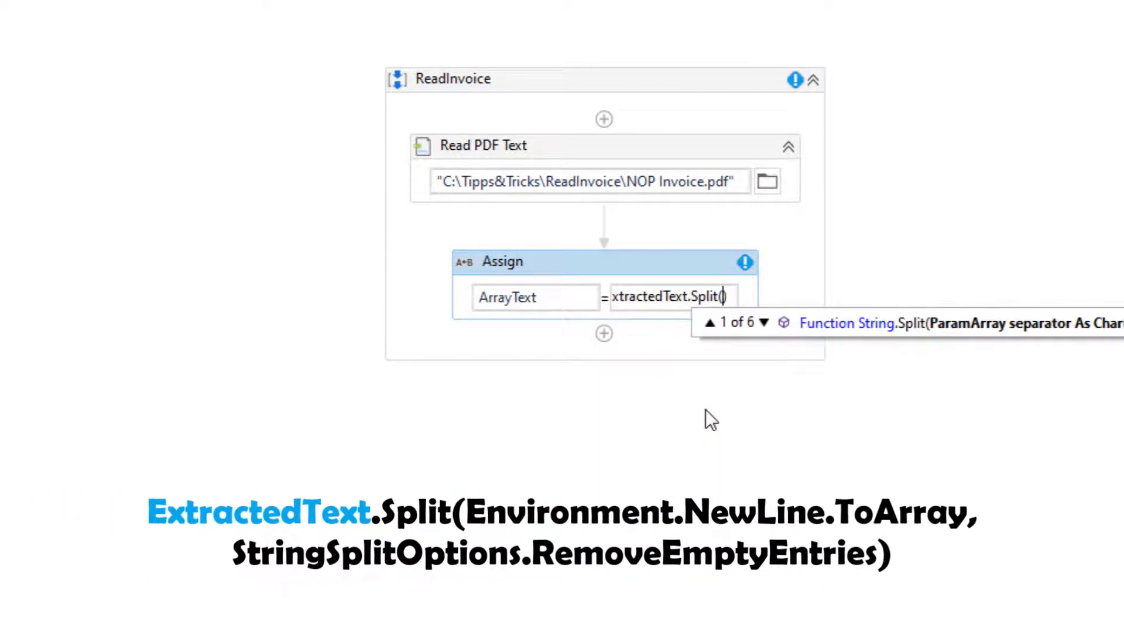
type("Environment.New")
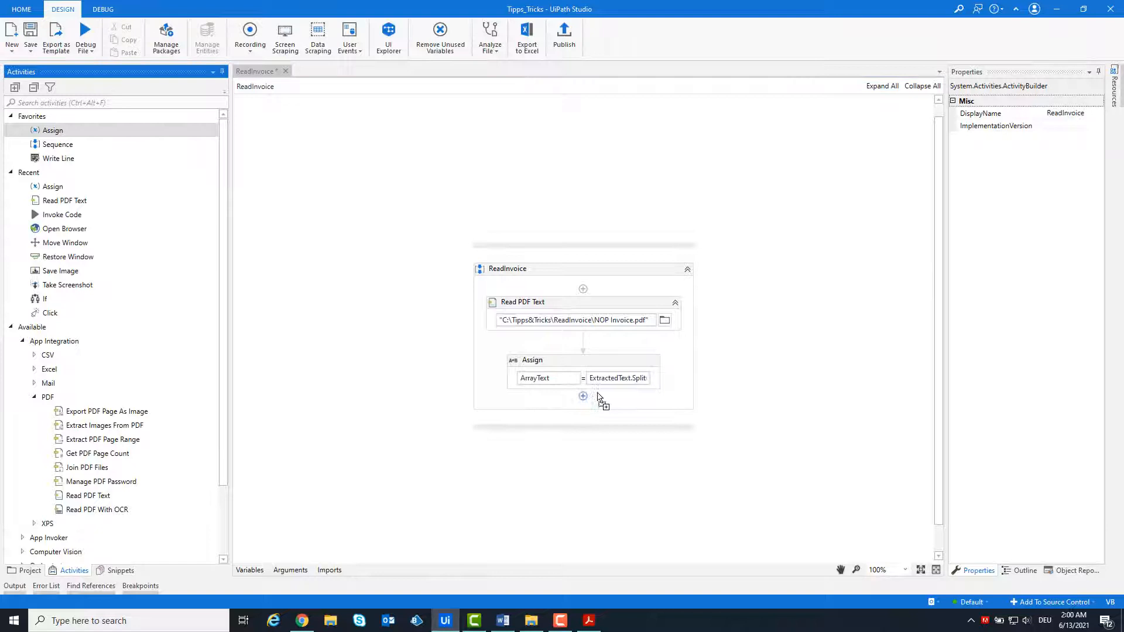
Step: Add an Assign setting Address = ArrayText(1)
left_click(583, 397)
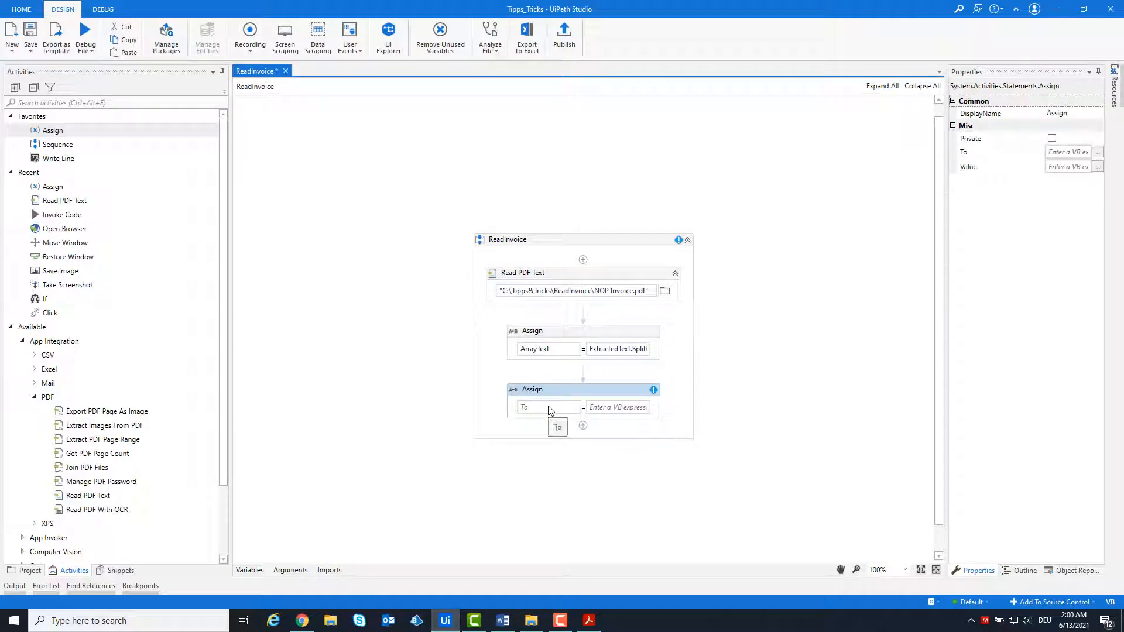
type("Address")
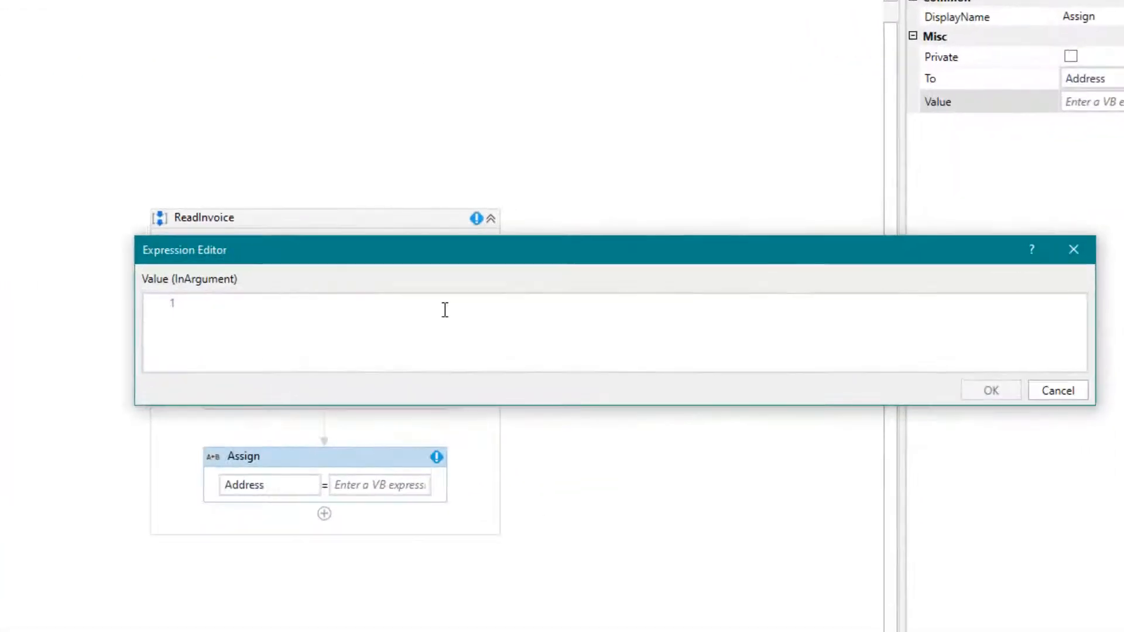
type("ArrayText")
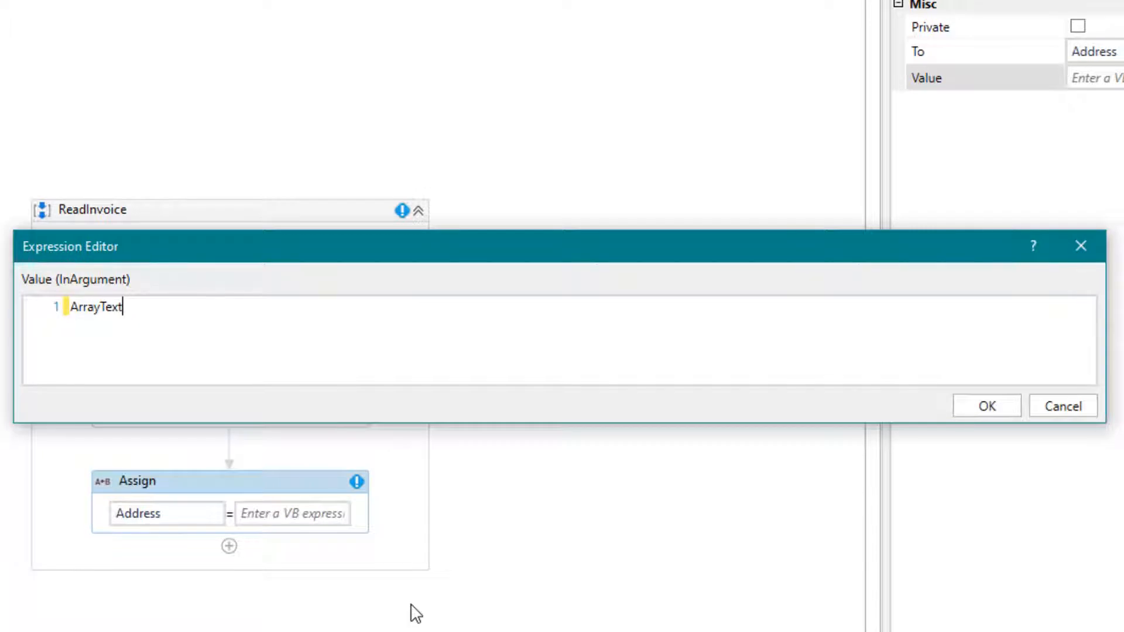
type("(1")
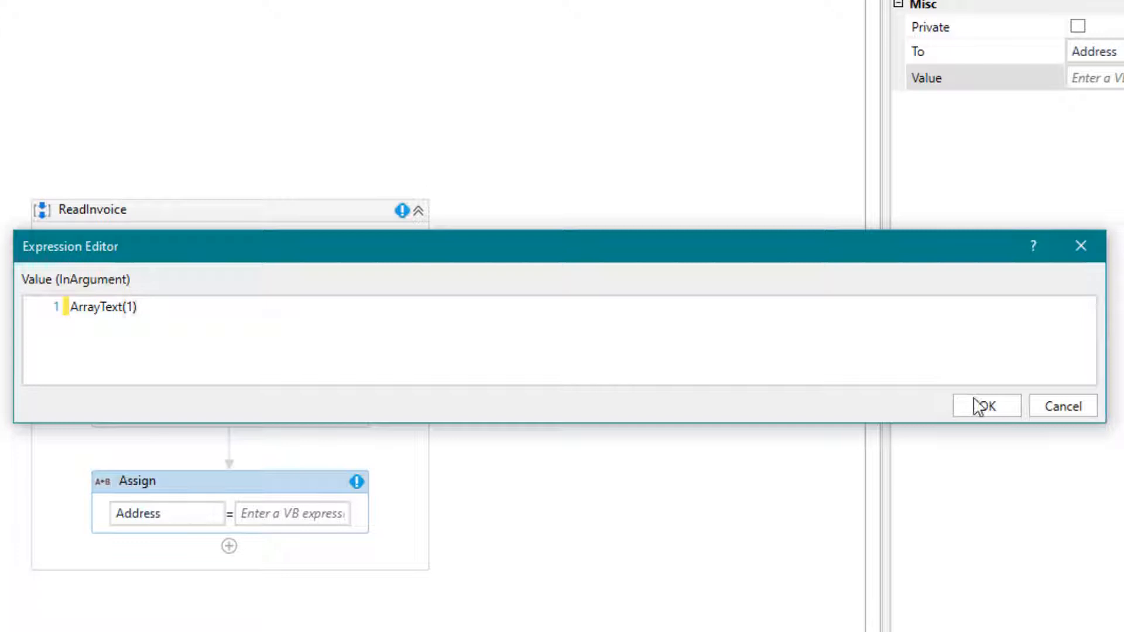
left_click(985, 405)
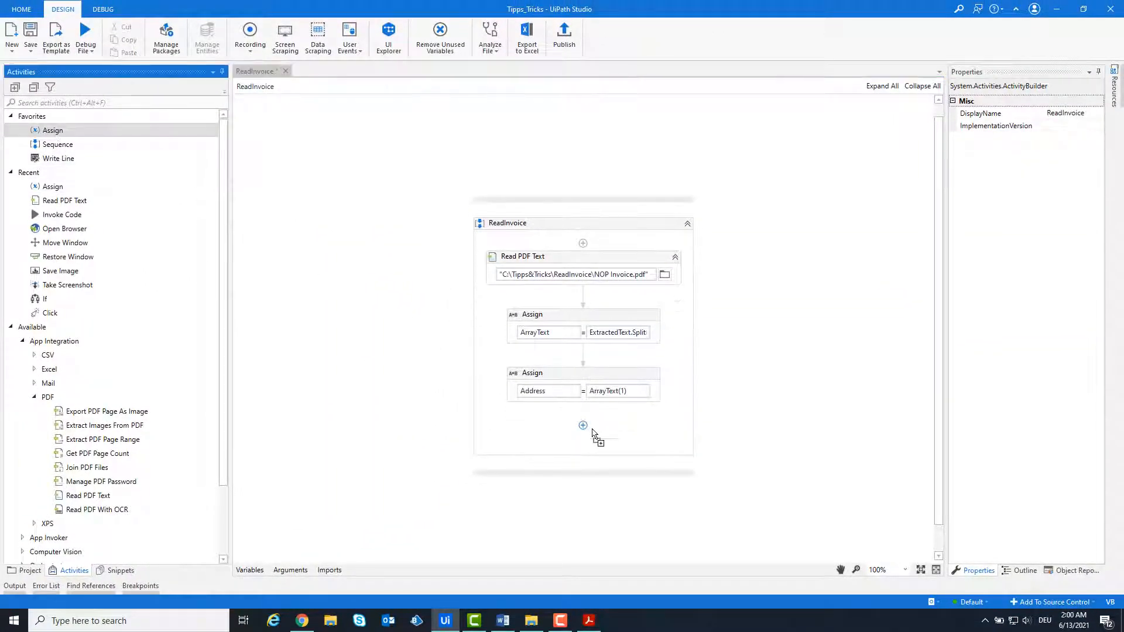
Step: Add an Assign setting City = ArrayText(2).Split(","c)(0)
type("C")
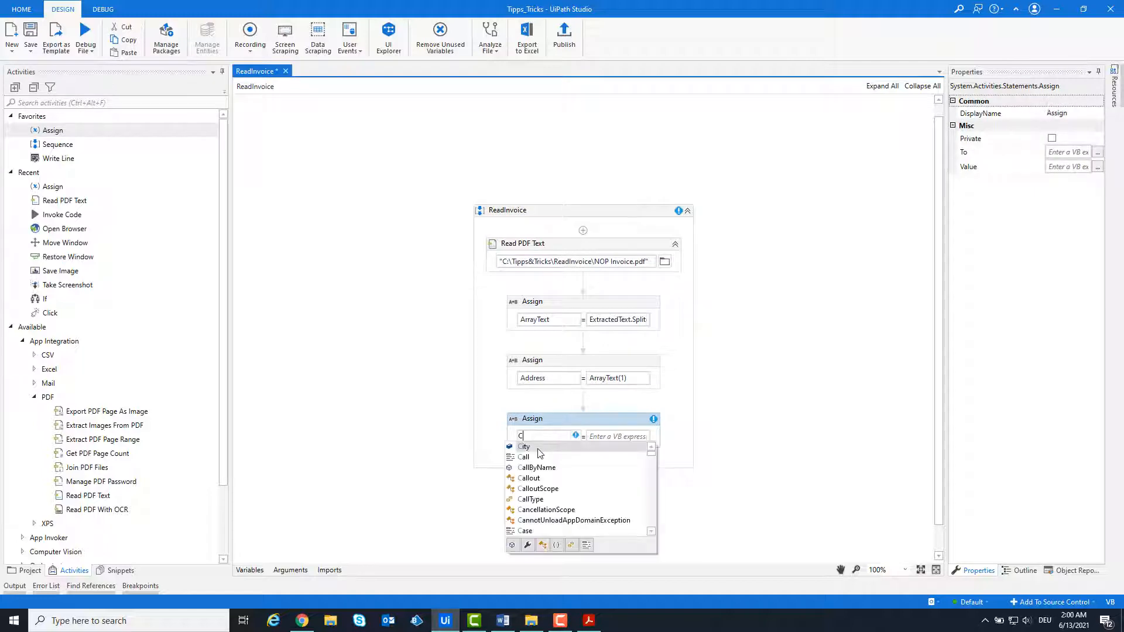
left_click(524, 446)
type("ArrayText(2")
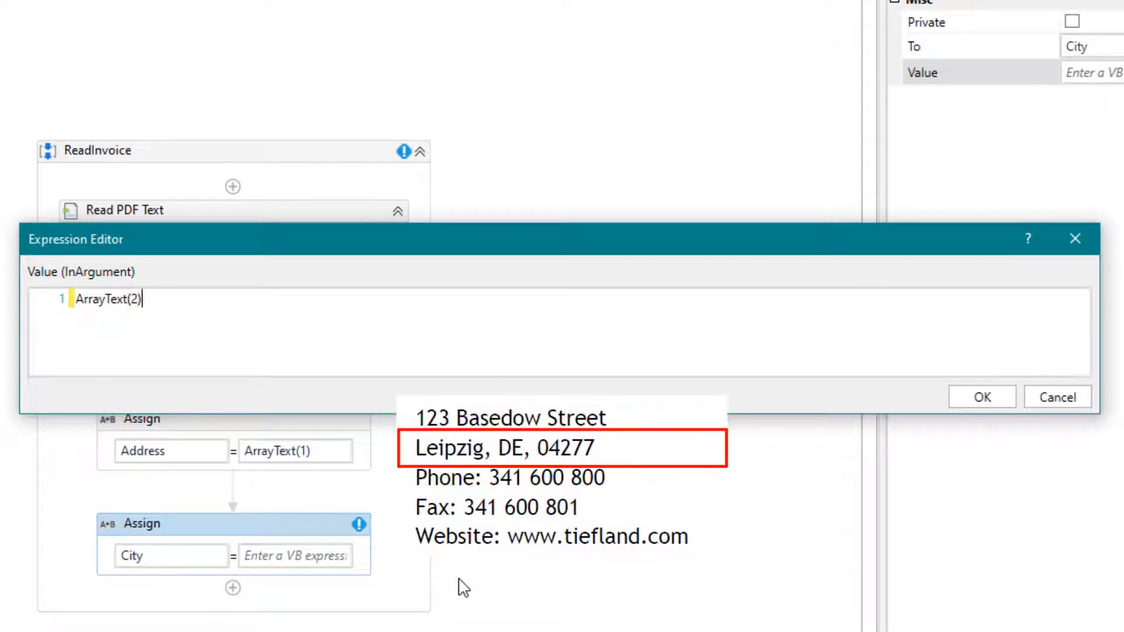
type(".Split")
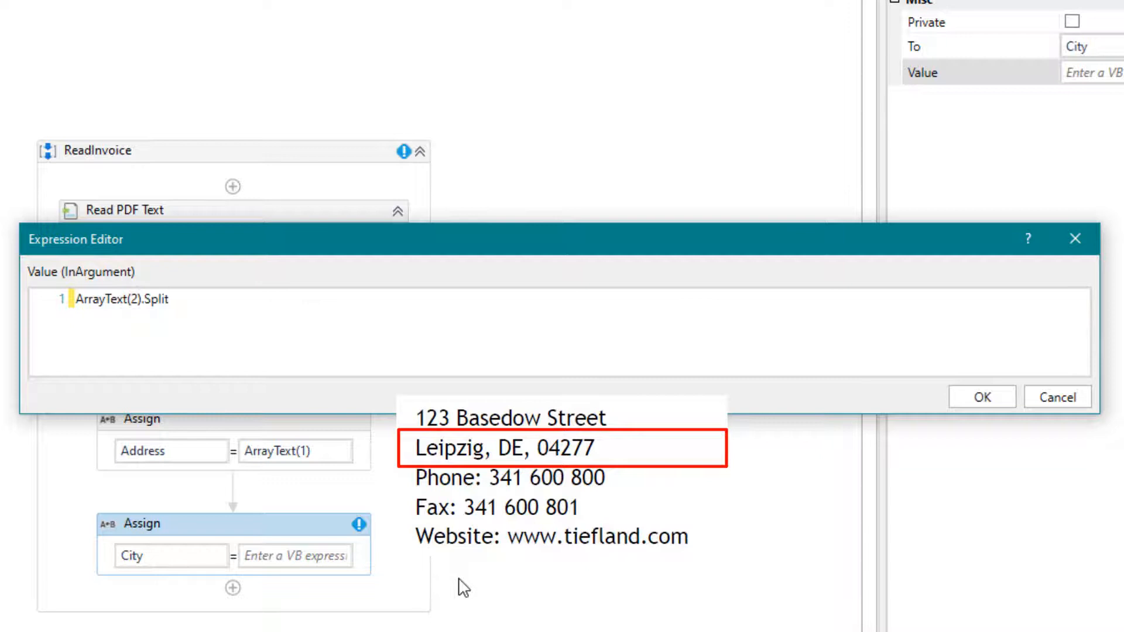
type("(")
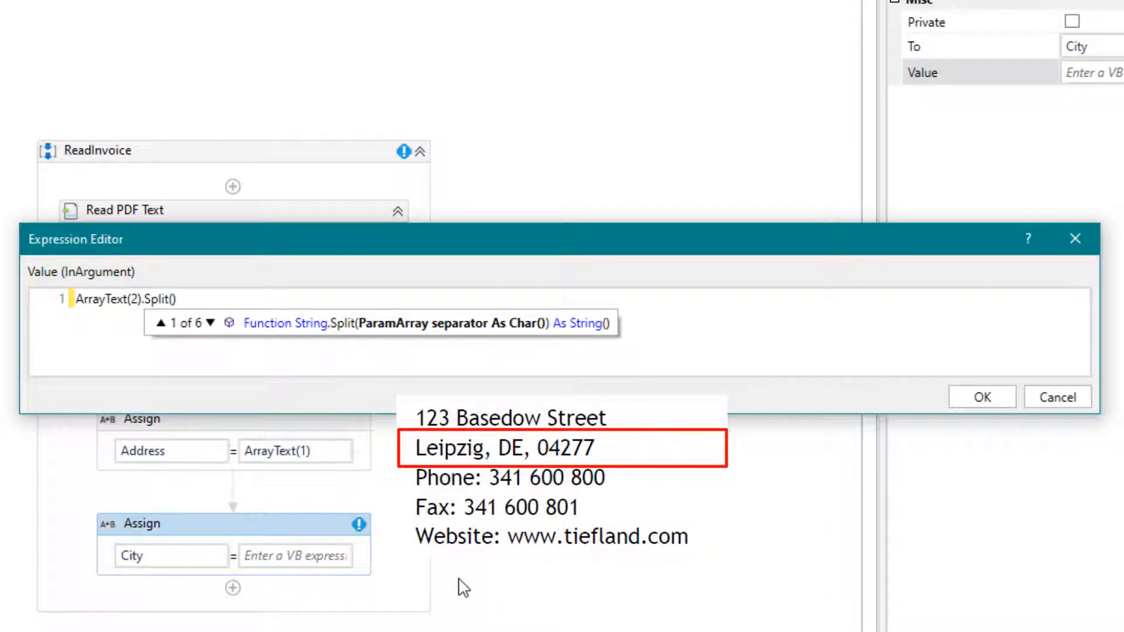
type("\",\"C")
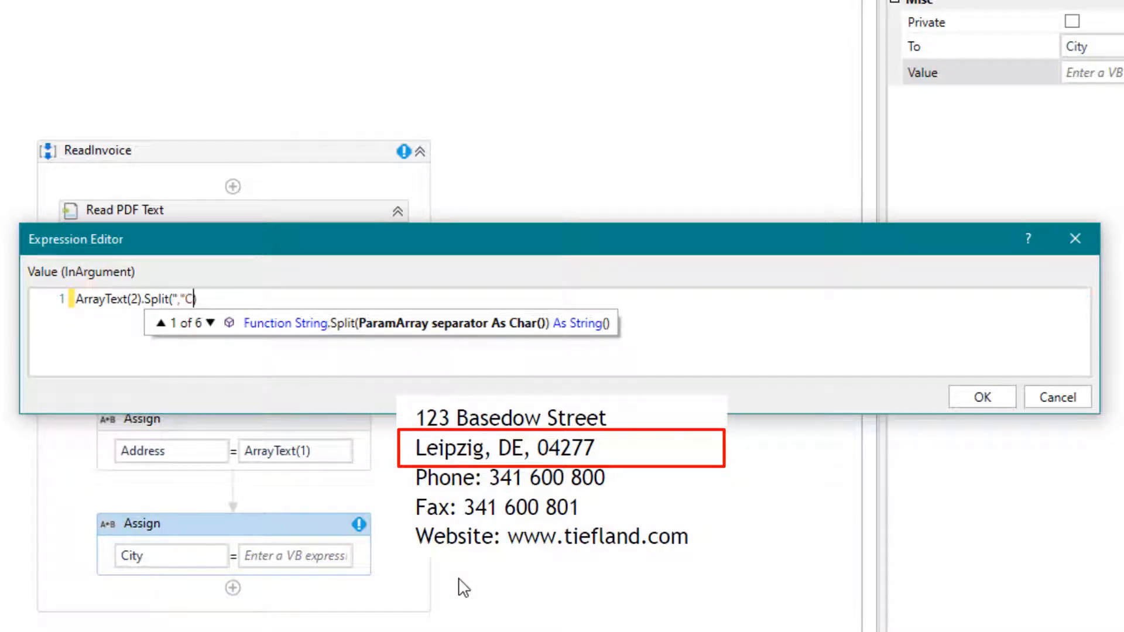
type("c")
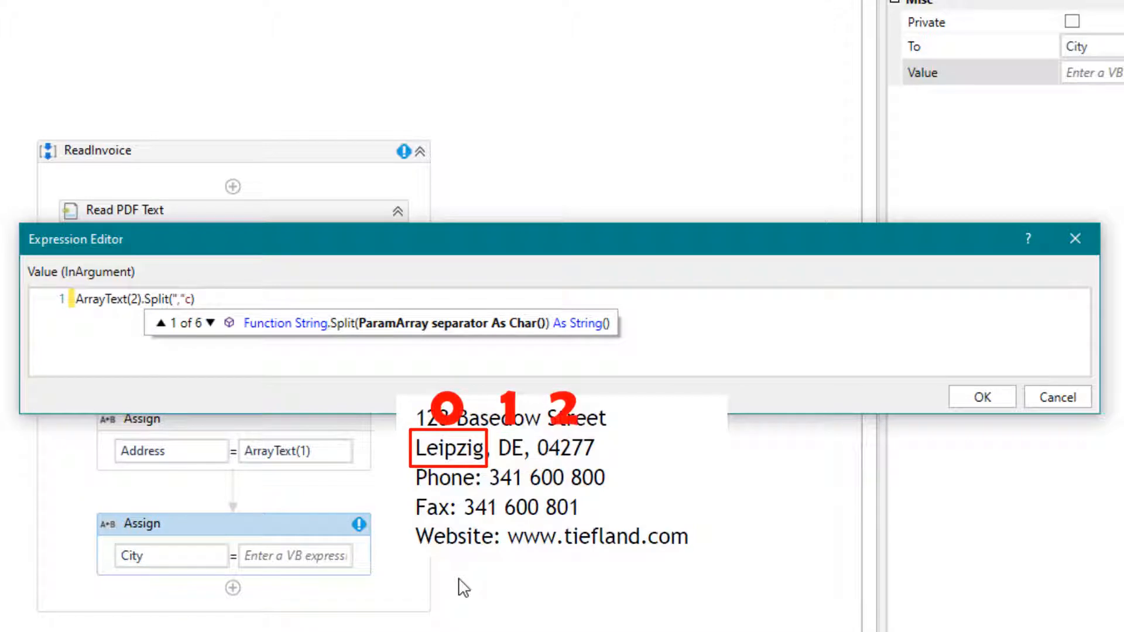
type("(0)")
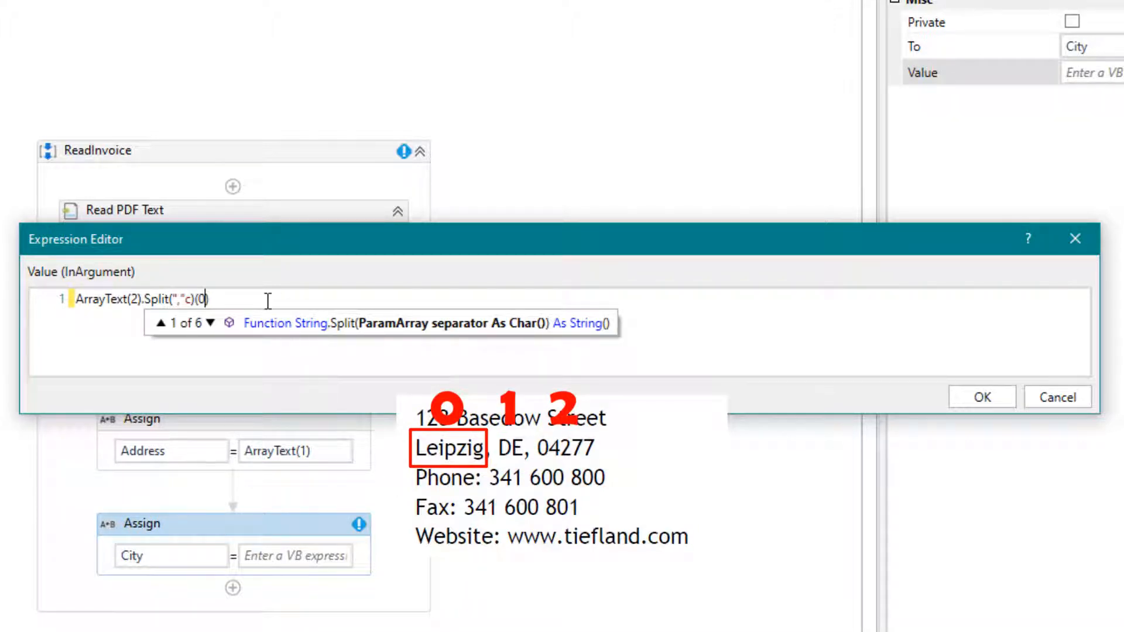
left_click(265, 300)
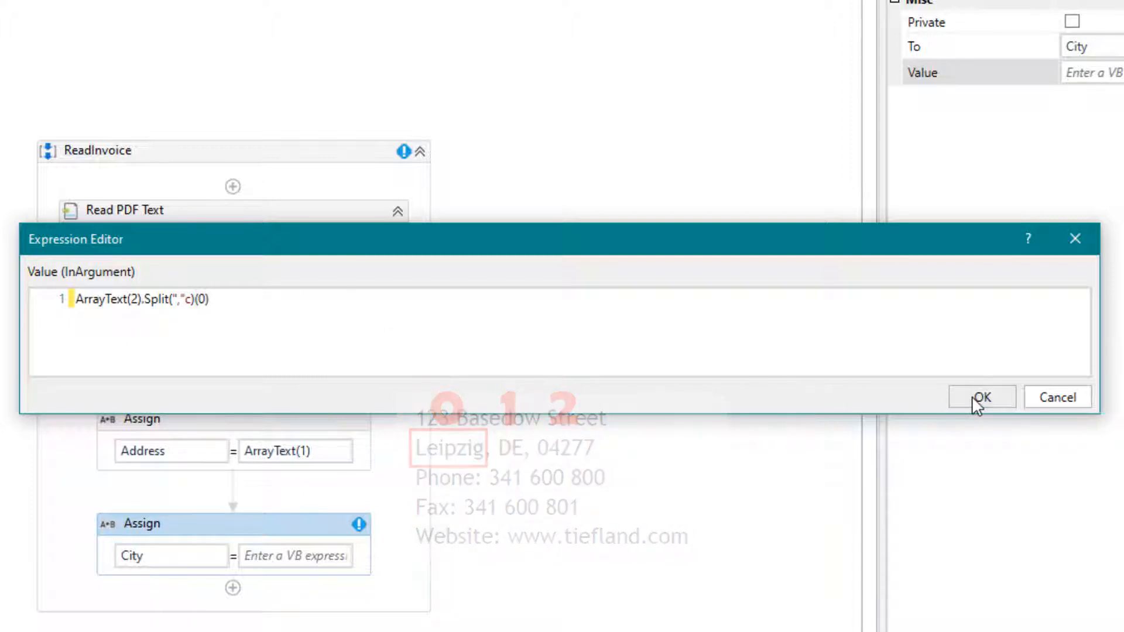
left_click(981, 397)
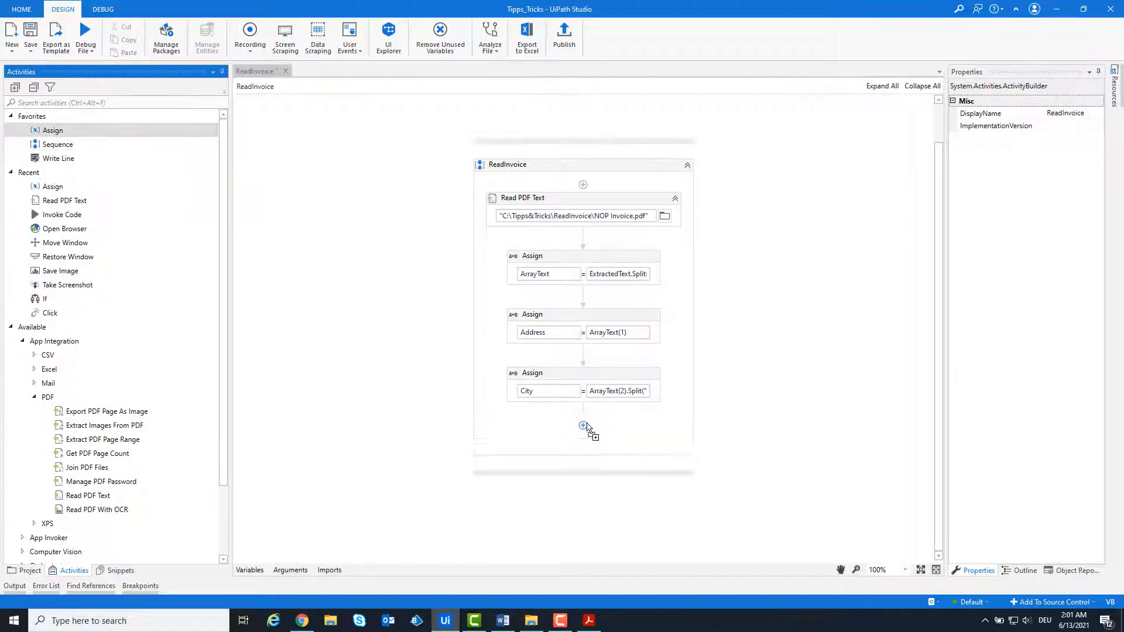
Step: Add an Assign setting InvoiceNumber to a chained Split on ArrayText(3) isolating the number after "#"
left_click(583, 425)
type("InvoiceNumber")
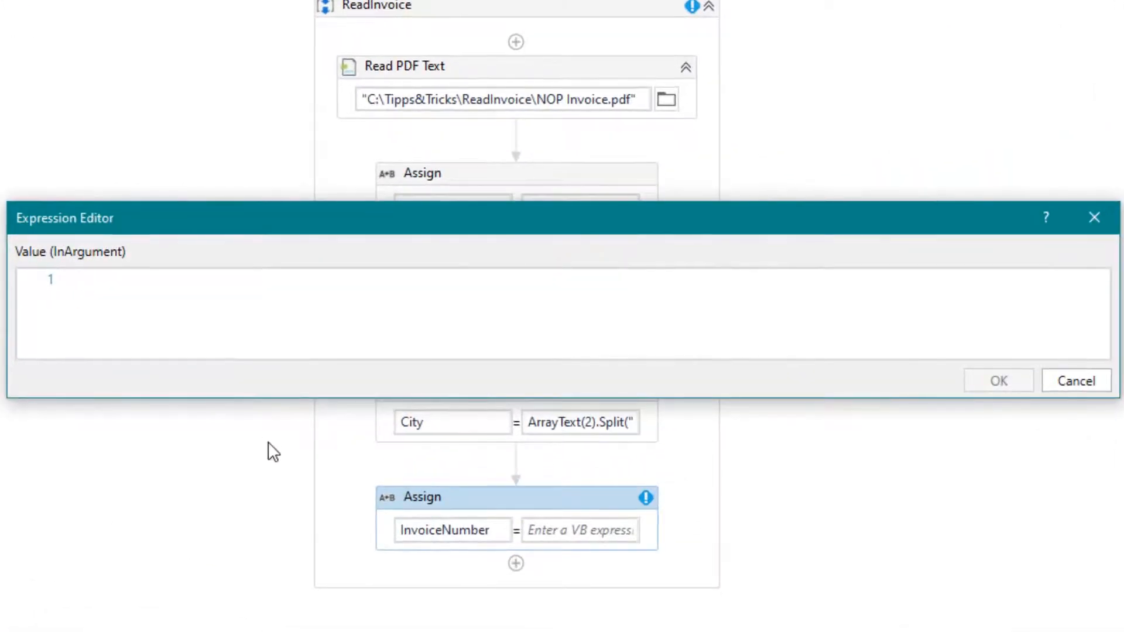
type("ArrayText(3).Split(\"")
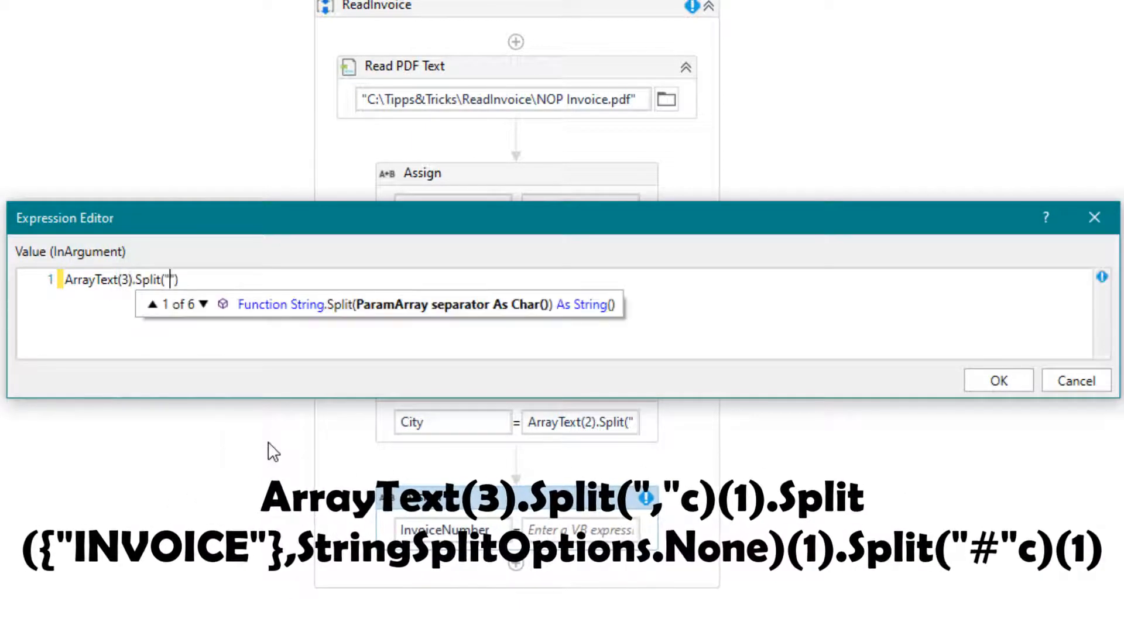
type(",\"c)(1)")
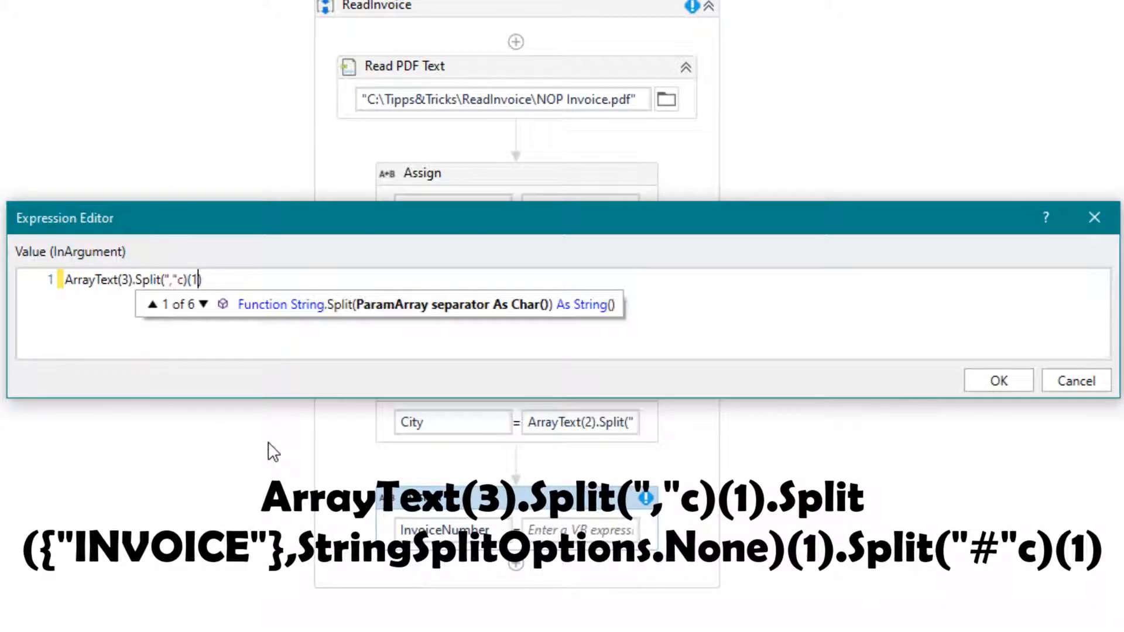
type(".Split(")
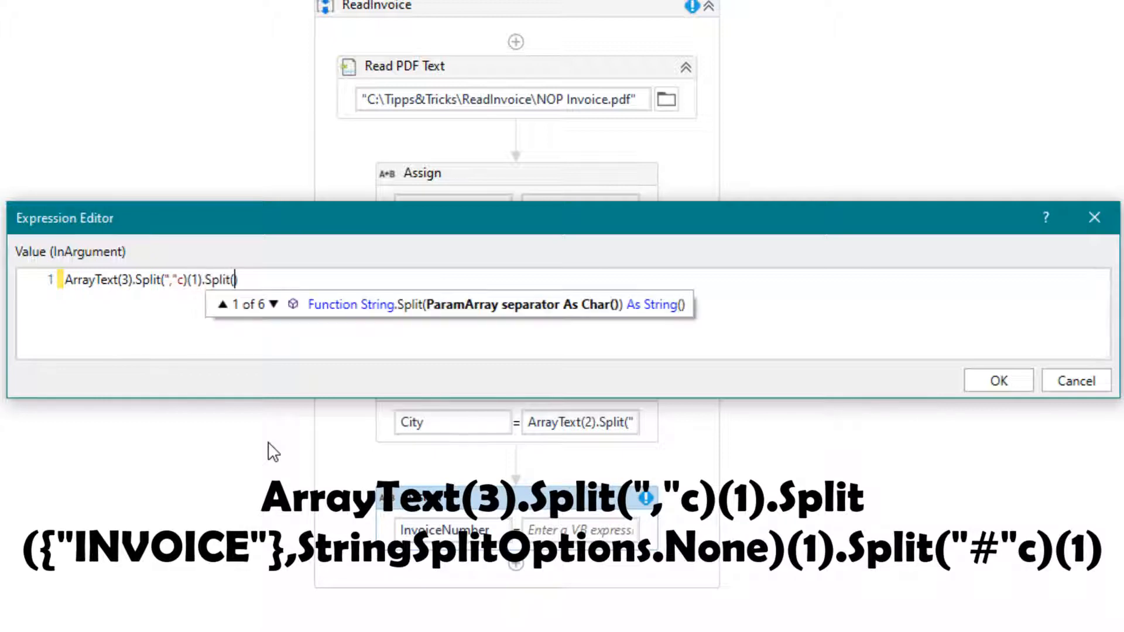
type("{\"INVOICE\"")
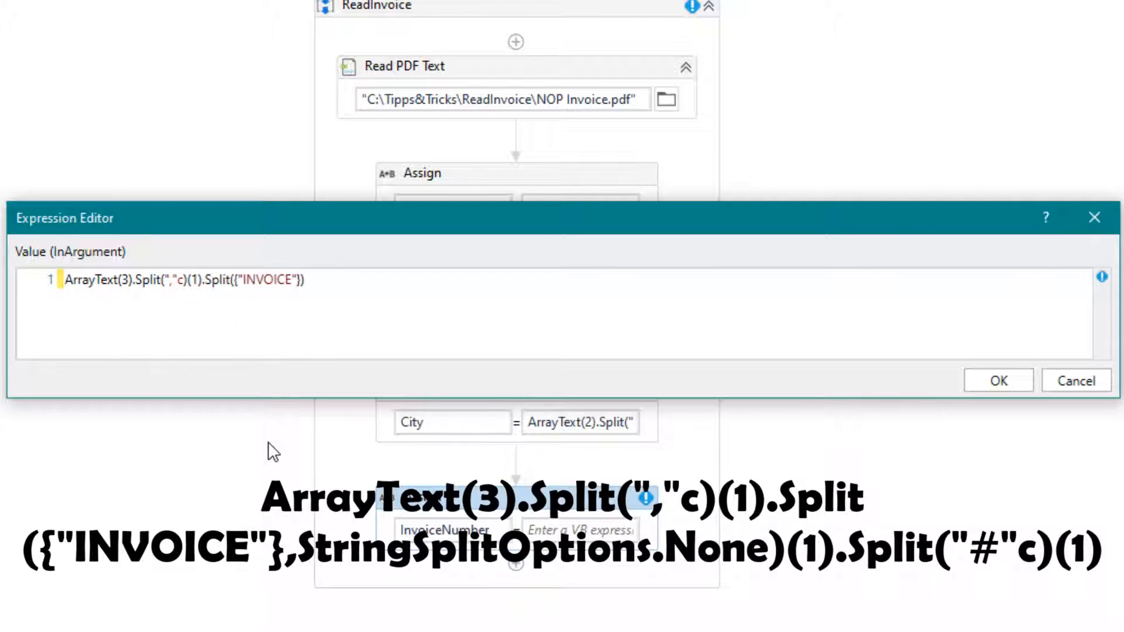
type(",StringSplitOption")
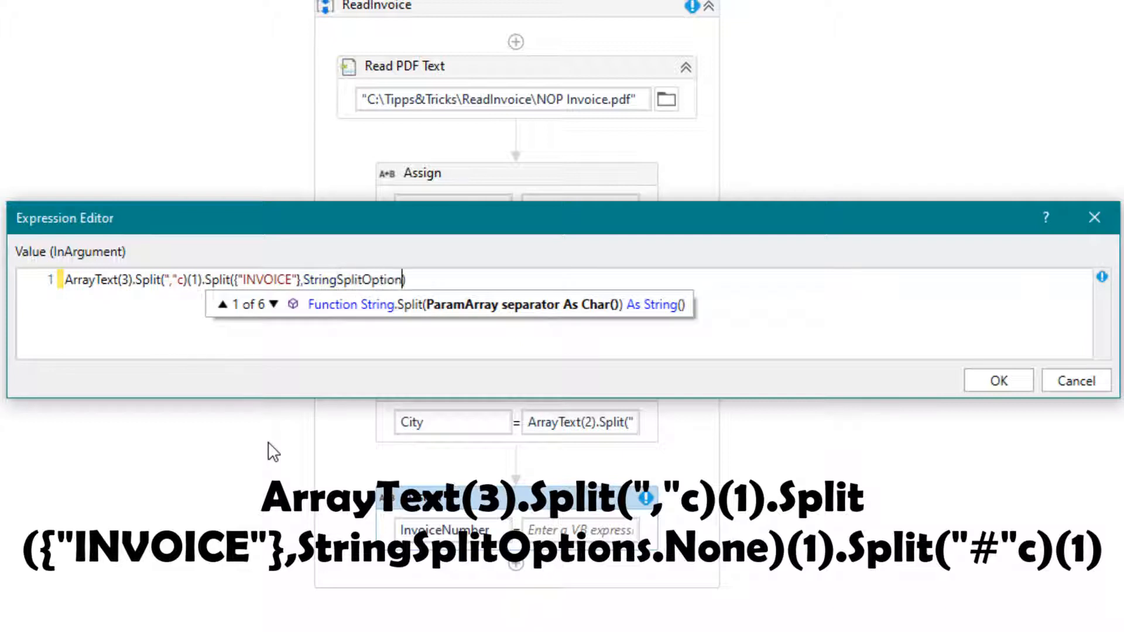
type(".None)(1).Split")
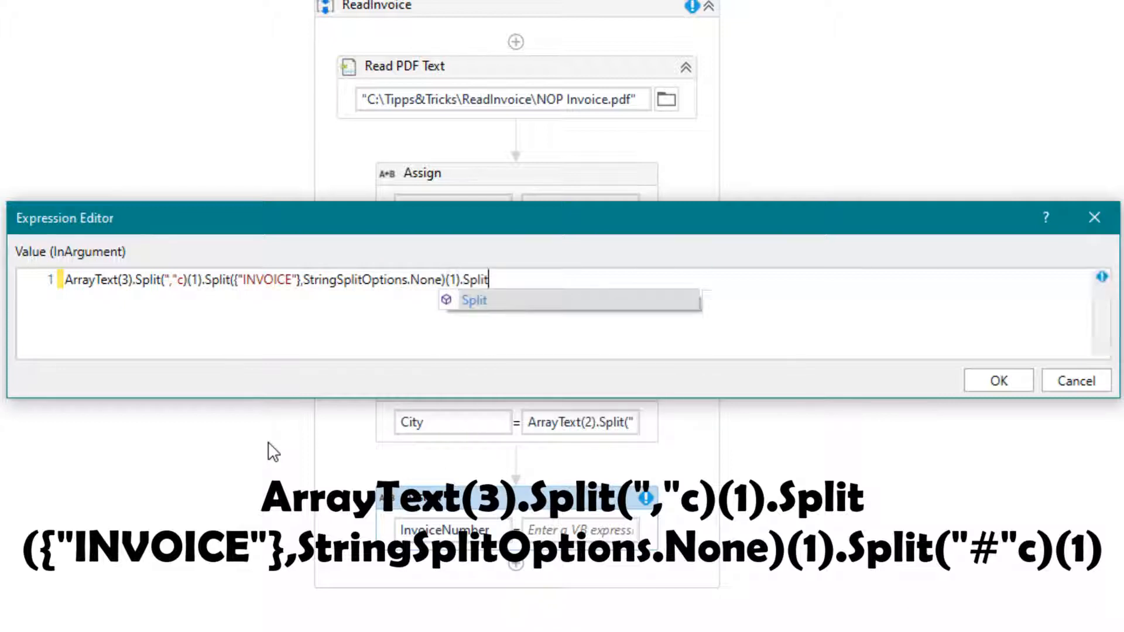
type("(\"#")
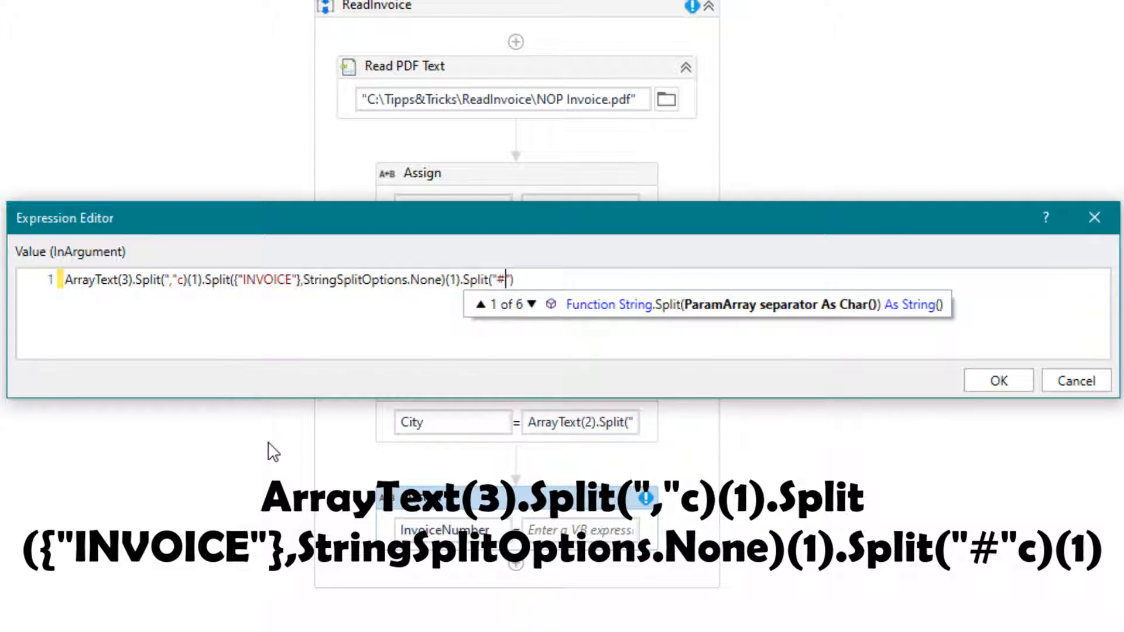
type(")(1")
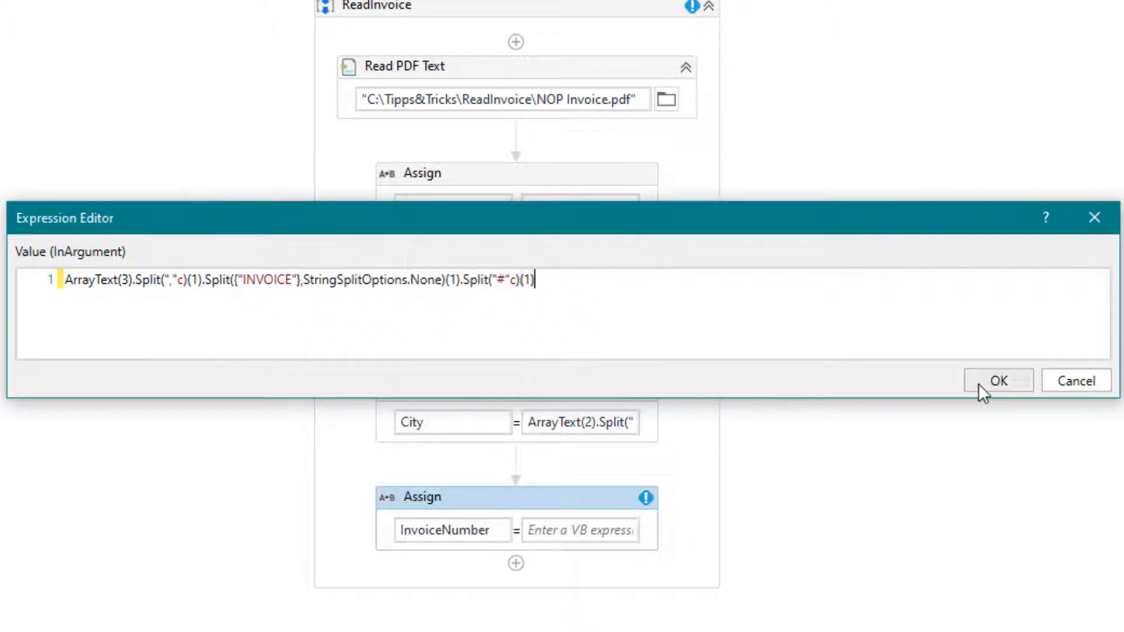
left_click(997, 380)
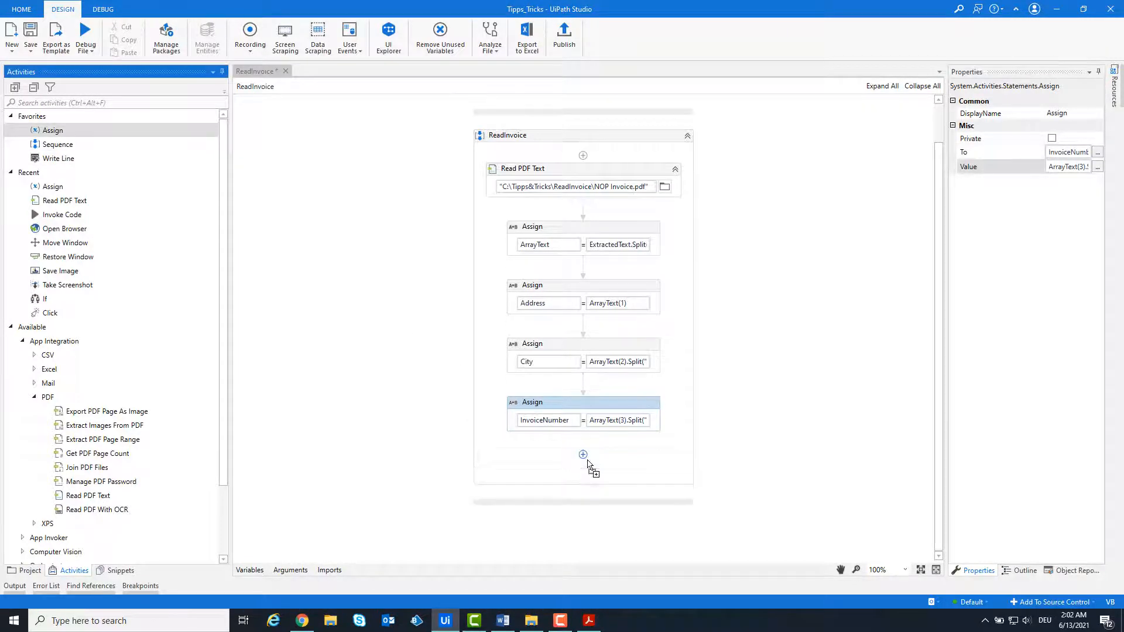
Step: Add an Assign setting Vendor to a nested ArrayText(Ar...) expression, then switch to the invoice PDF
type("ve")
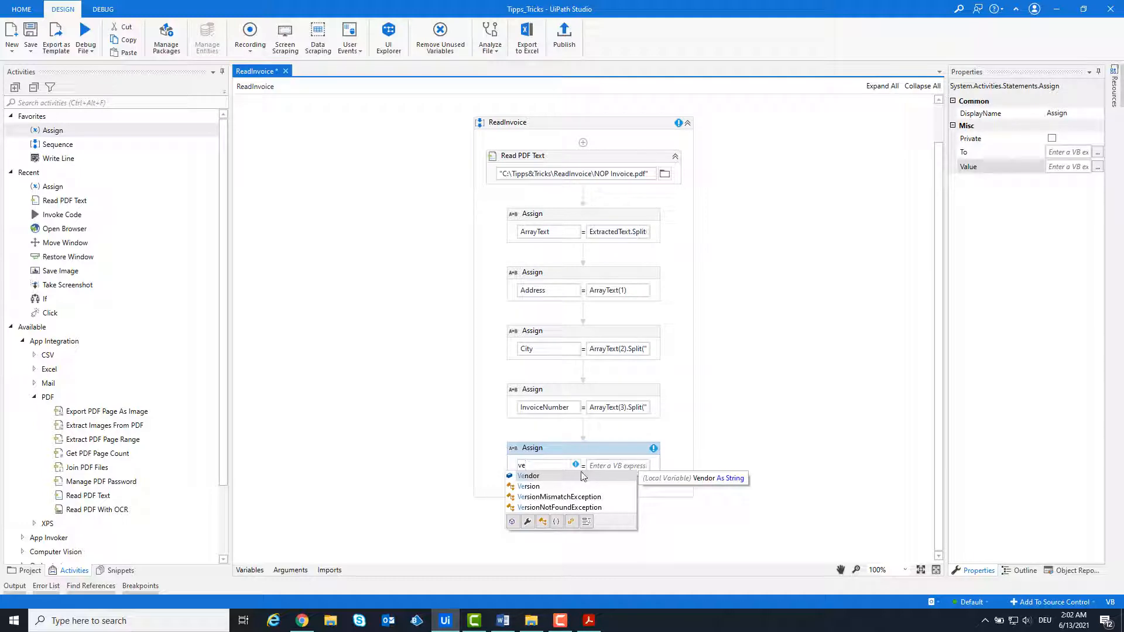
left_click(528, 475)
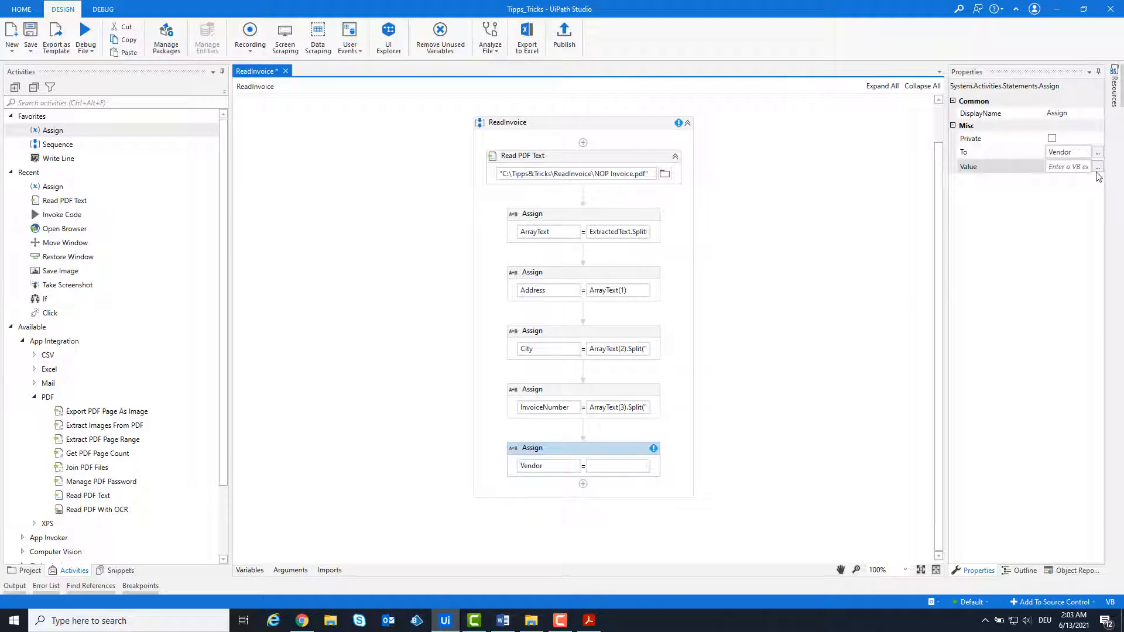
left_click(1098, 166)
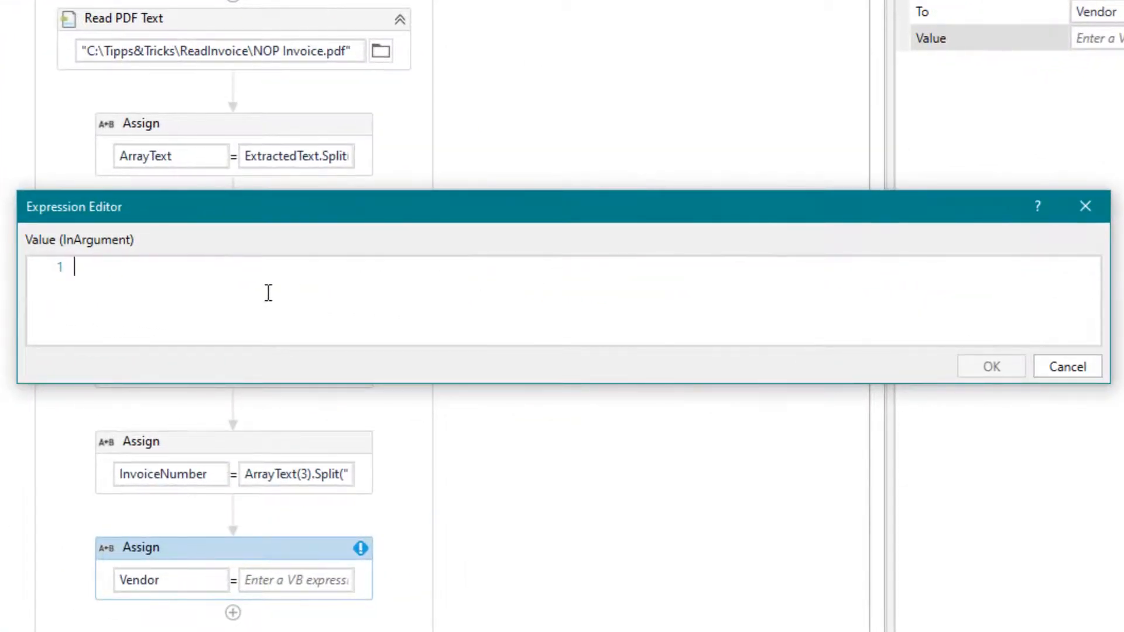
type("ArrayText(ArrayTex")
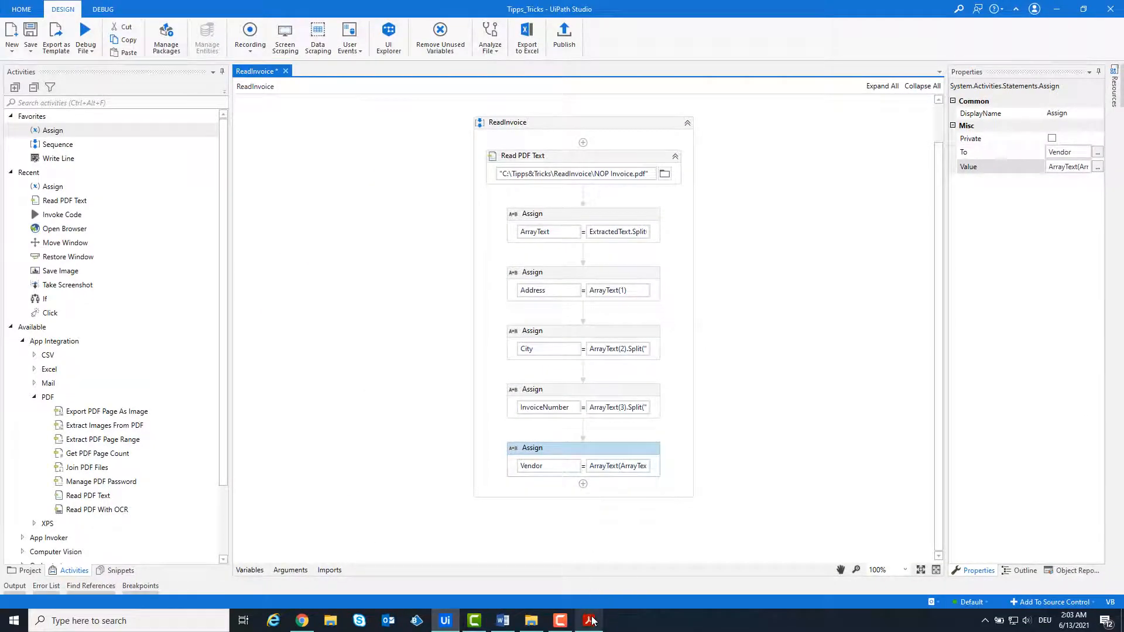
left_click(588, 620)
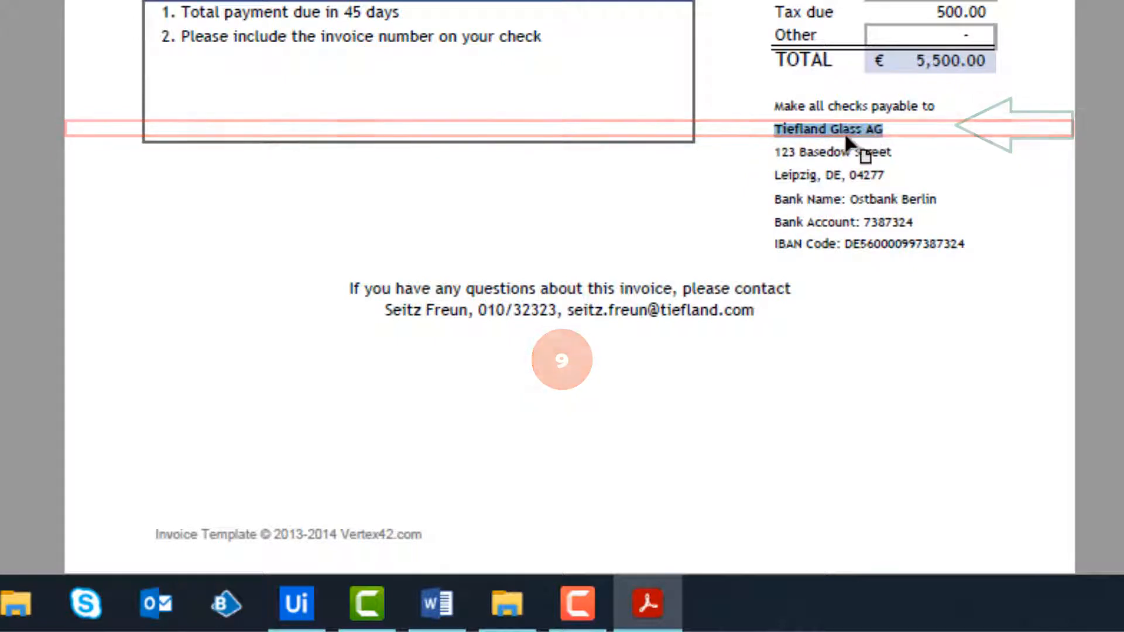
Step: Check the vendor name Tiefland Glass AG on the invoice and return to UiPath Studio
left_click(445, 621)
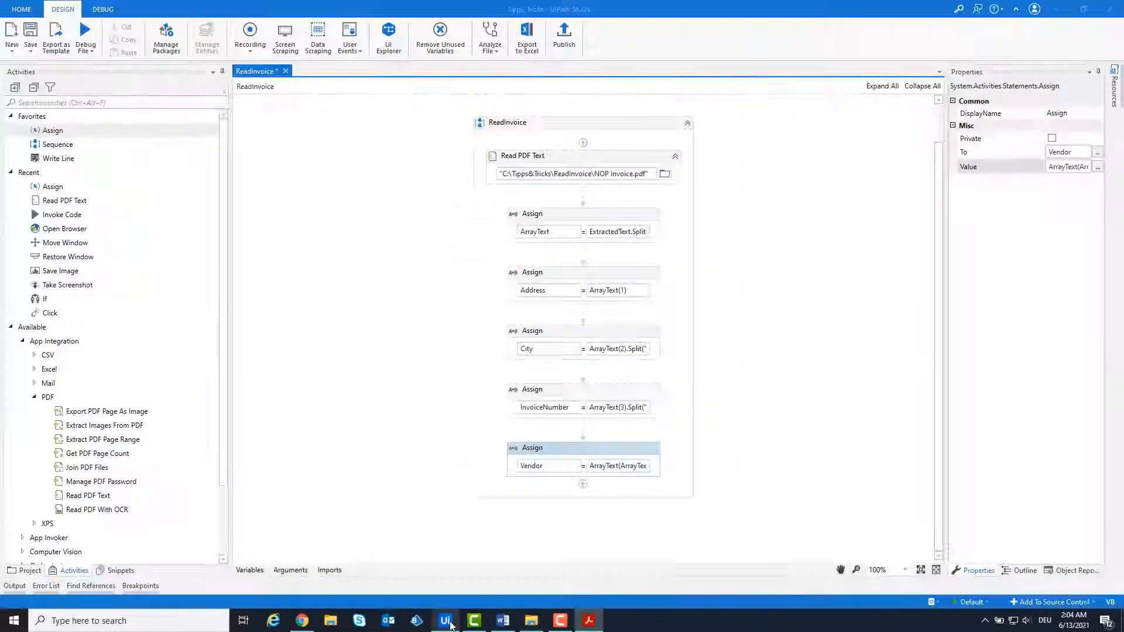
left_click(453, 414)
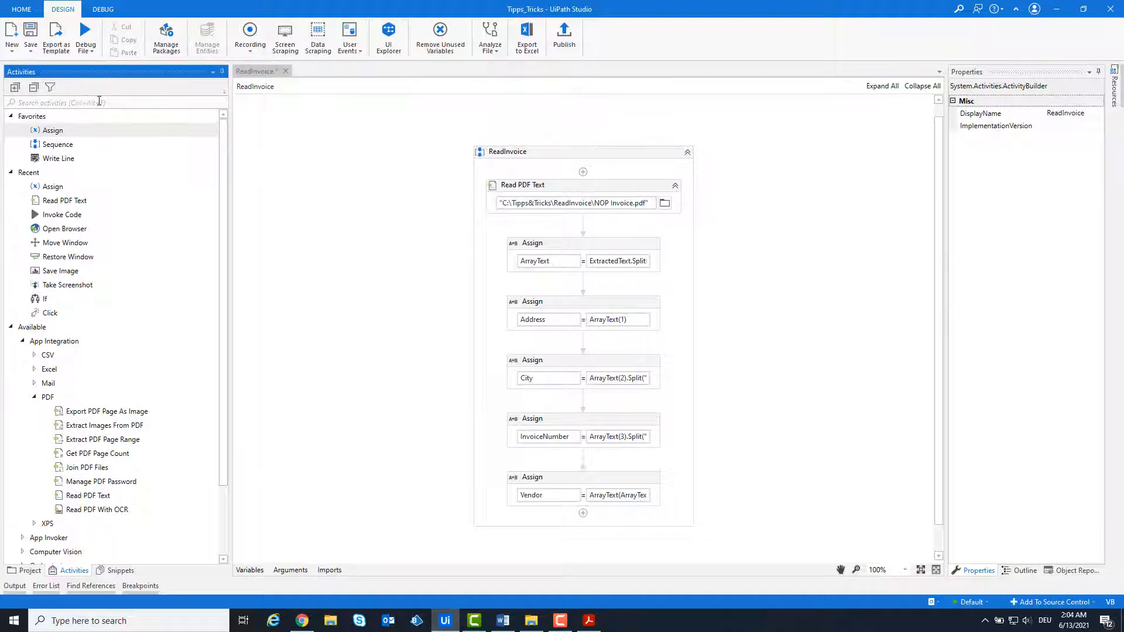
Step: Add a For Each loop over ArrayText with TypeArgument String
type("for each")
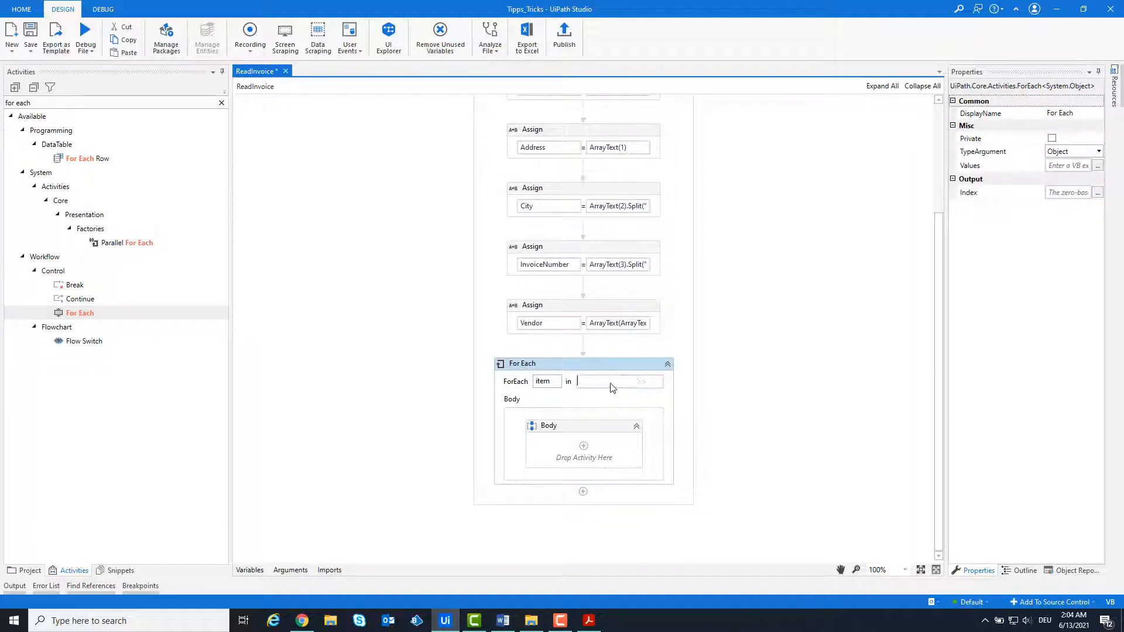
type("Arr")
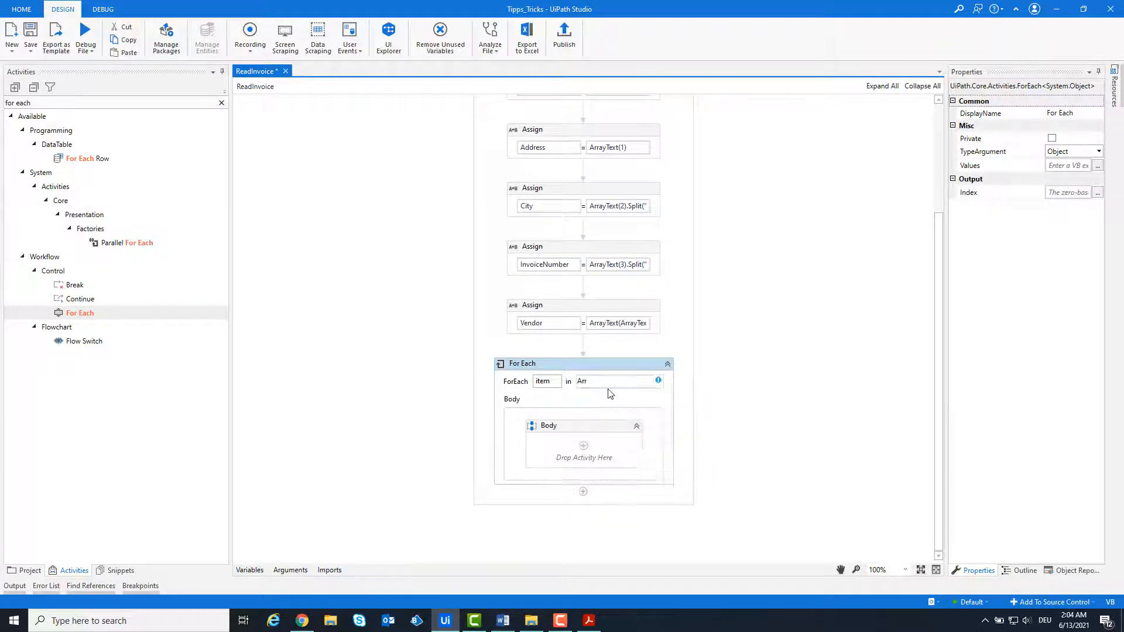
type("ArrayText")
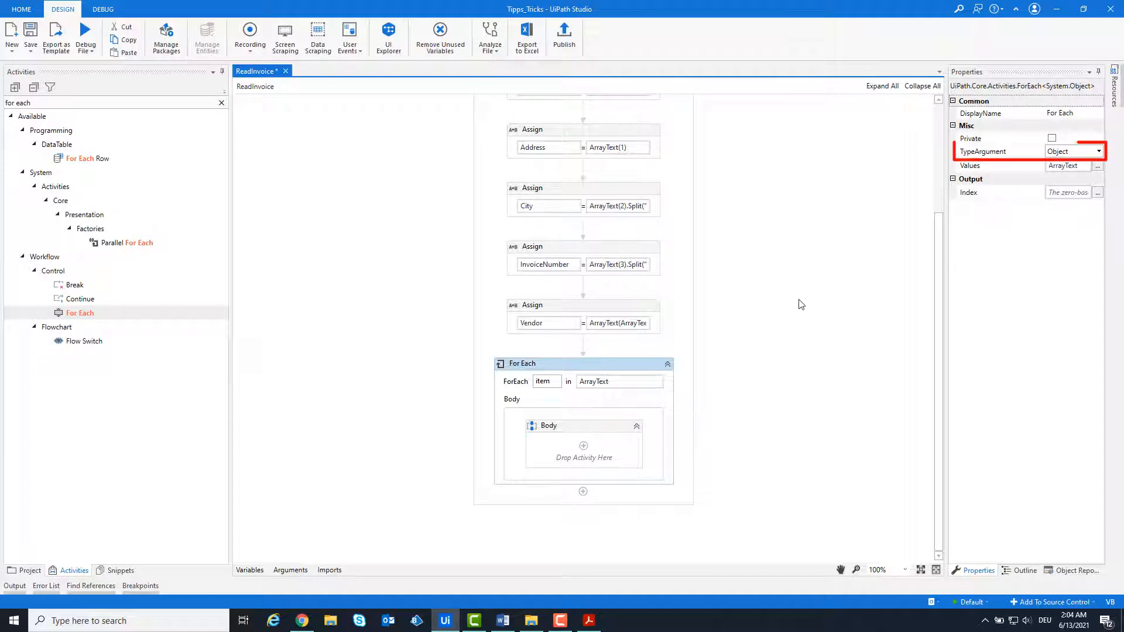
left_click(1097, 151)
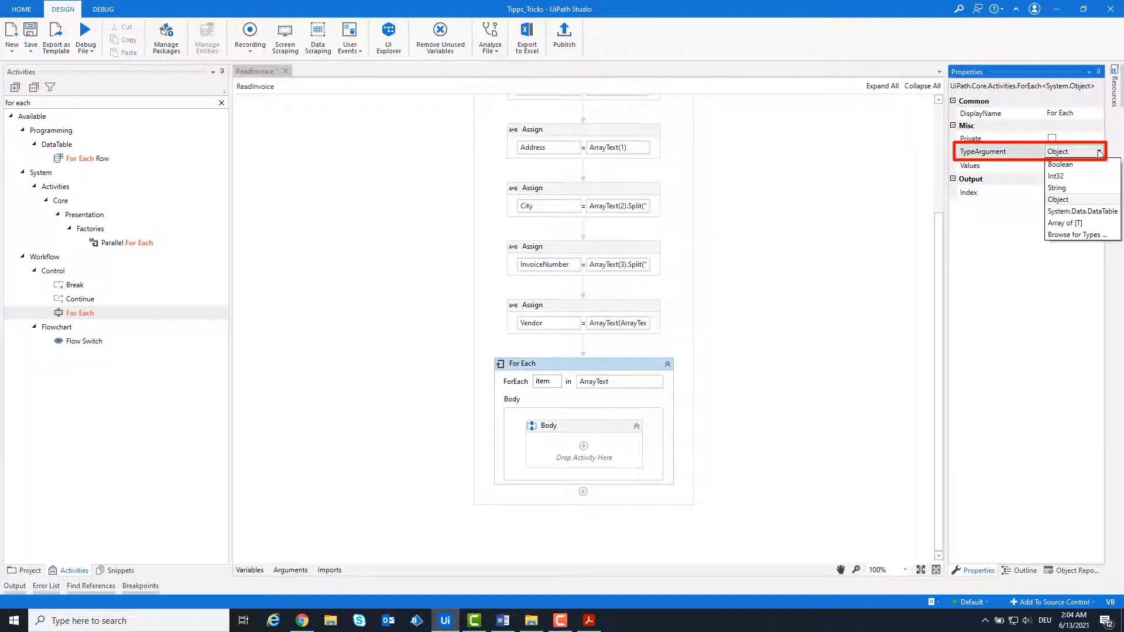
left_click(1056, 188)
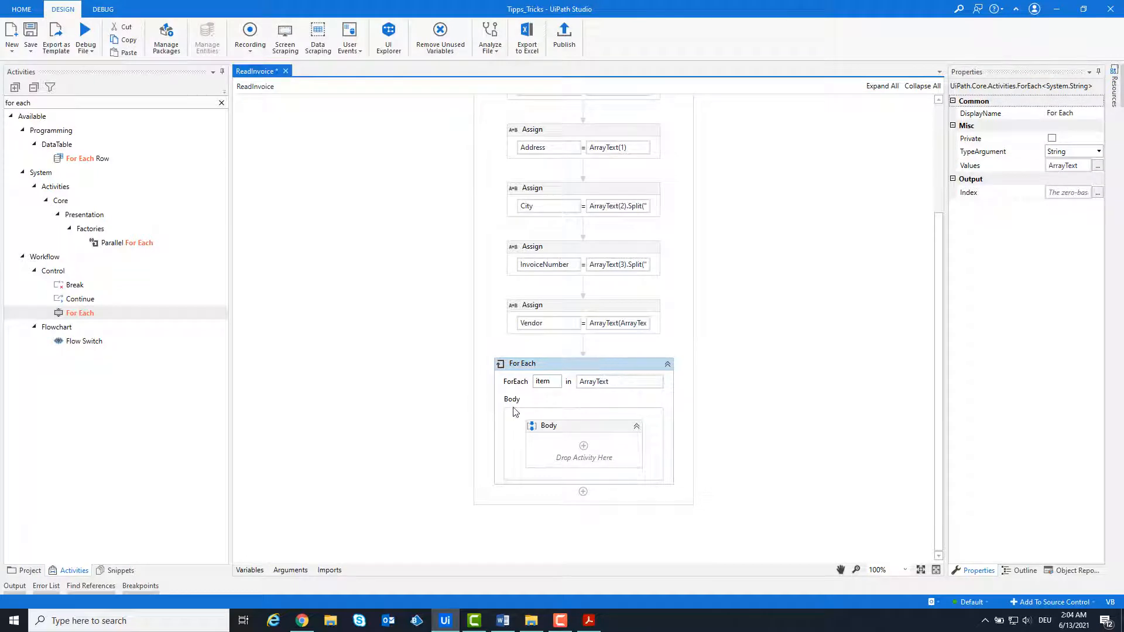
left_click(584, 425)
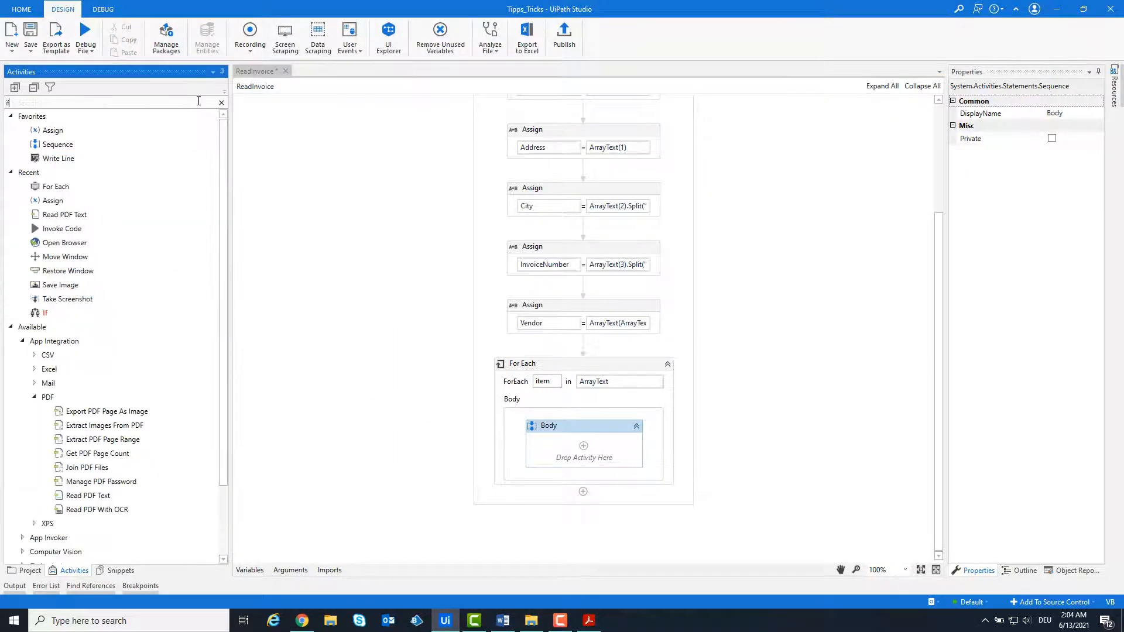
Step: Place an If in the loop body with condition item.Contains("Bank Name: ")
type("if")
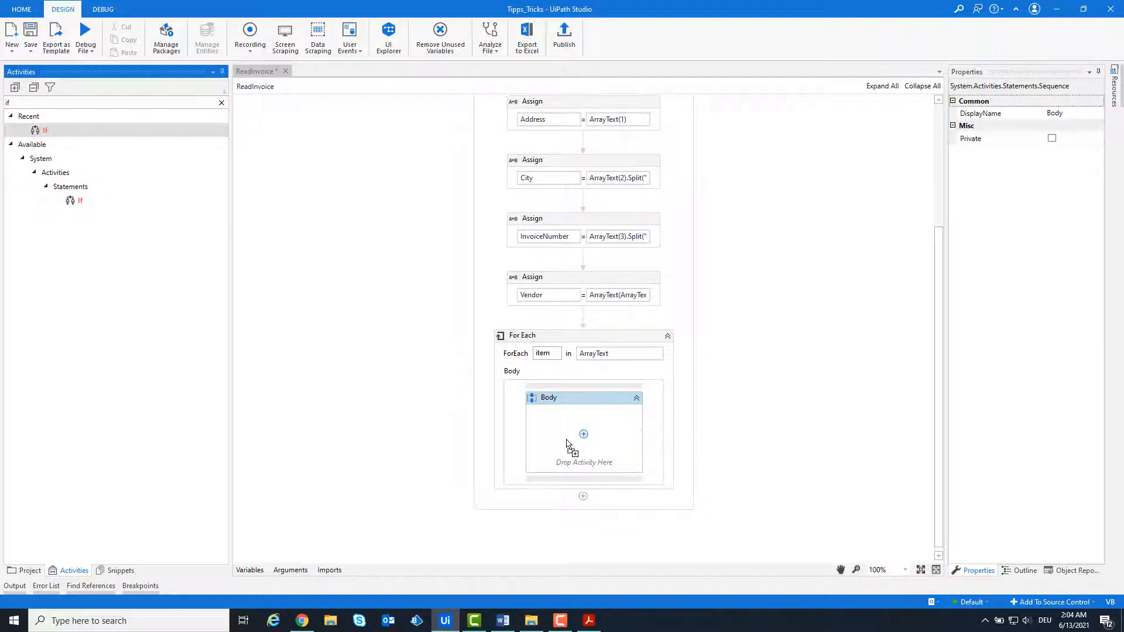
left_click(583, 434)
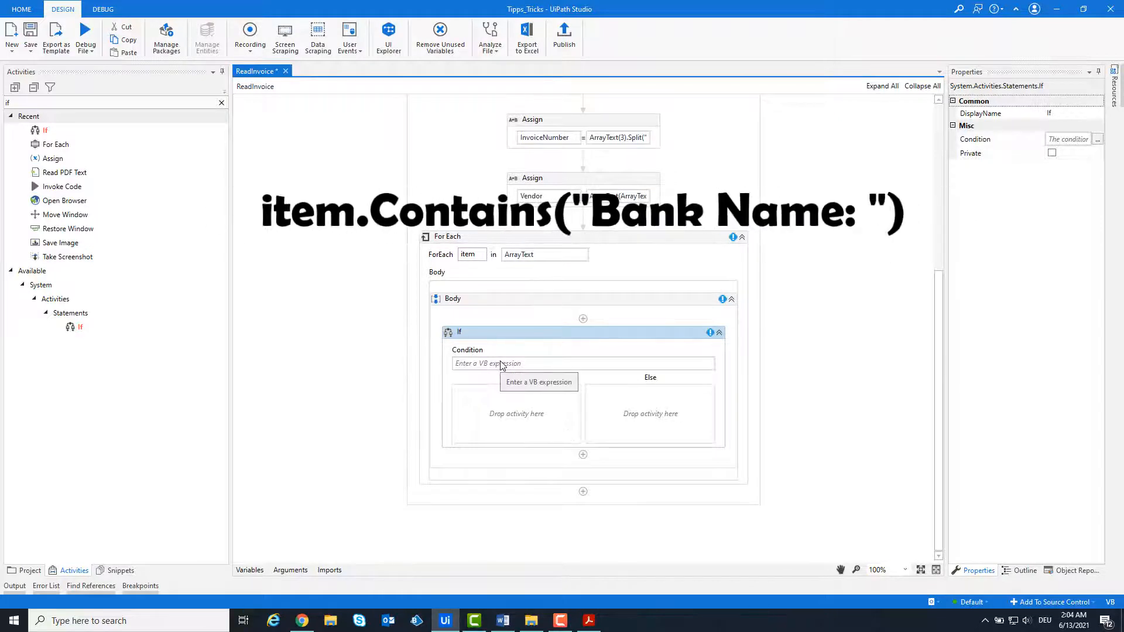
type("item")
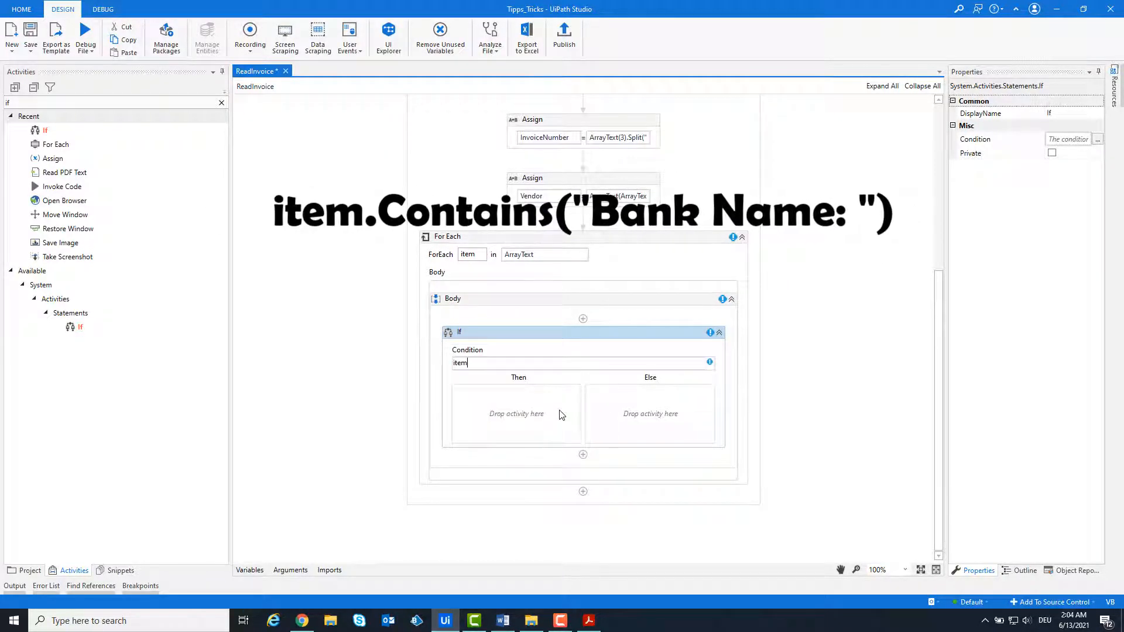
type(".contai")
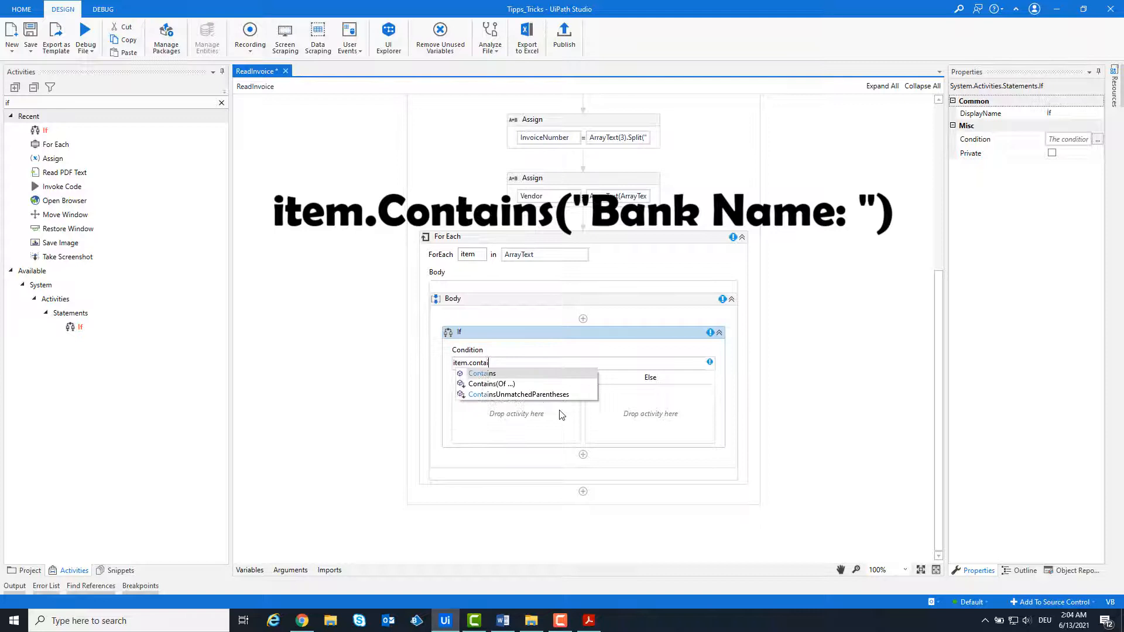
left_click(481, 374)
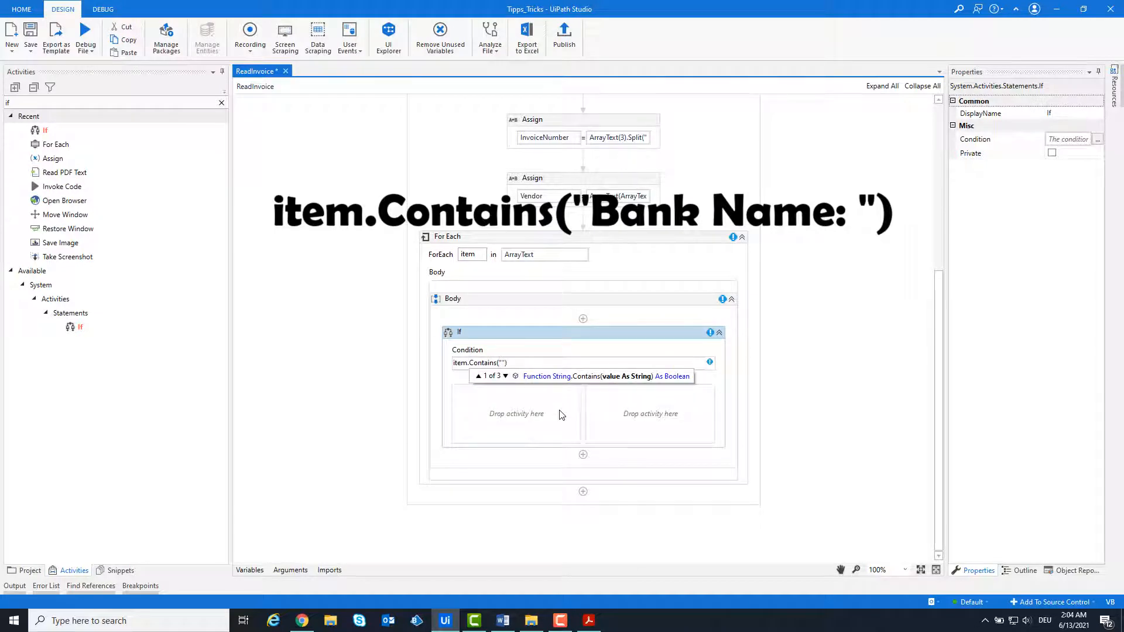
type("Bank Name:")
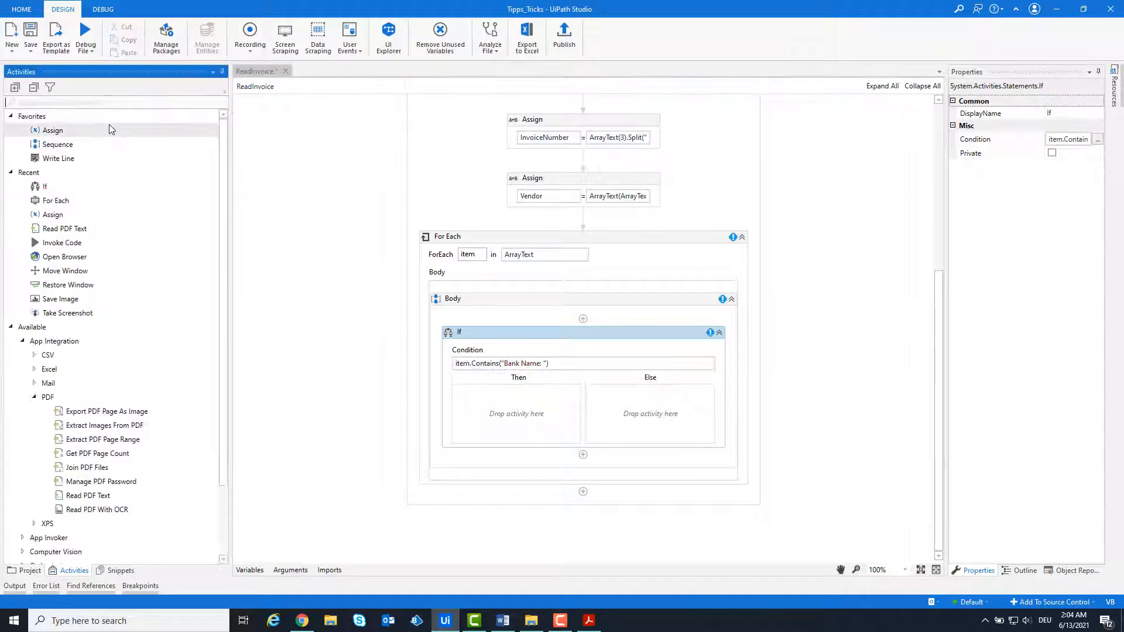
Step: In the Then branch assign BankName = item.Split(":"c)(1) and add a second If below
left_click_drag(52, 130, 516, 414)
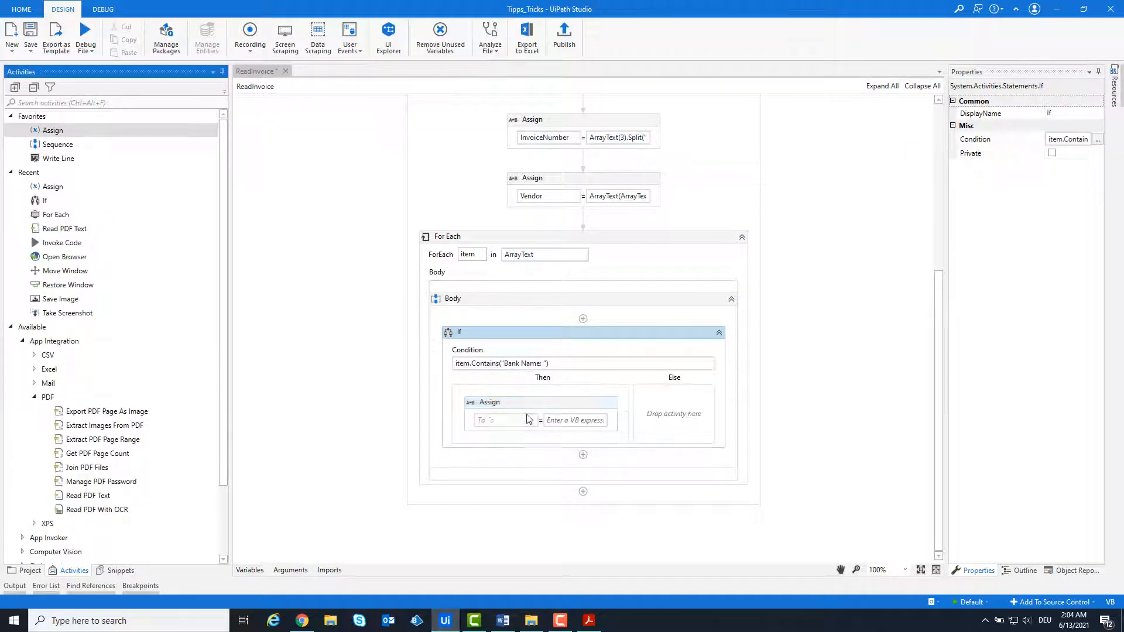
left_click(502, 420)
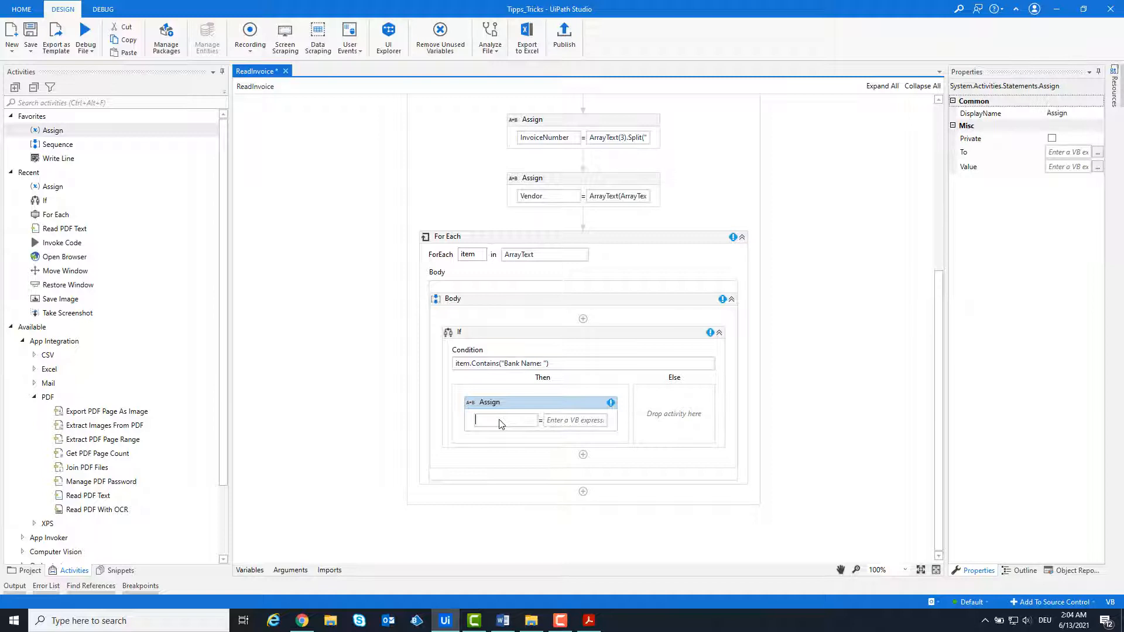
type("BankName")
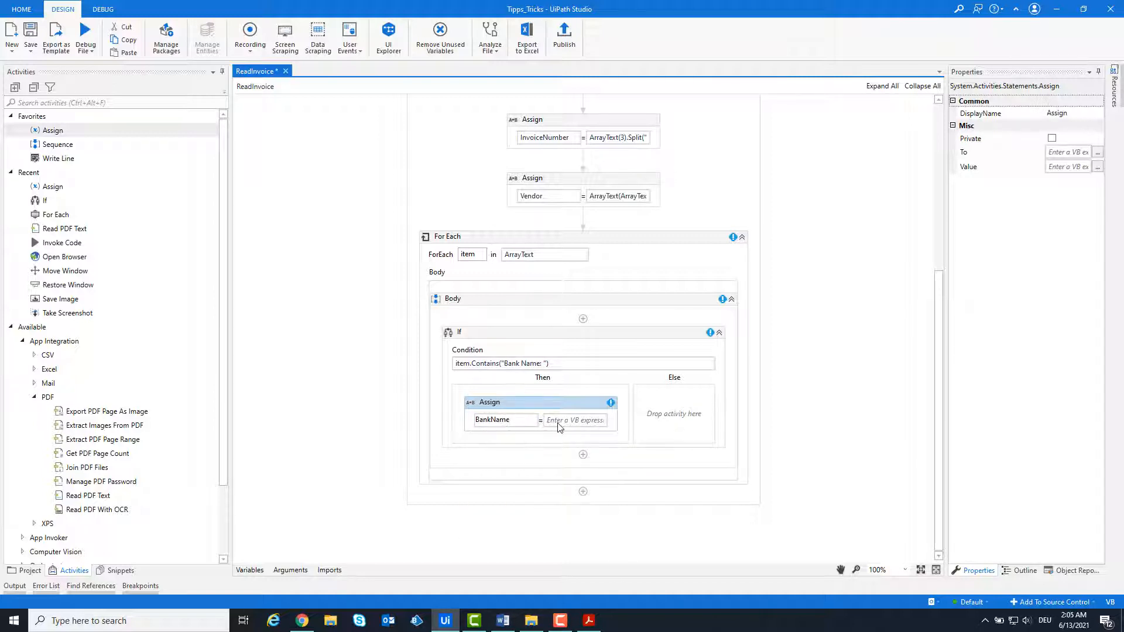
type("item")
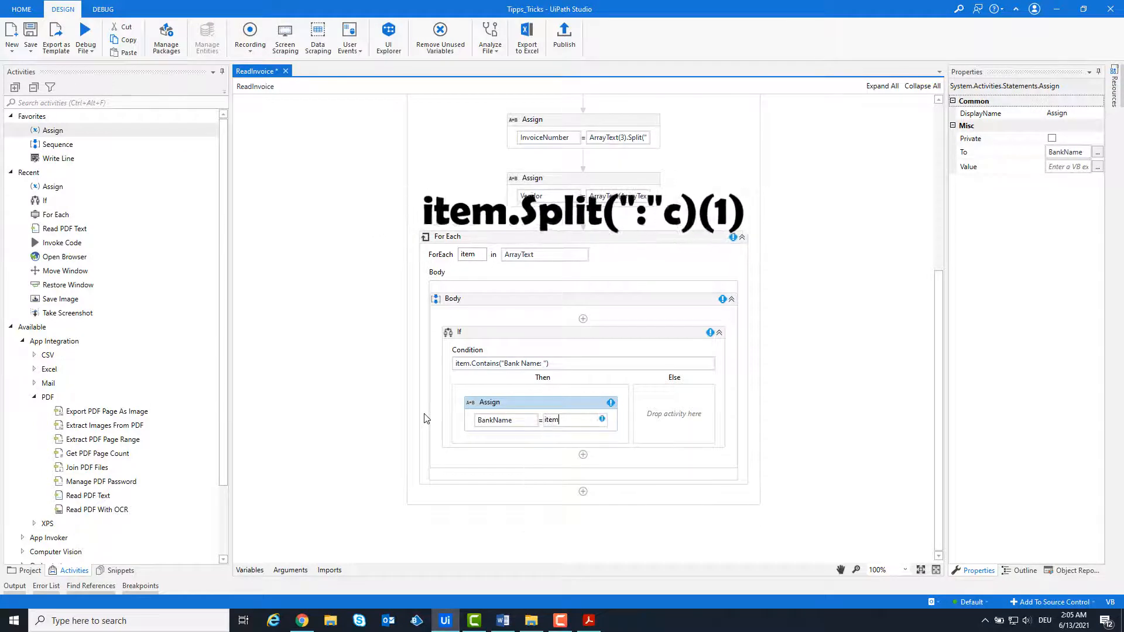
type(".Split(\":")
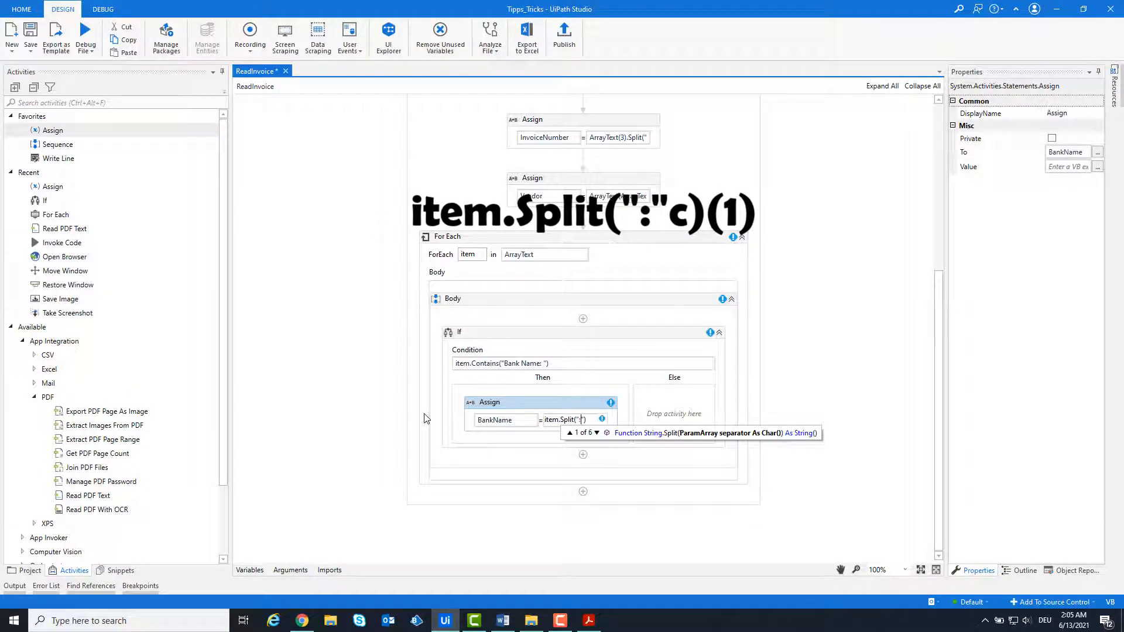
type("(1)")
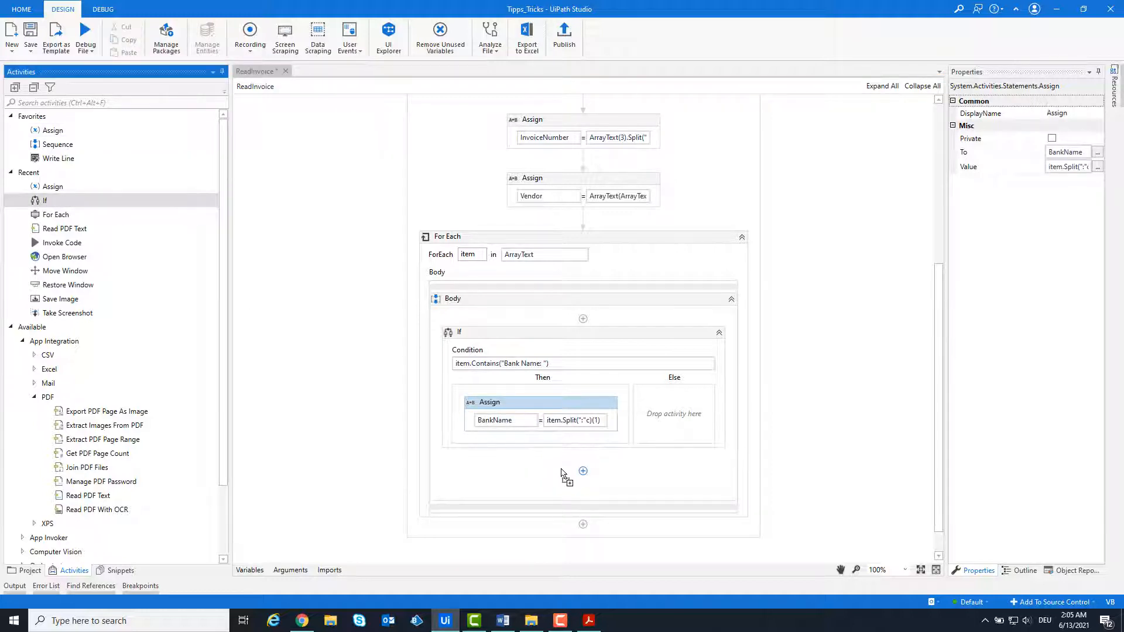
left_click(583, 471)
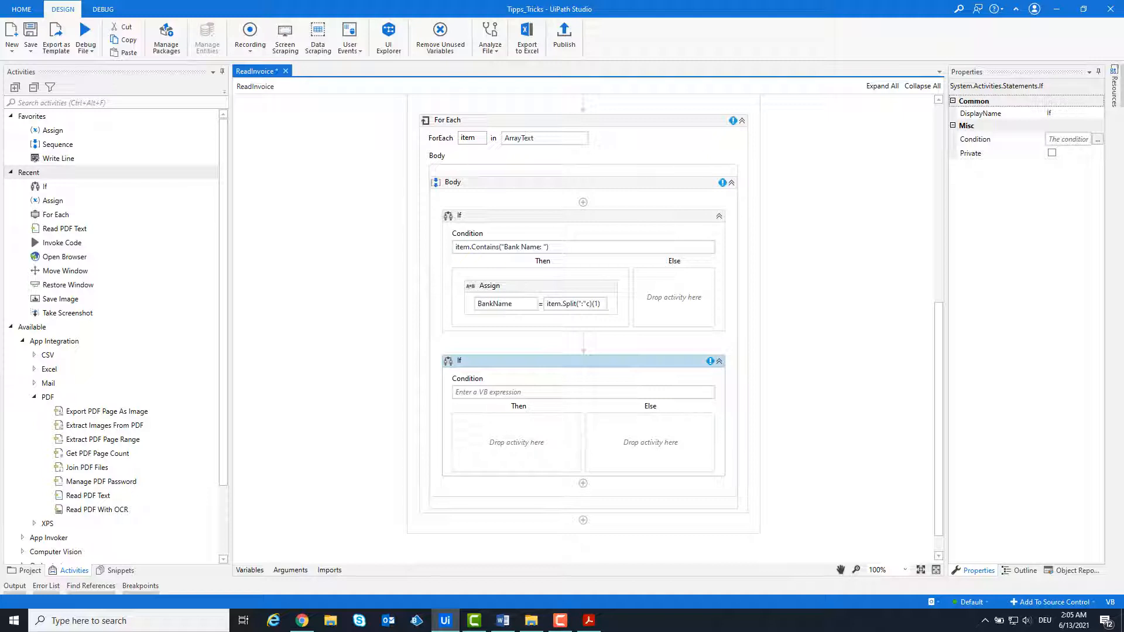
Step: Give the second If the condition item.Contains("IBAN Code: ")
left_click(382, 399)
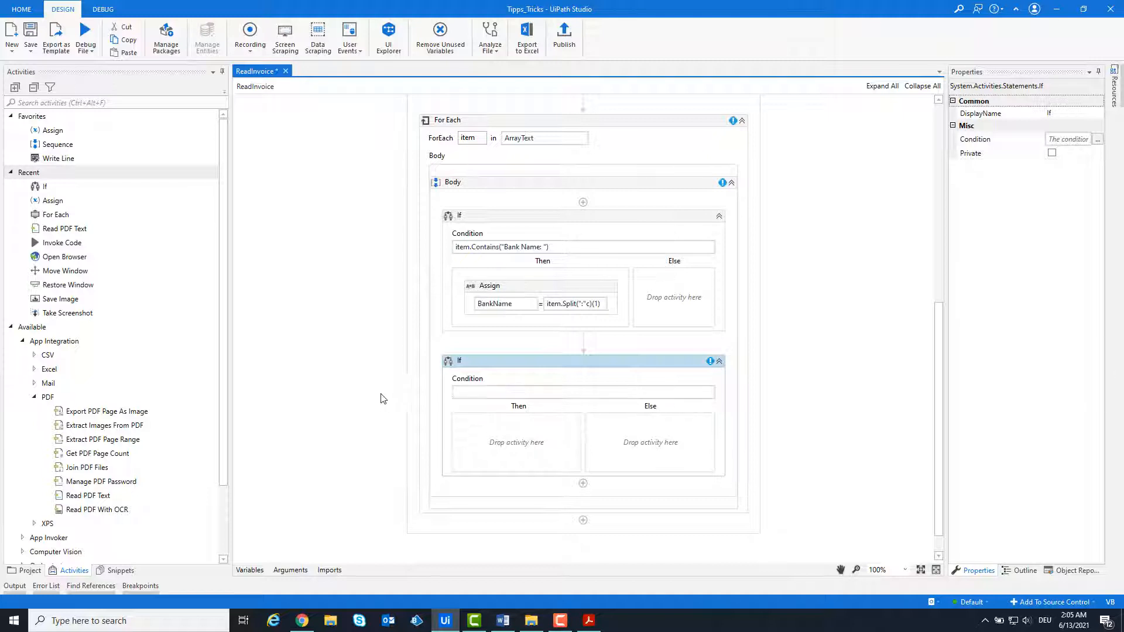
type("item.Contains")
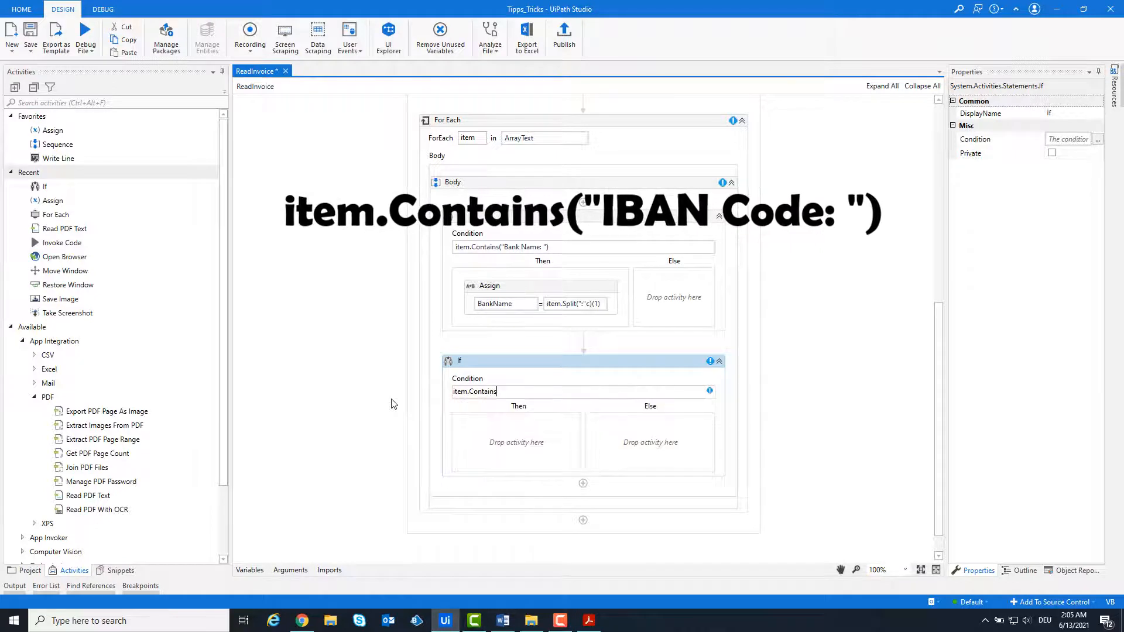
type("()")
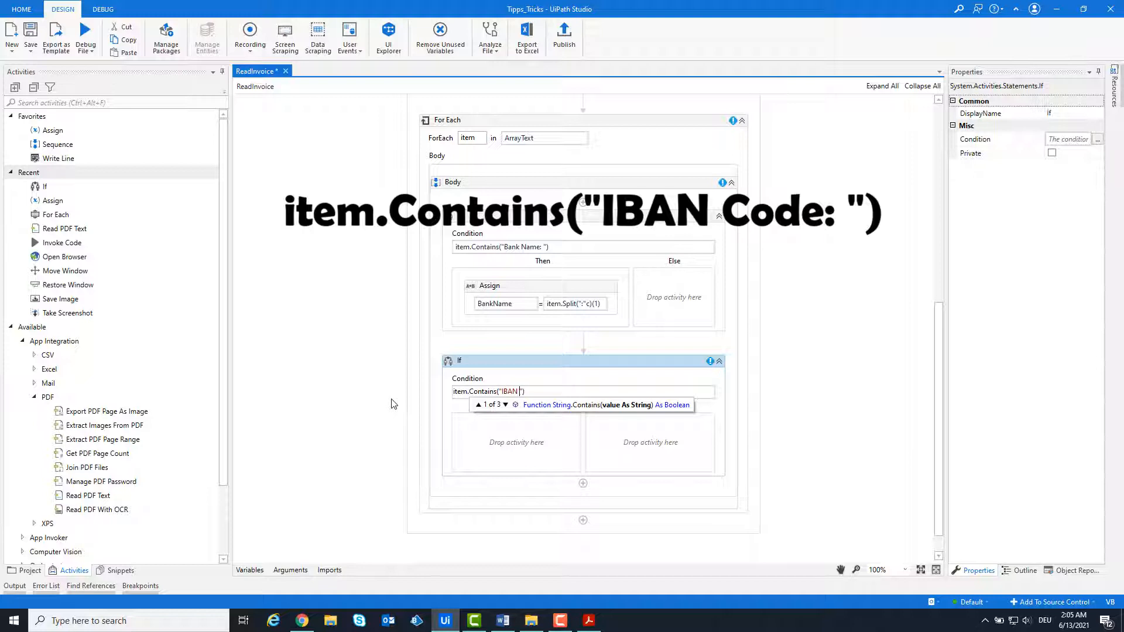
type("Code:")
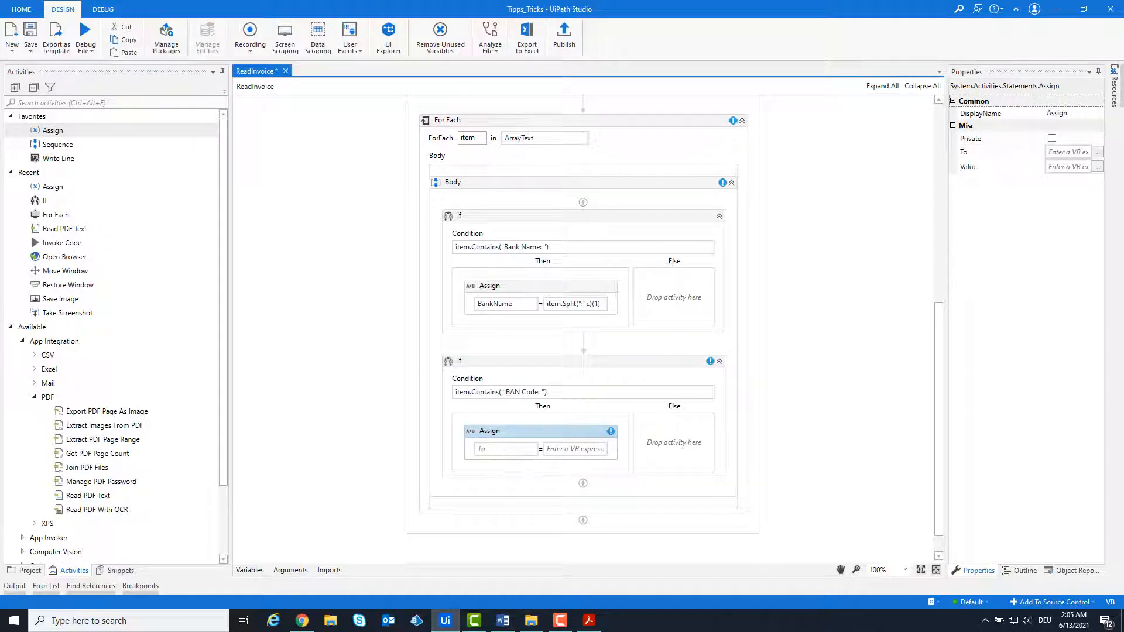
Step: In its Then branch, assign IBANCode = item.Split(":"c)(1)
left_click(502, 449)
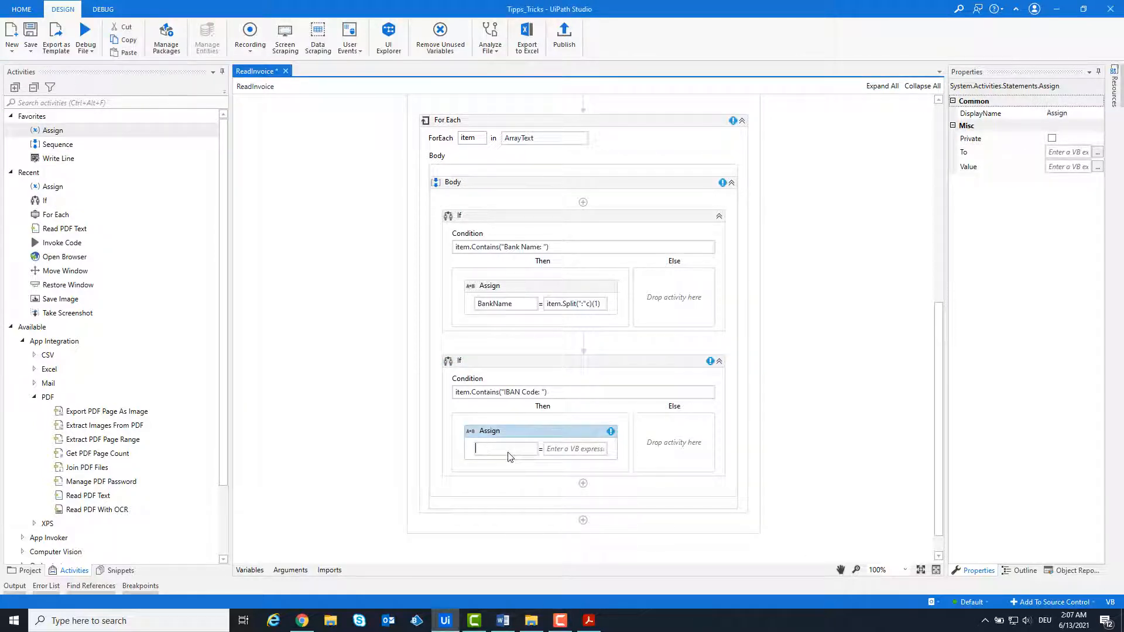
type("IB")
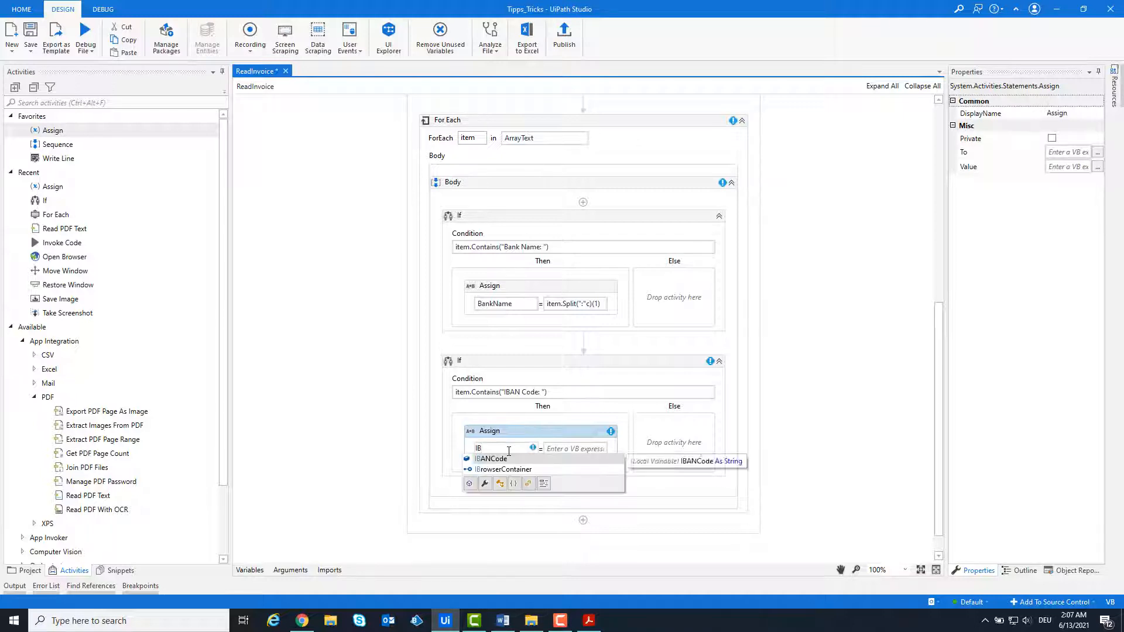
left_click(491, 459)
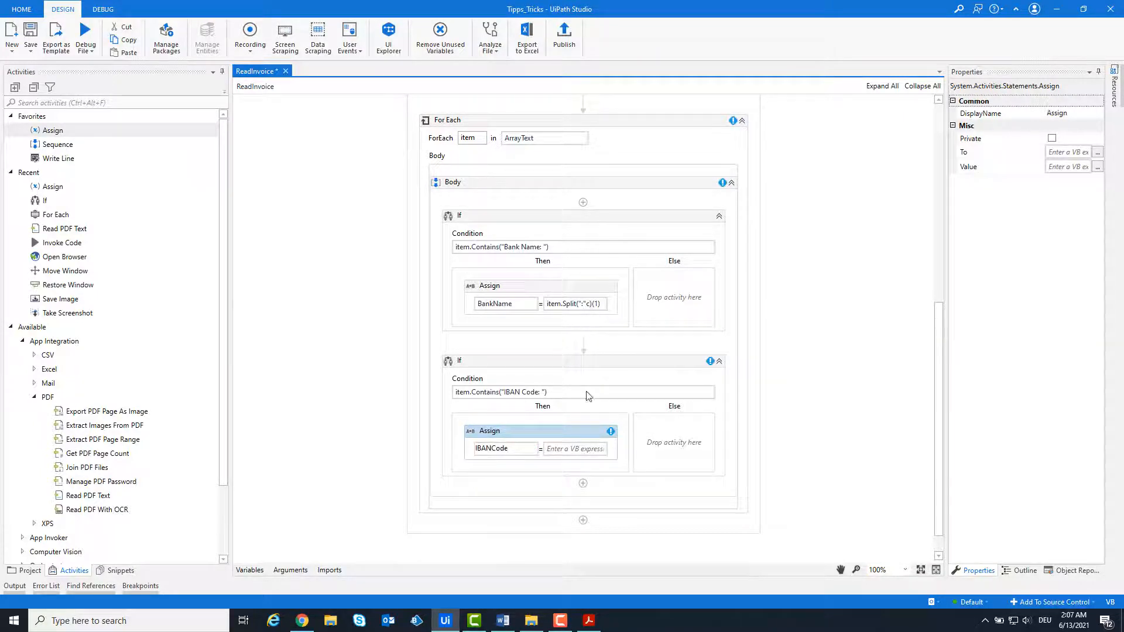
left_click(574, 448)
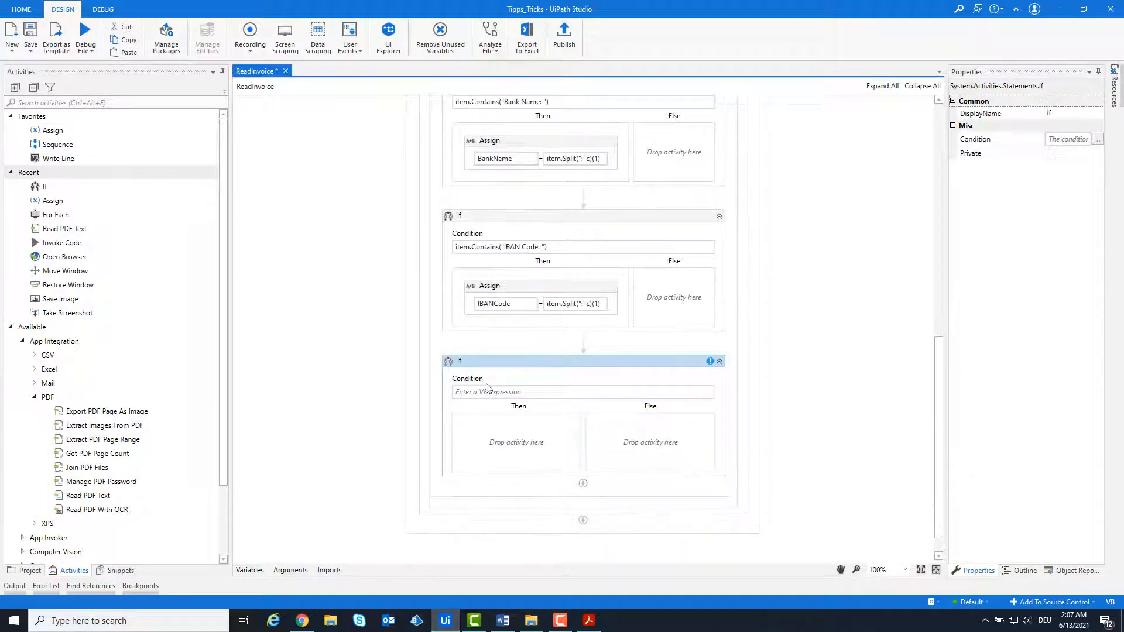
Step: Give the third If the condition item.Contains("Bank Account: ")
type("item")
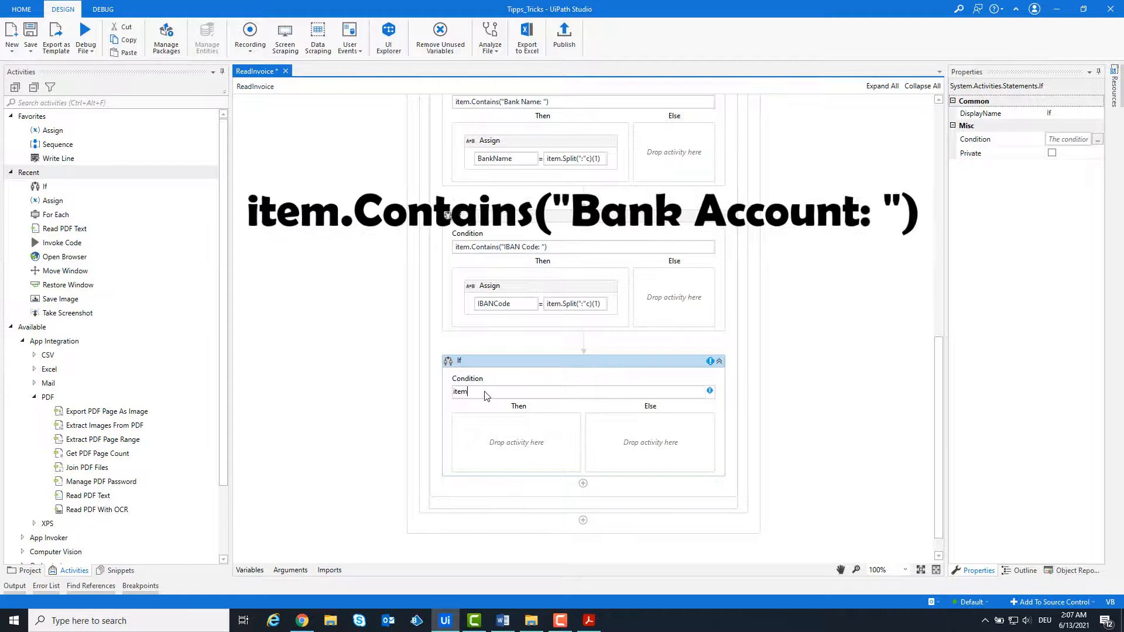
type(".Contains(\"")
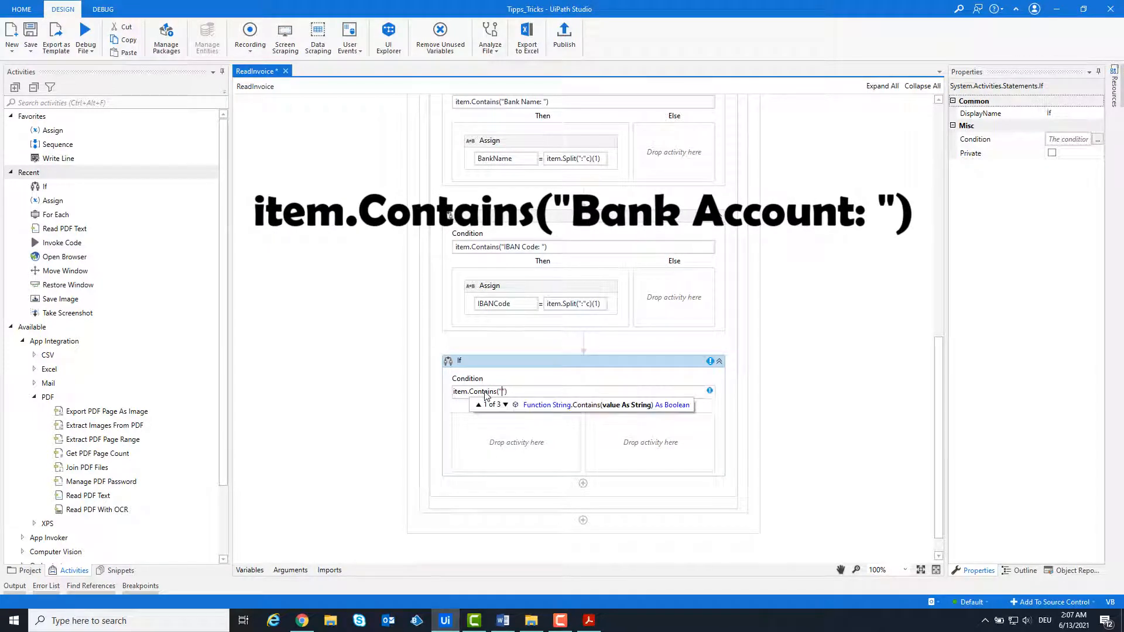
type("Bank Account:")
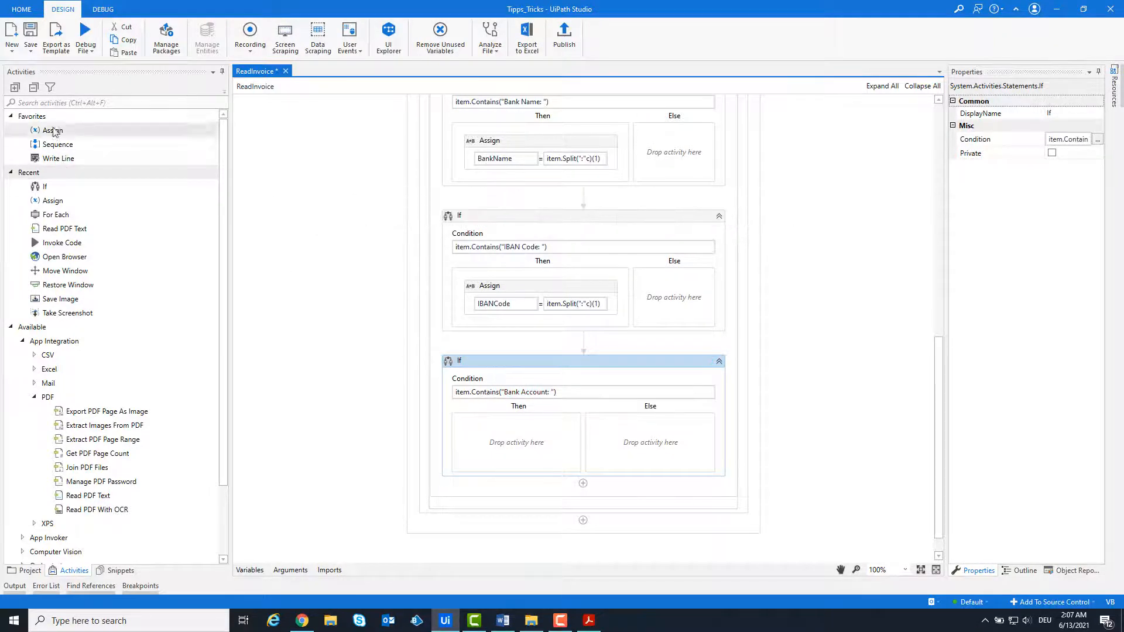
Step: In its Then branch, assign BankAccount = item.Split(":"c)(1)
left_click_drag(52, 130, 516, 443)
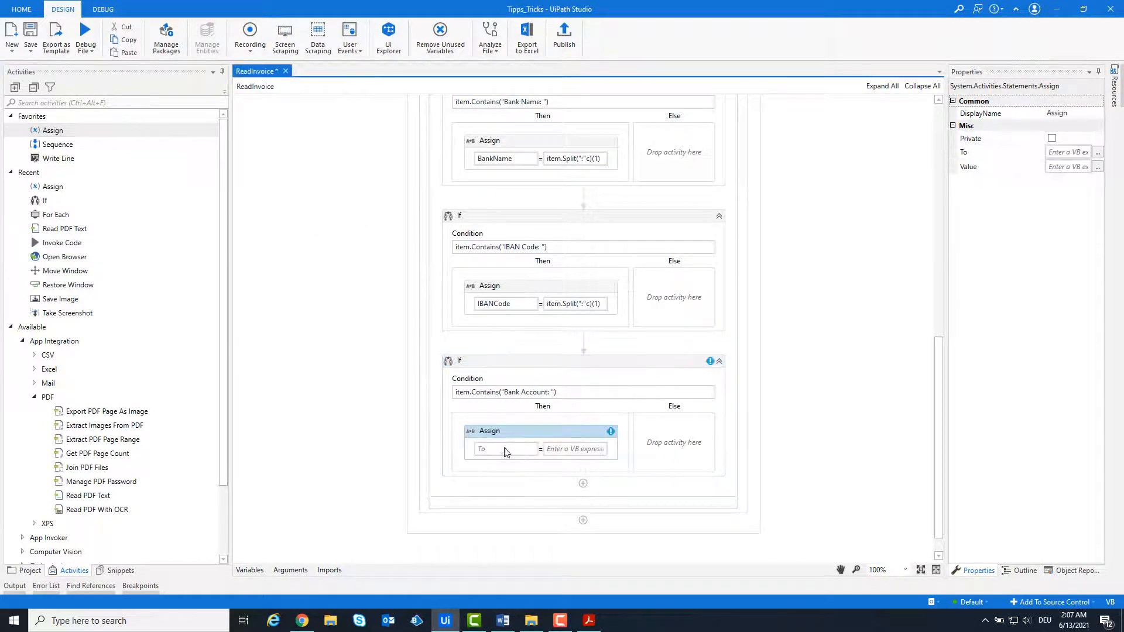
type("Bank")
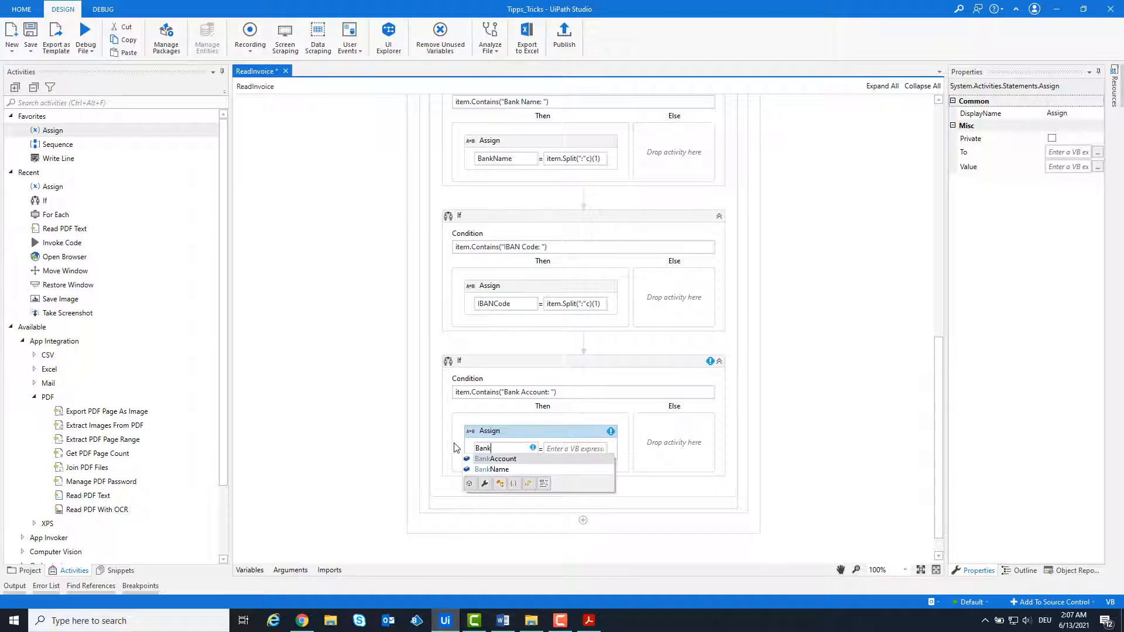
left_click(497, 459)
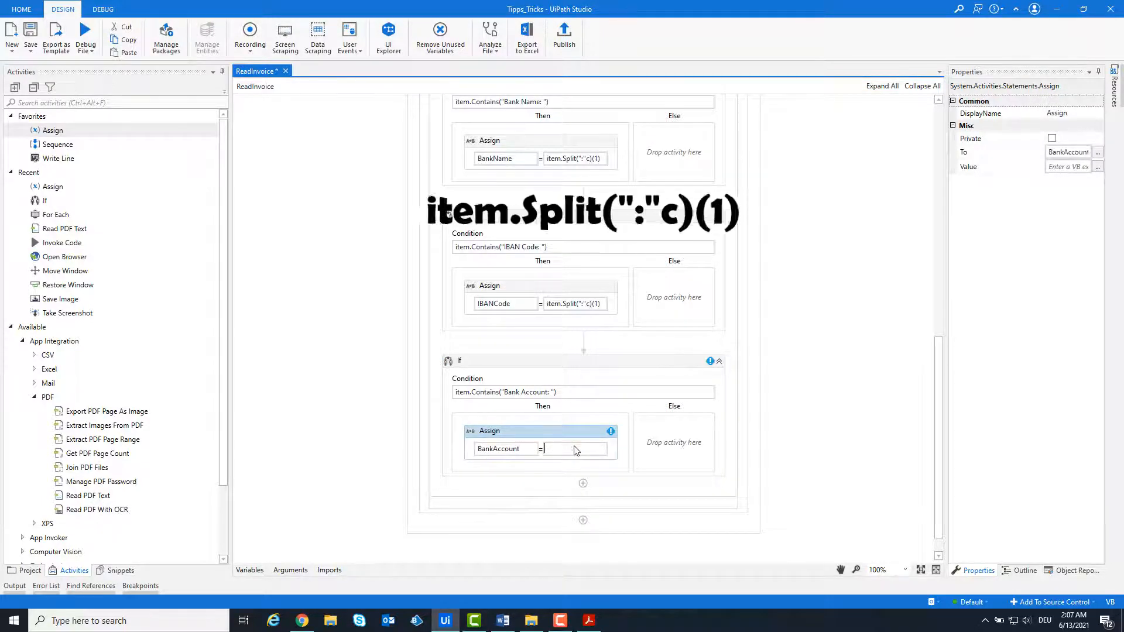
type("item.Spl")
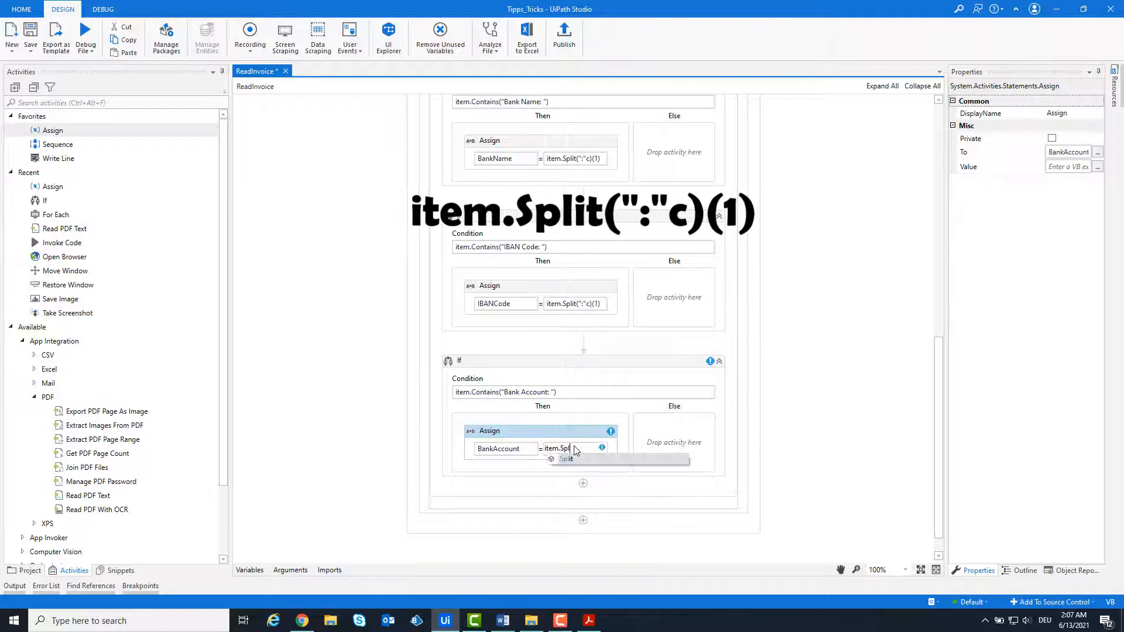
type("(")
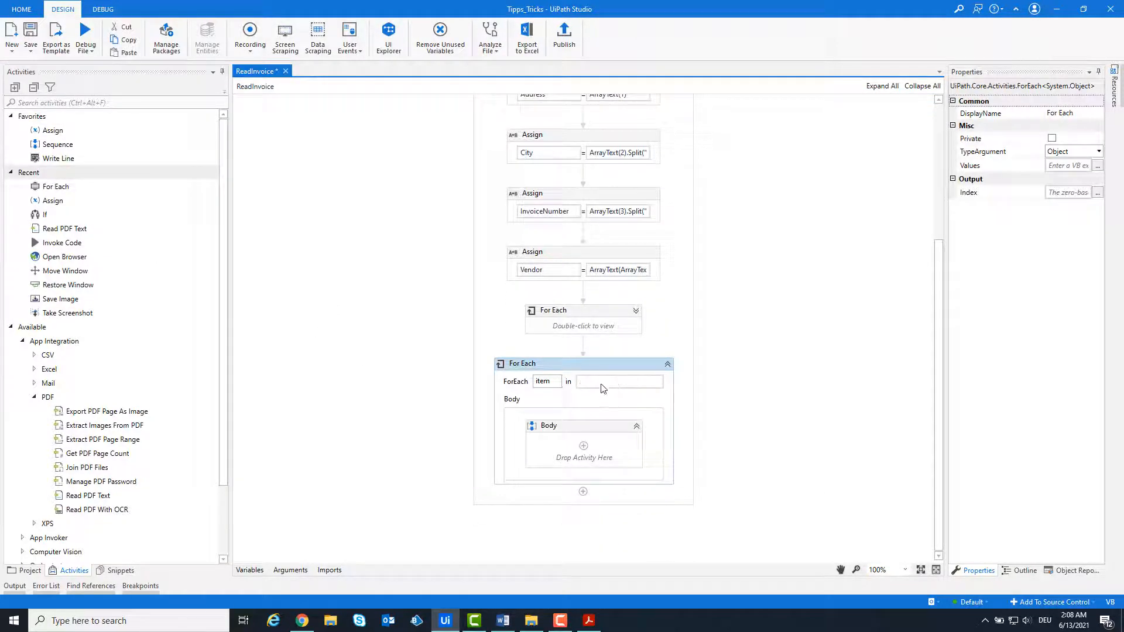
Step: Make the second For Each iterate over ArrayText with TypeArgument String
type("ArrayText")
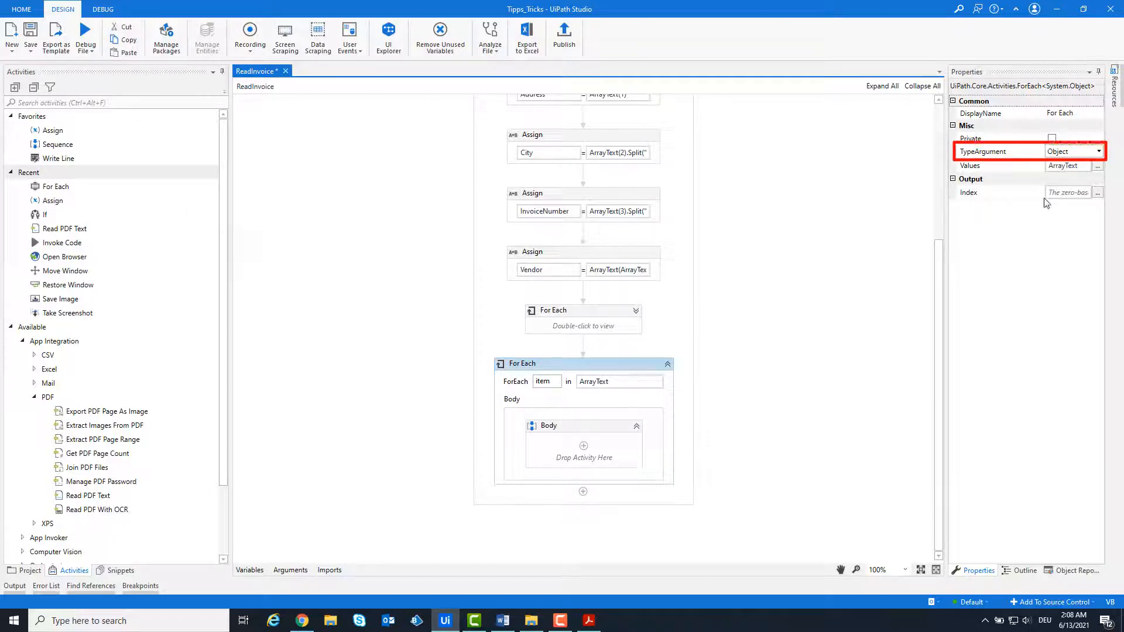
left_click(1097, 151)
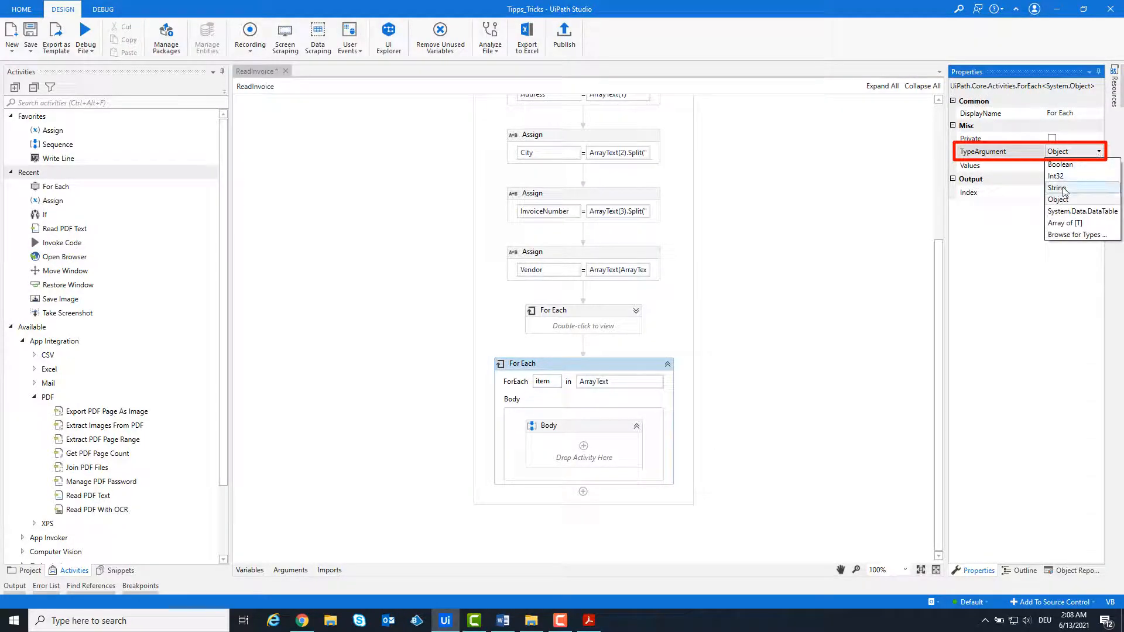
left_click(1056, 188)
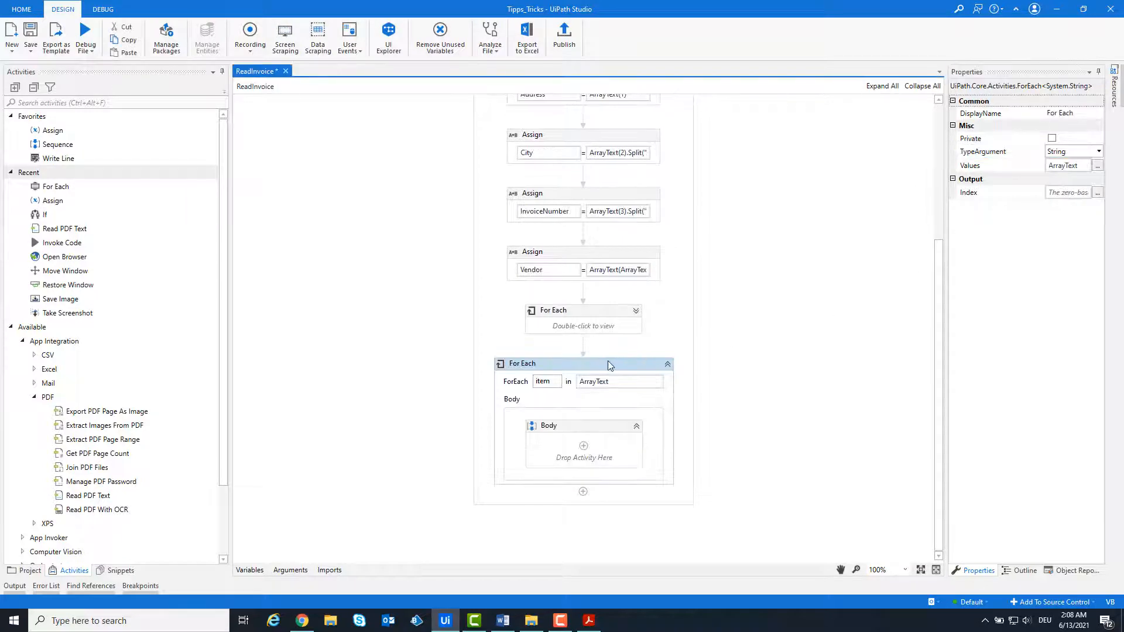
mouse_move(63, 242)
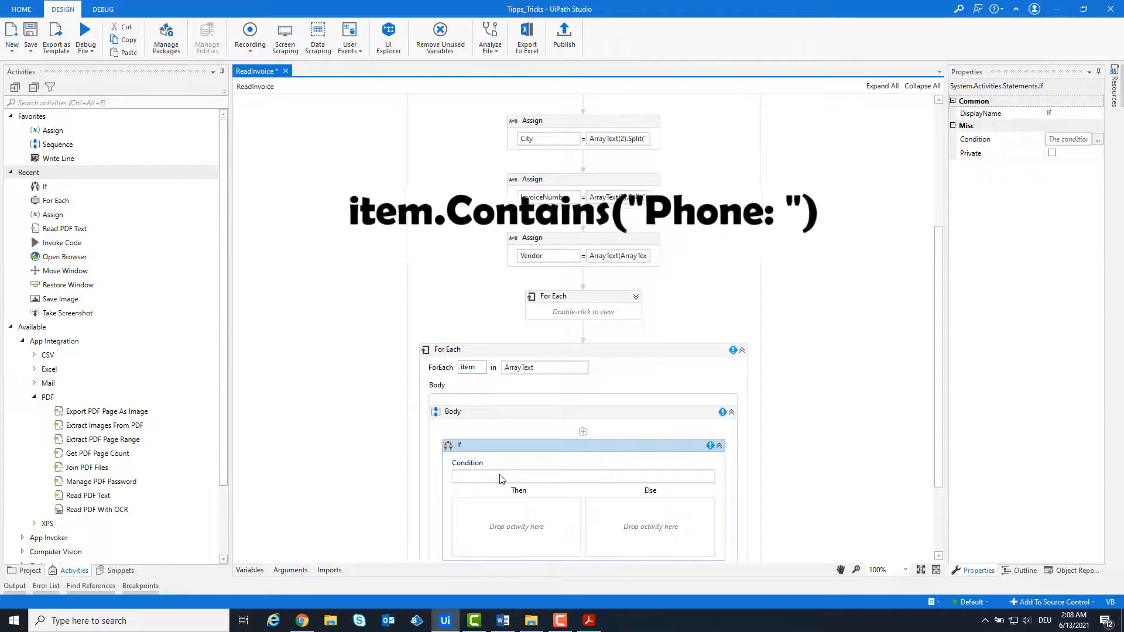
Step: Add an If inside it with condition item.Contains("Phone: ")
type("item.")
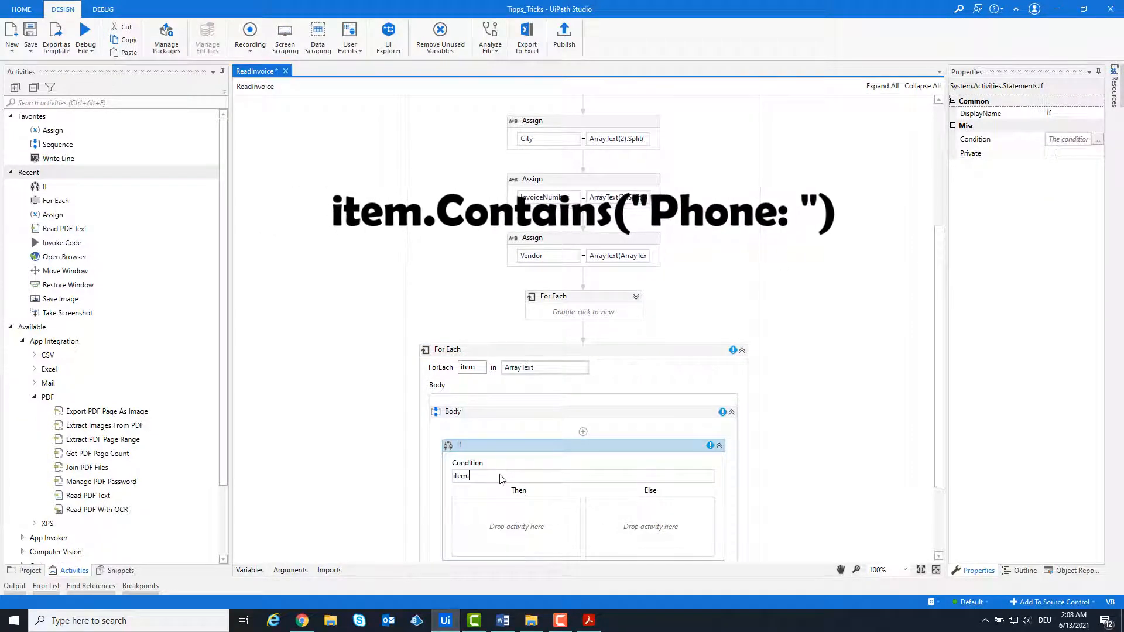
type("contains(\"Phone:")
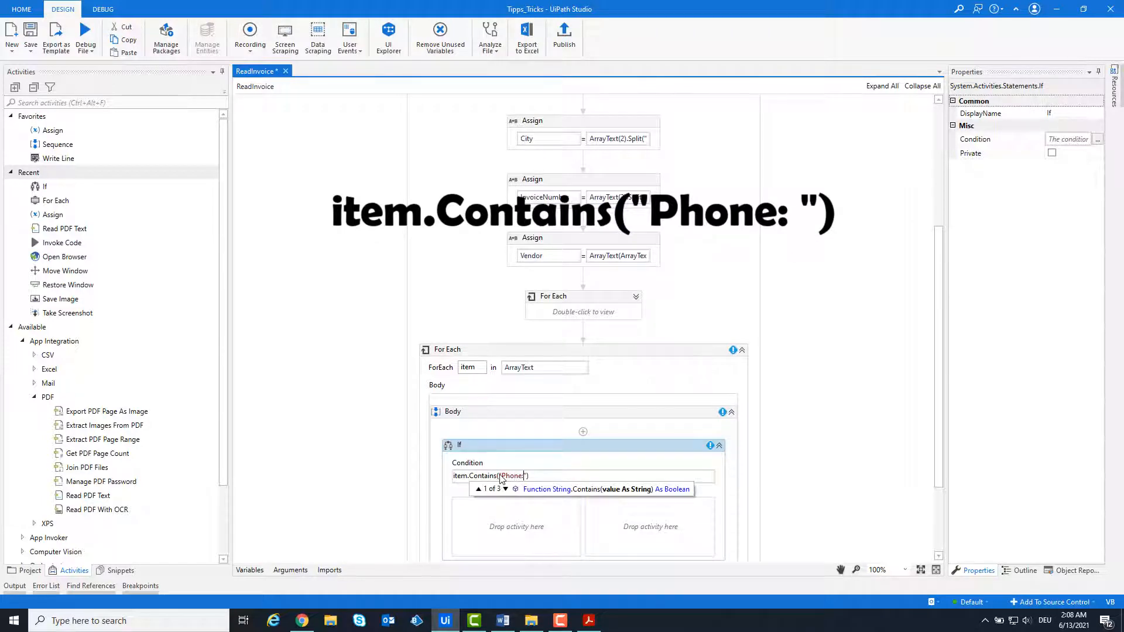
scroll("down", 3)
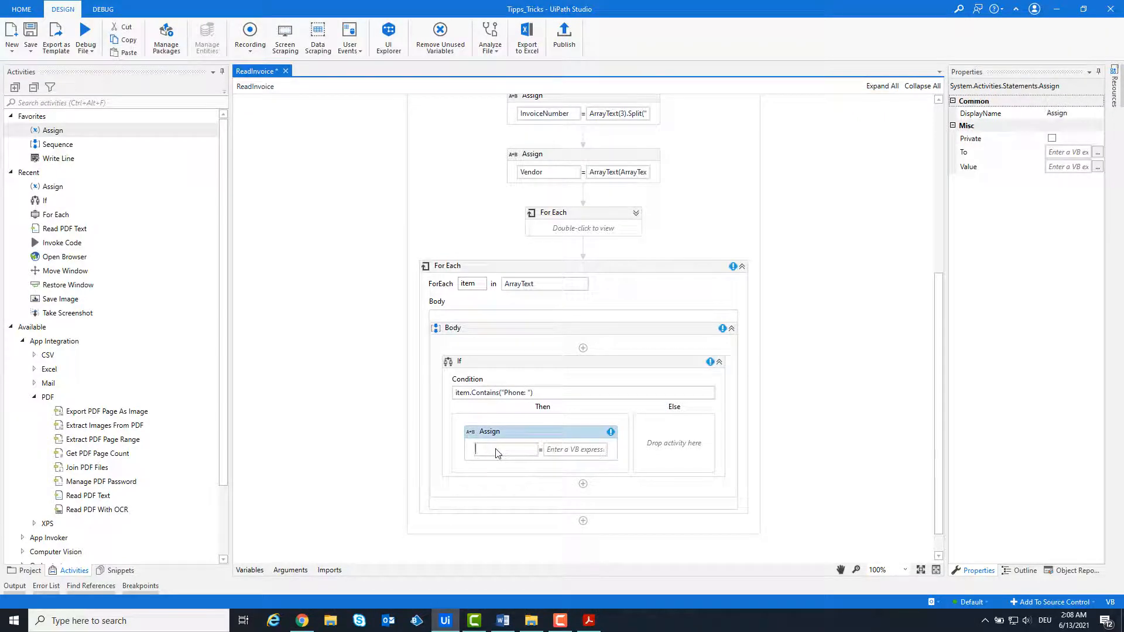
Step: In the Phone check's Then branch, assign PhoneNumber = item.Split(":"c)(1)
type("PhoneNumber")
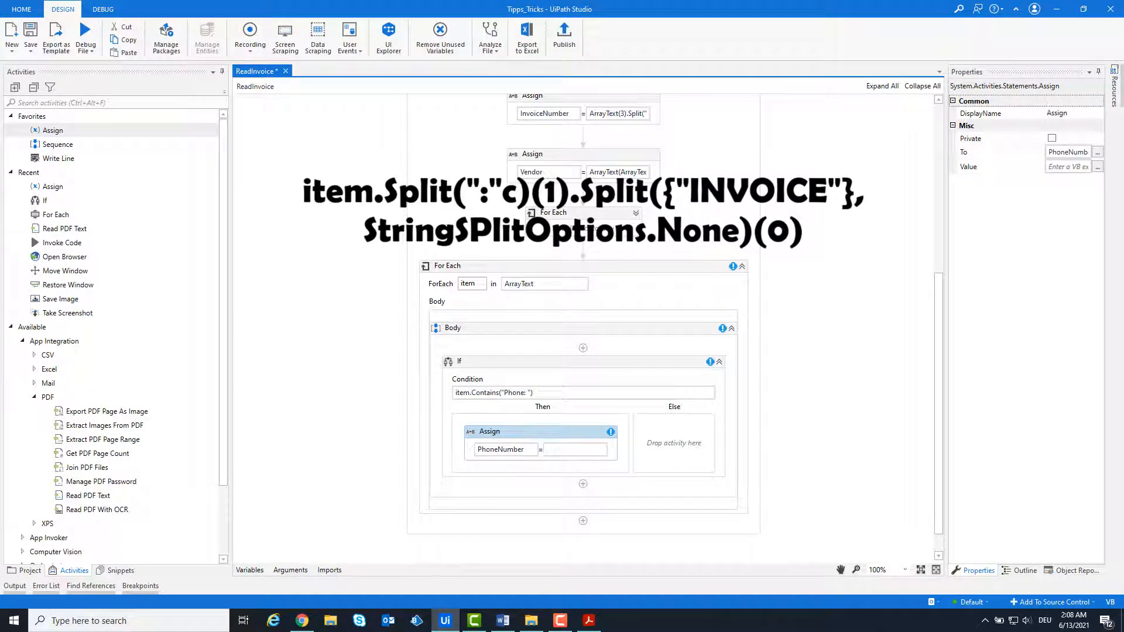
type("item.Split(\":\"c")
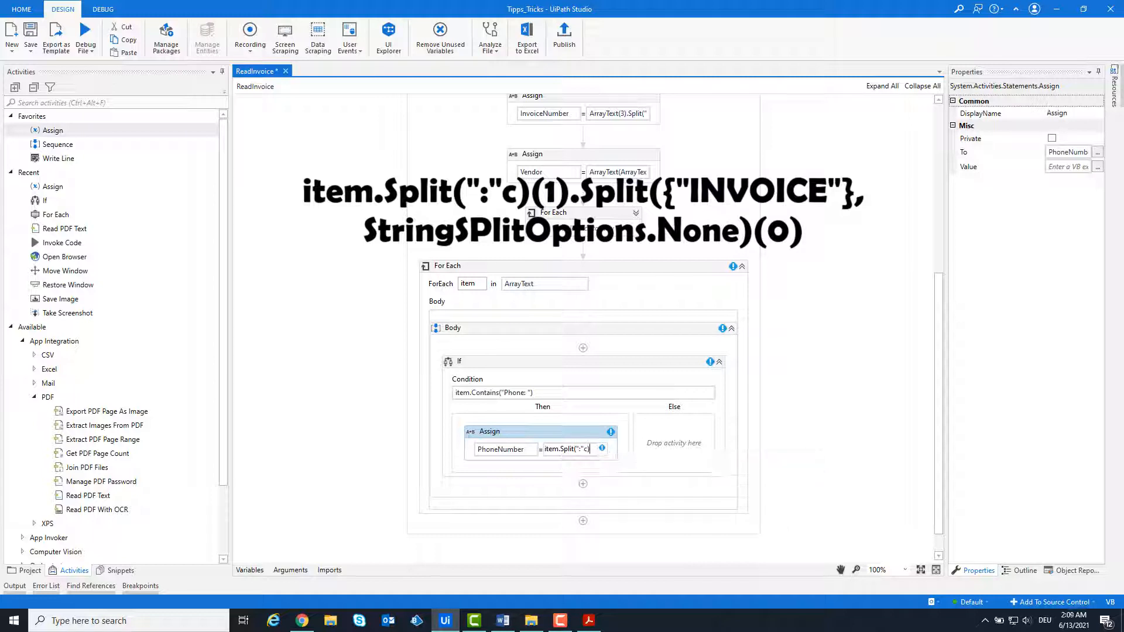
type("(1)")
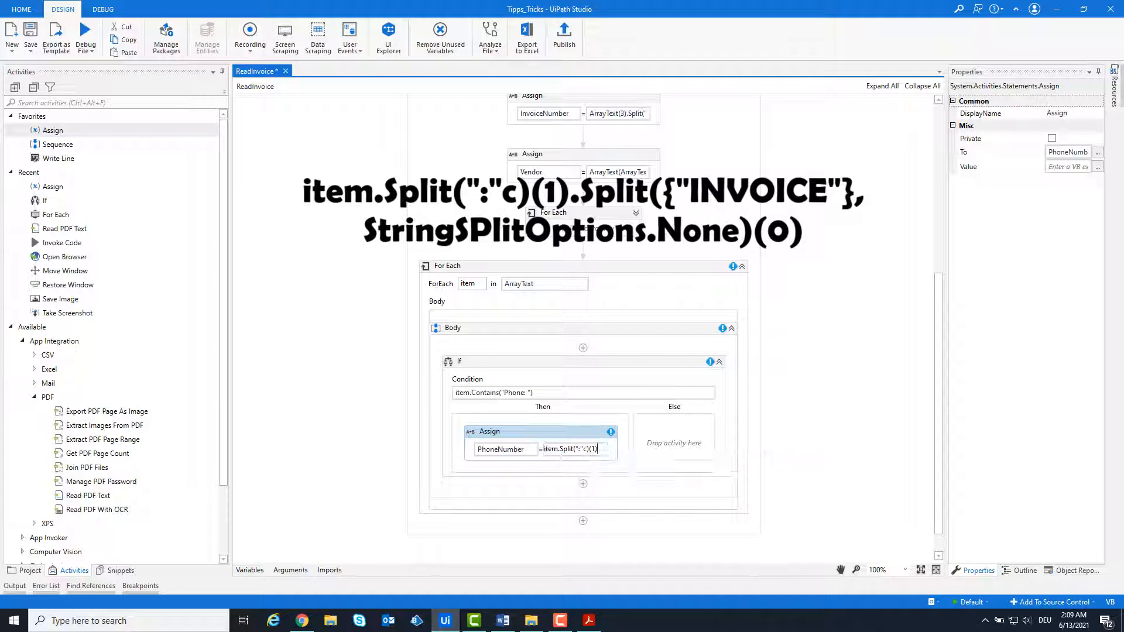
type(".")
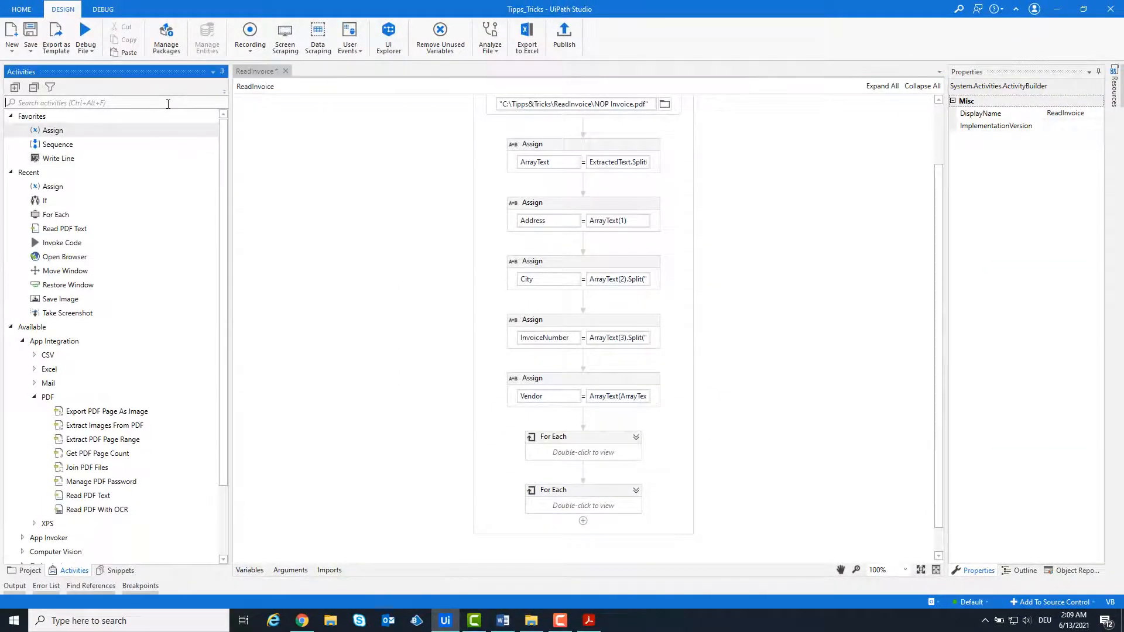
Step: Find Write Text File in Activities and add it after the loops
type("write")
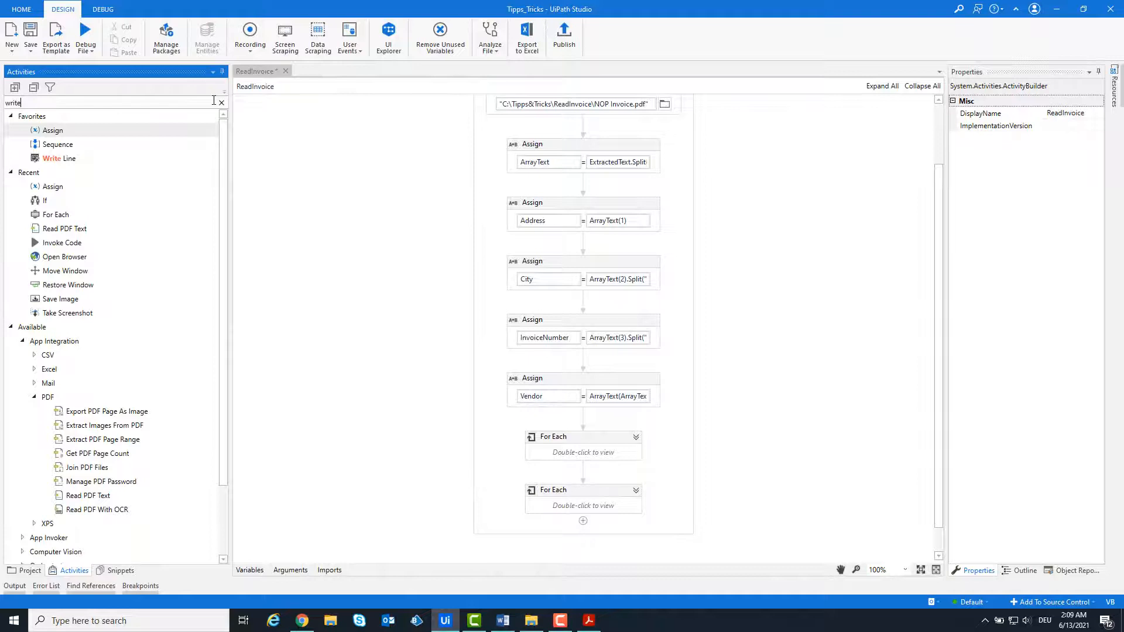
type("write")
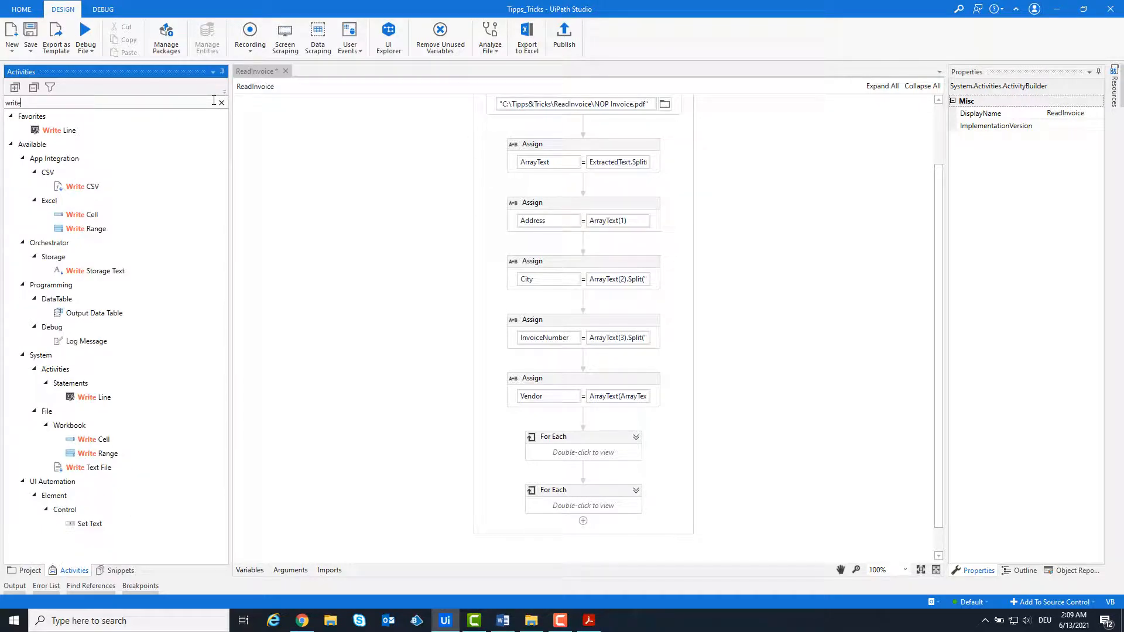
left_click(90, 468)
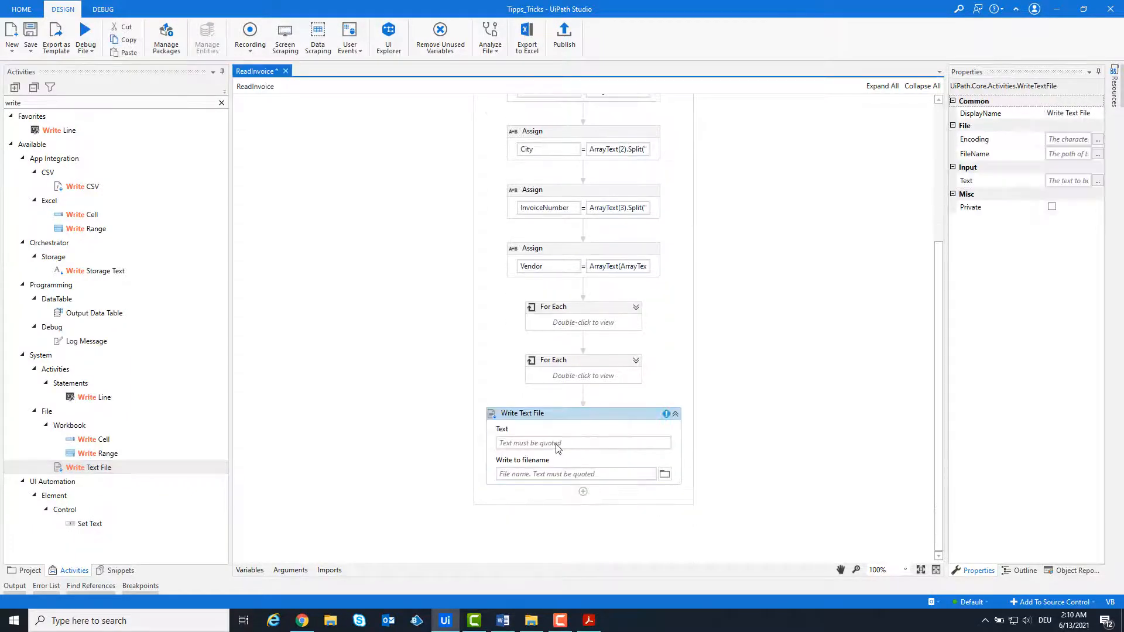
Step: Set its FileName to "C:\Tipps&Tricks\ReadInvoice\OutputTextFile.txt"
type("\"C:\\Tipps&Tricks\\ReadInvoice\\OutputTextFile.txt")
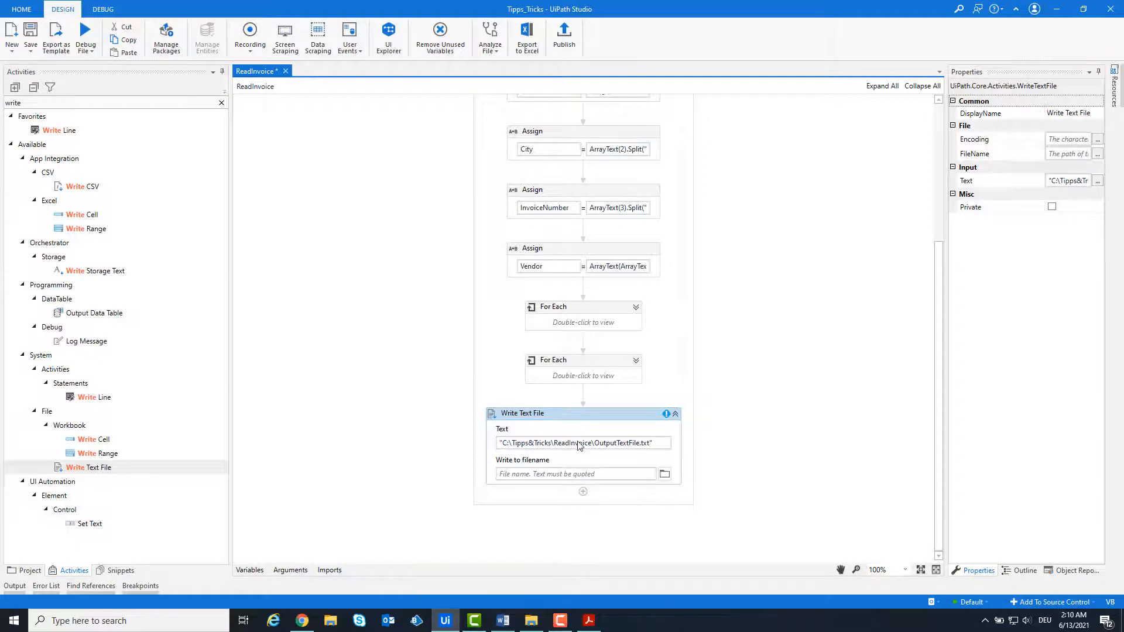
left_click(581, 443)
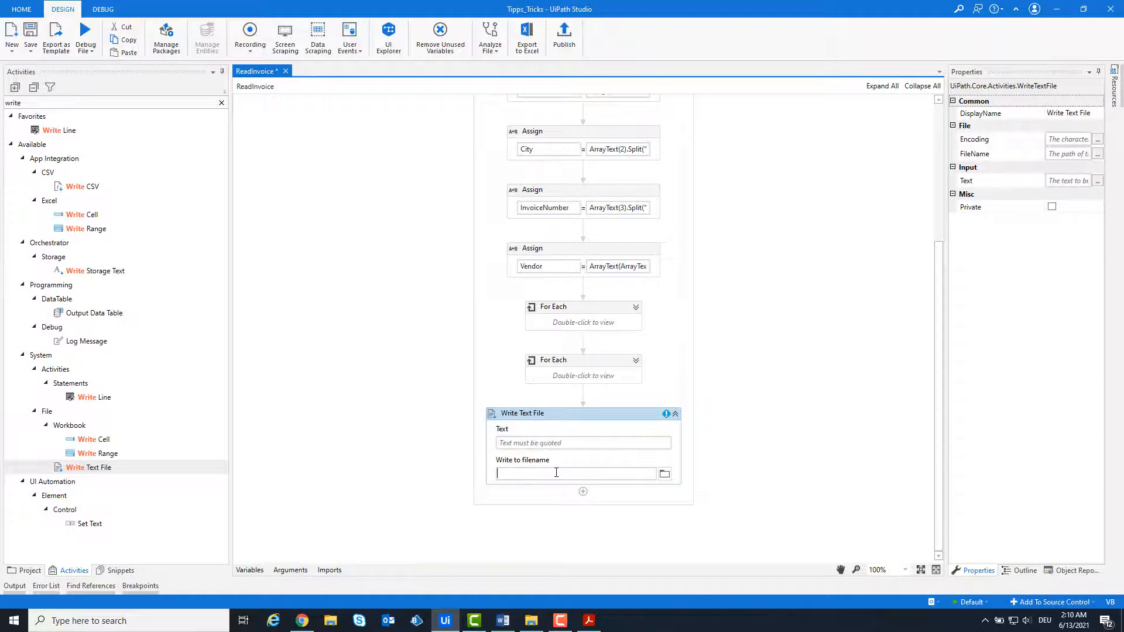
type("\"C:\\Tipps&Tricks\\ReadInvoice\\OutputTextFile.txt\"")
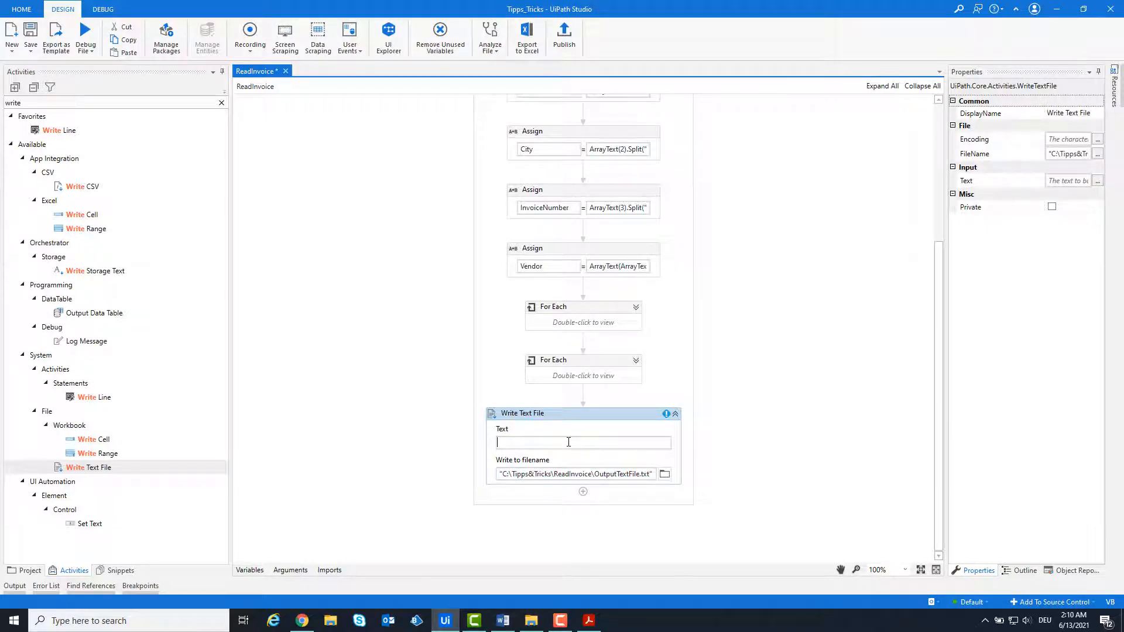
left_click(1098, 181)
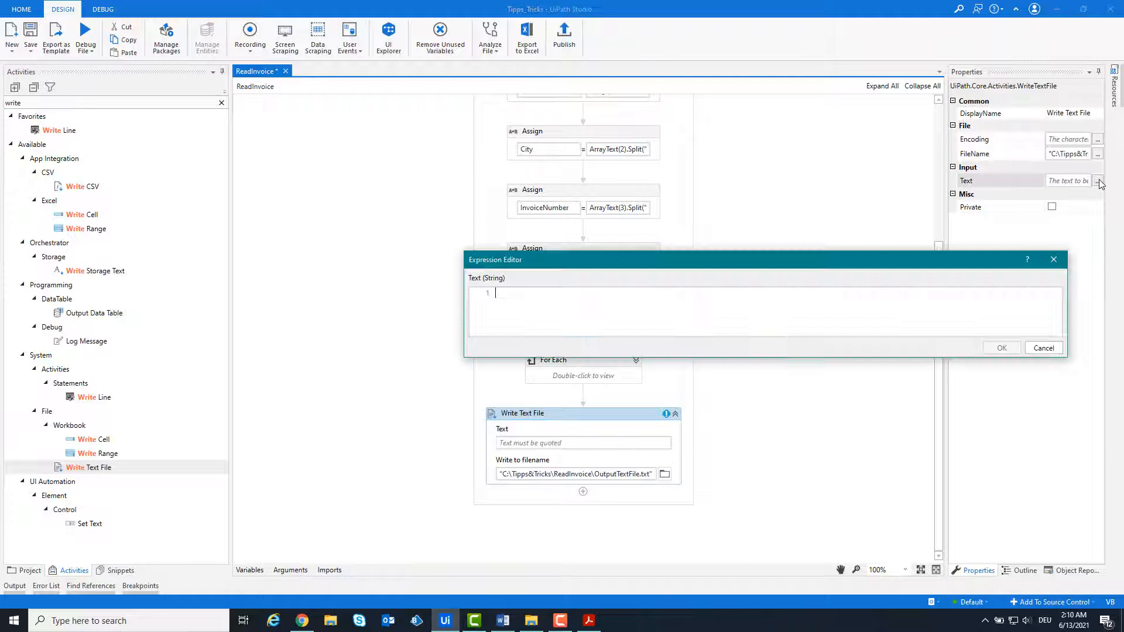
Step: Write an "Invoice Details" heading followed by Vendor and Address lines separated by Environment.NewLine
left_click_drag(495, 259, 412, 195)
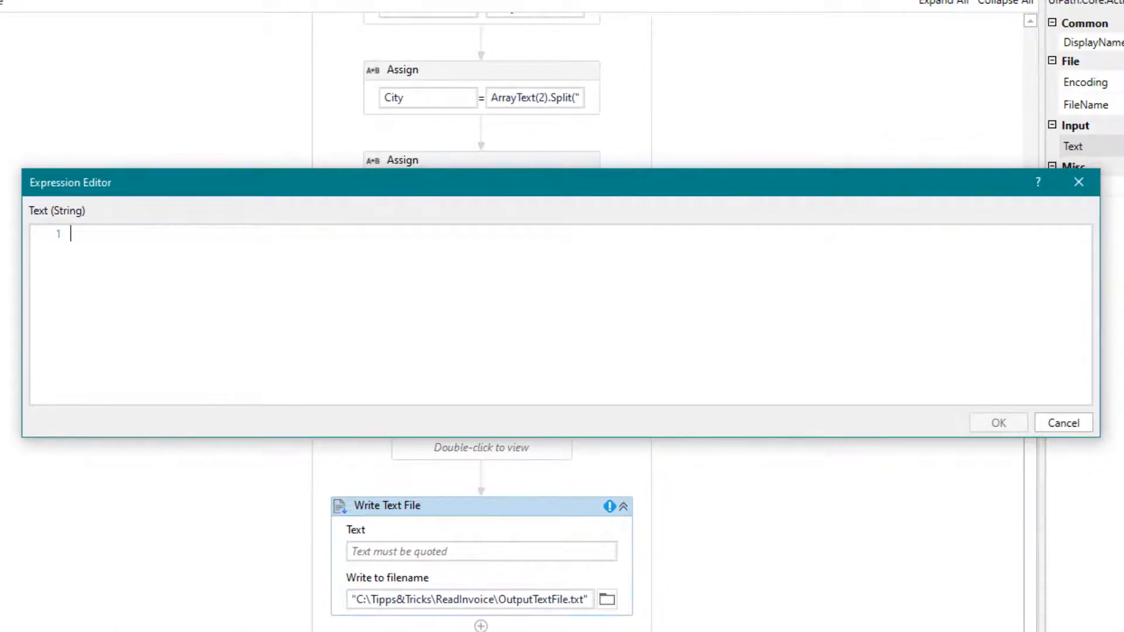
type("\"Invoice")
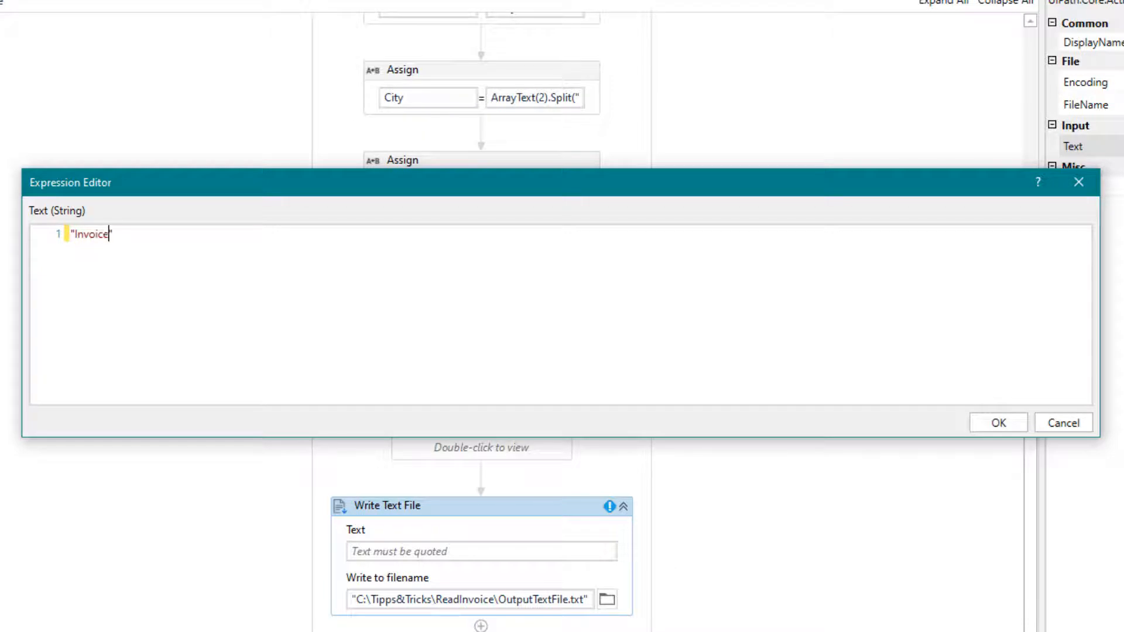
type("Details")
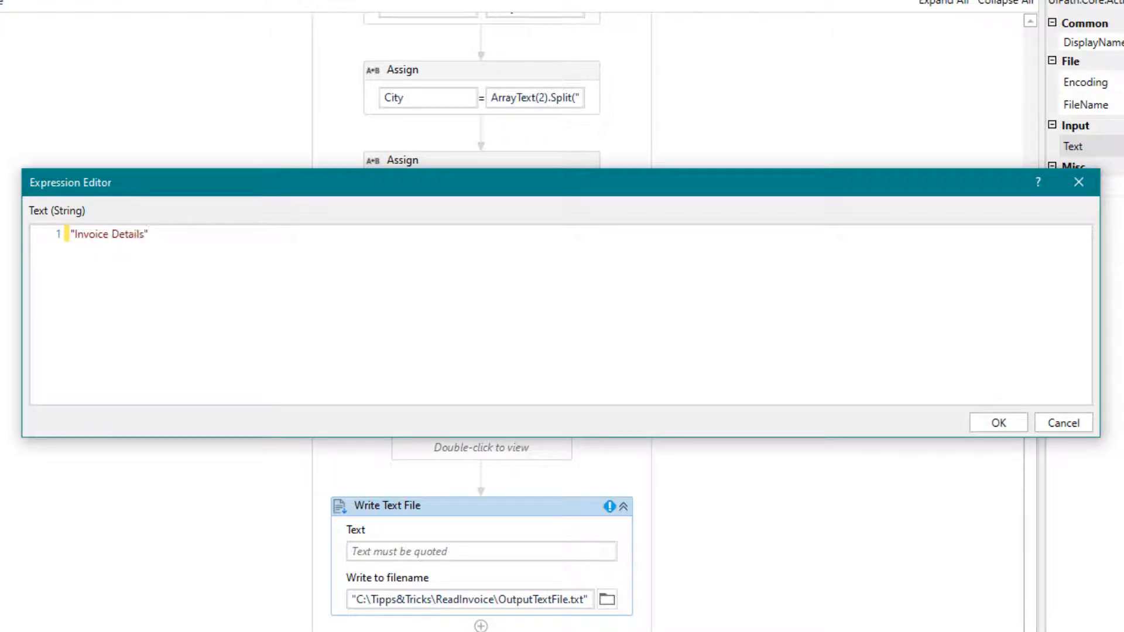
type("+ Environment.NewLine + Environment.NewLine")
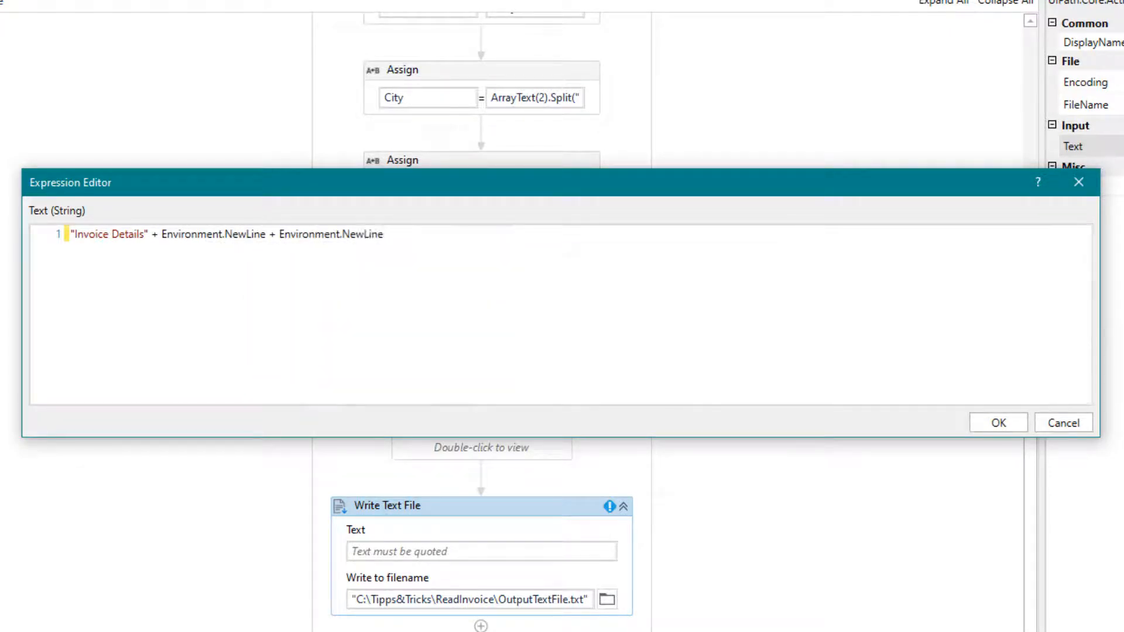
type("+ \"Vendor\"")
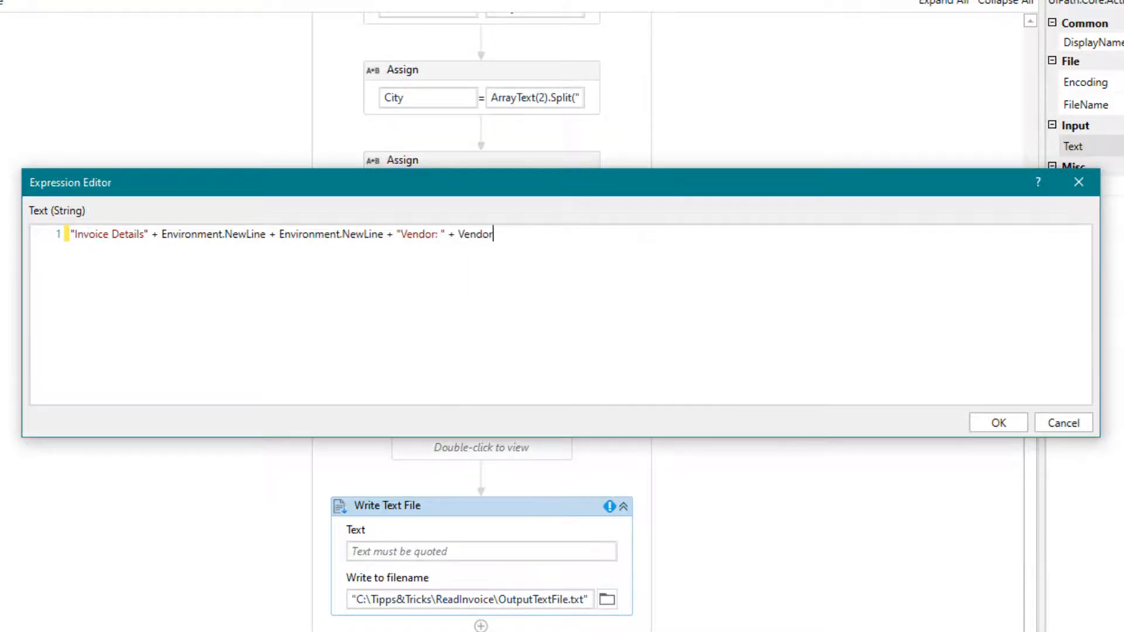
type("+ Environment.new")
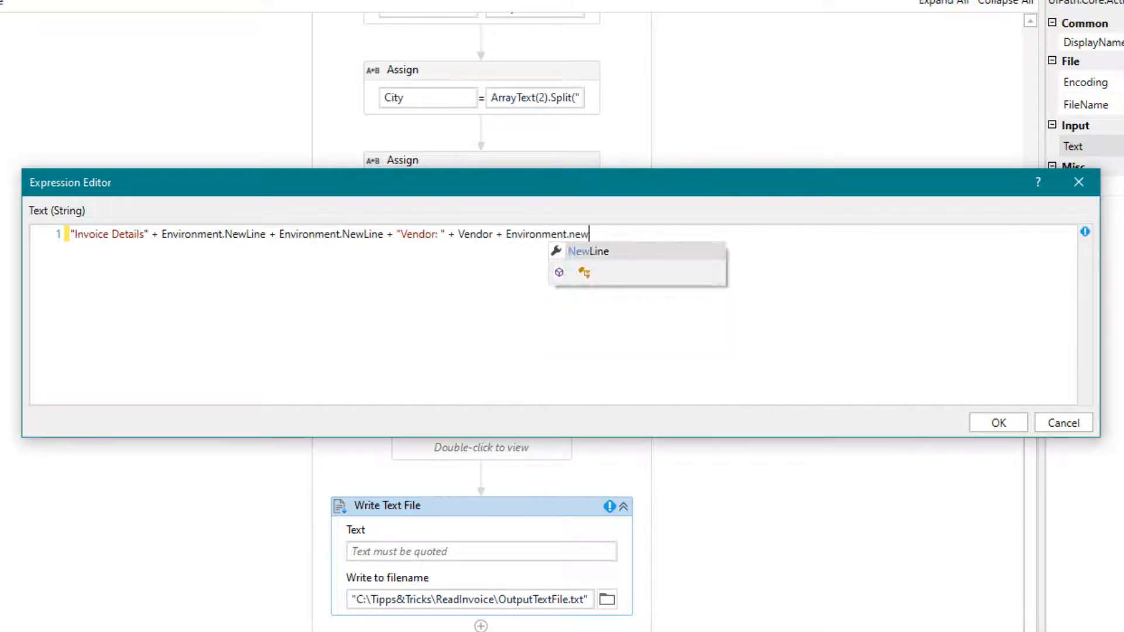
type("+ \"Vendor Address: \" +")
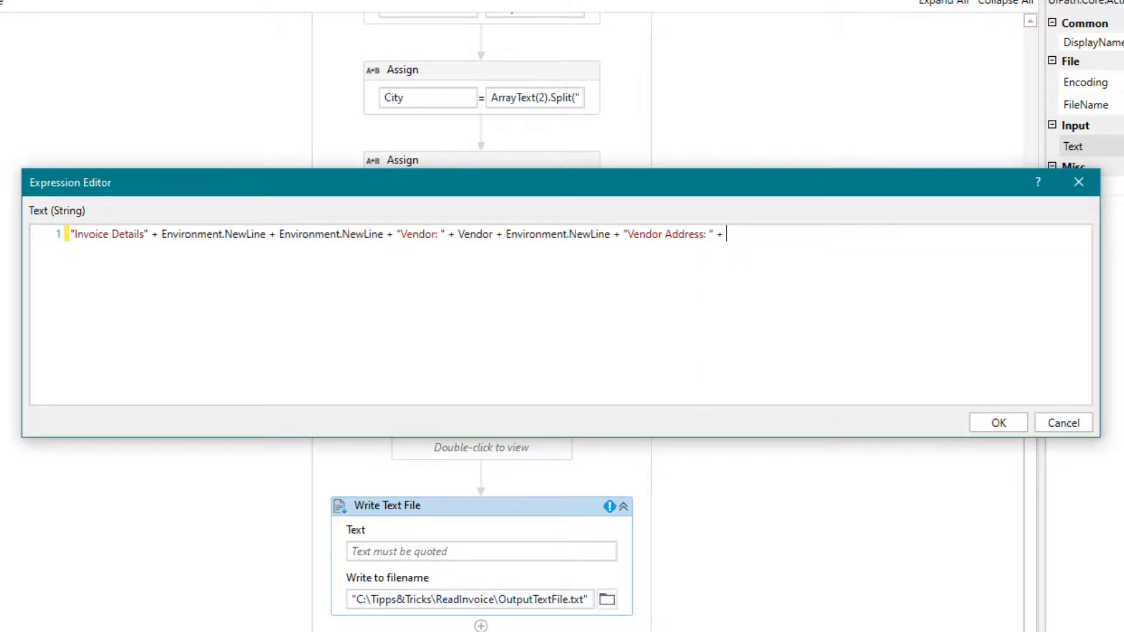
type("Address + Env")
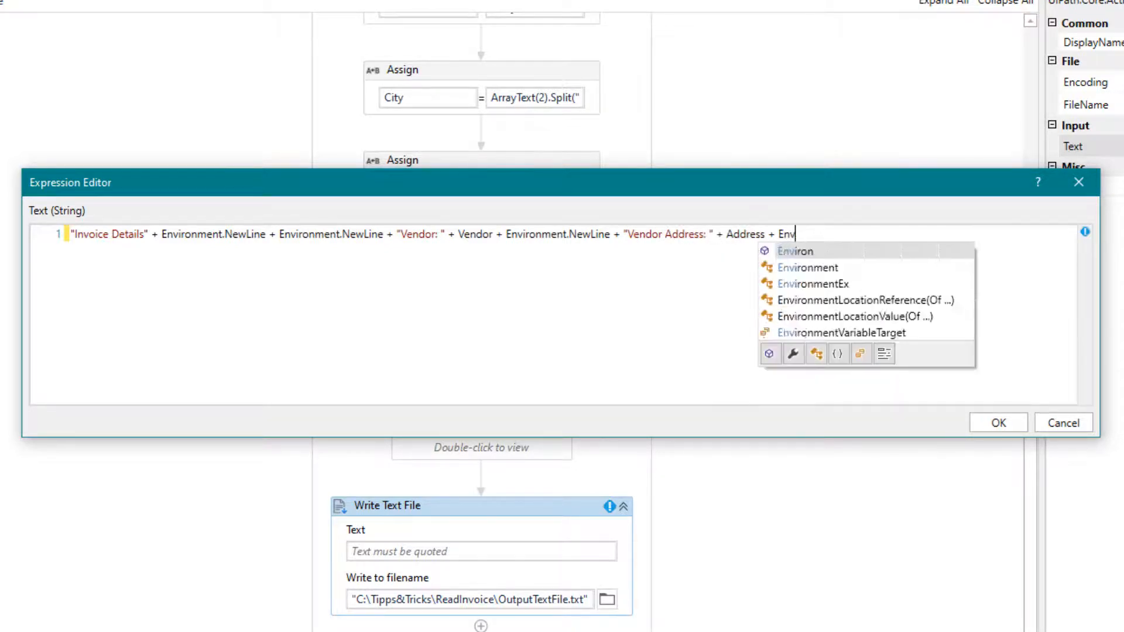
type("ironment.NewLine +")
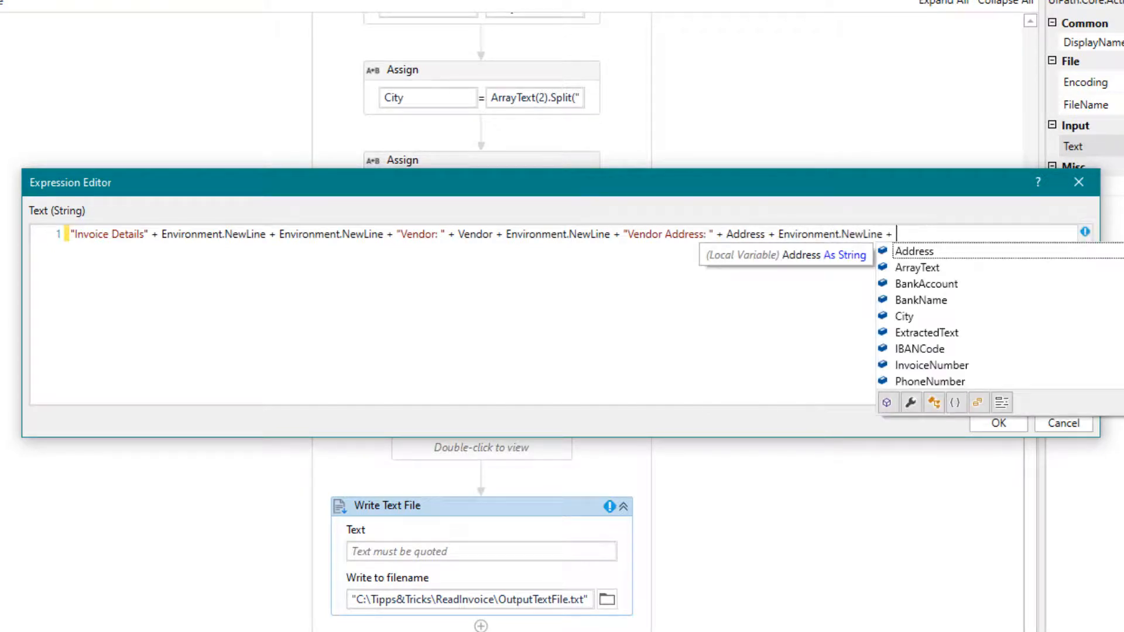
Step: Append labelled City, Phone Number and Bank Name lines with newlines
type("\"City: \" + City + Environment.NewLine")
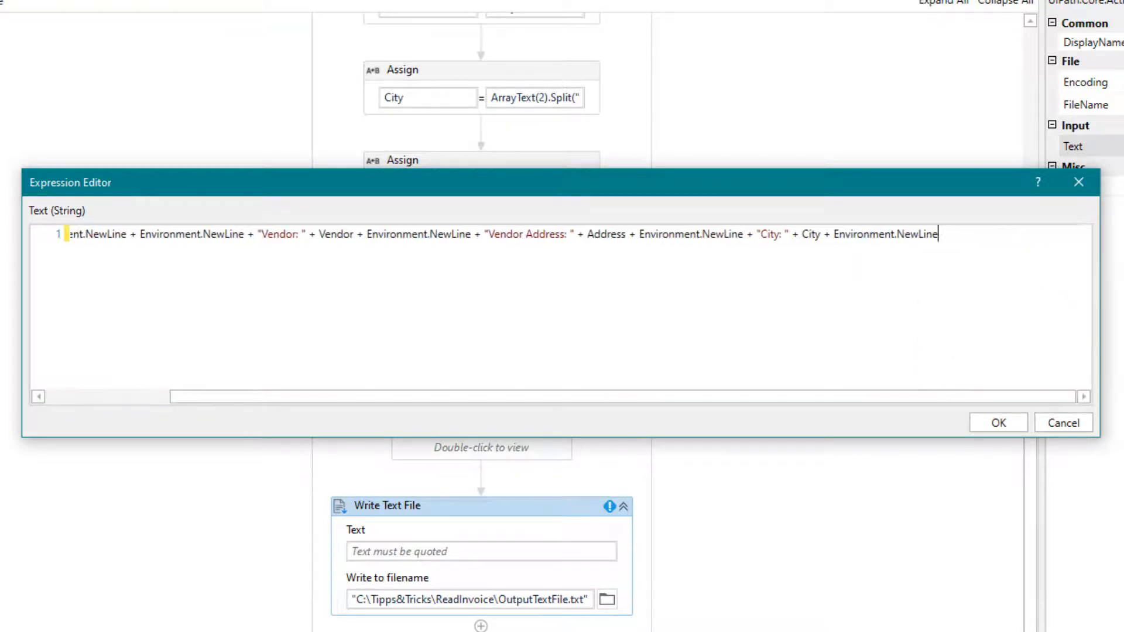
type("+ \"\"")
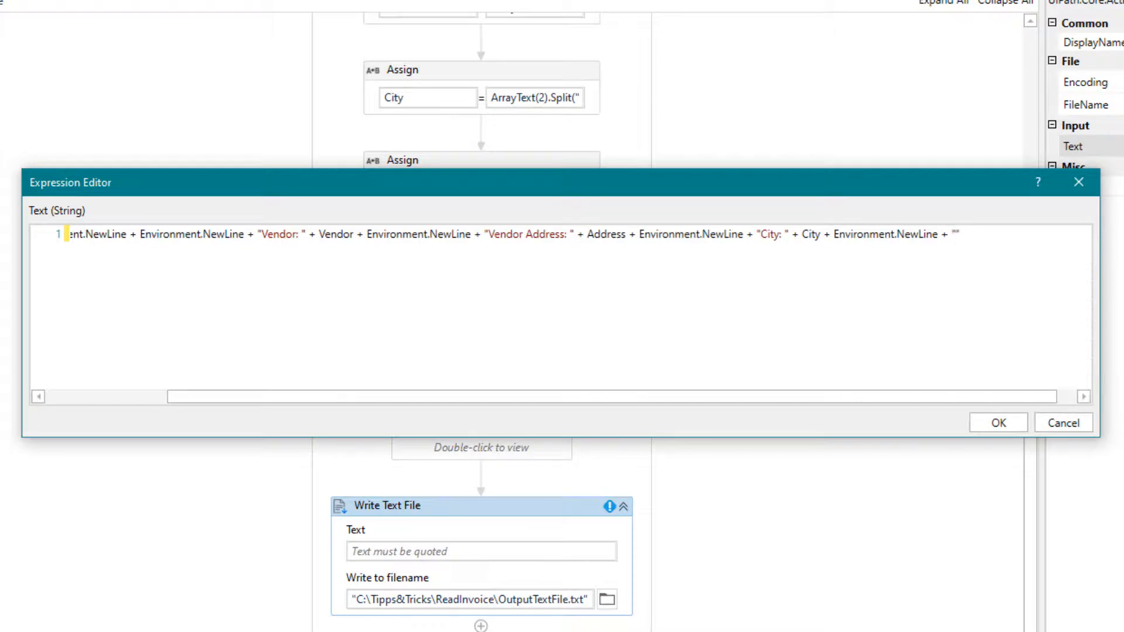
type("\"Phone Number: \"")
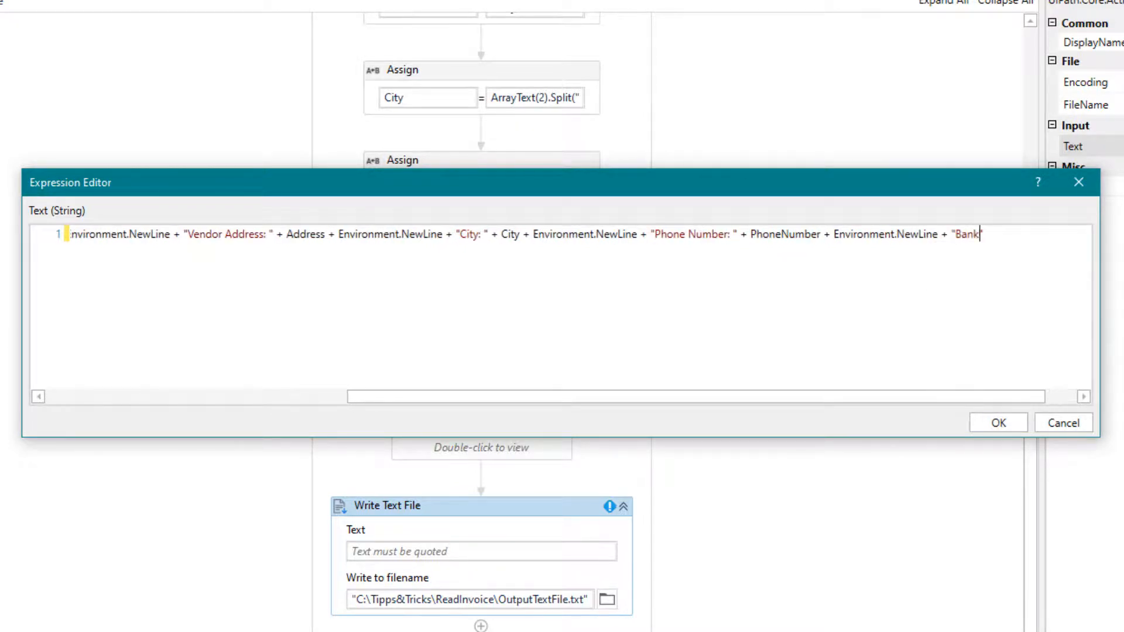
type("Name: \" + BankName + E")
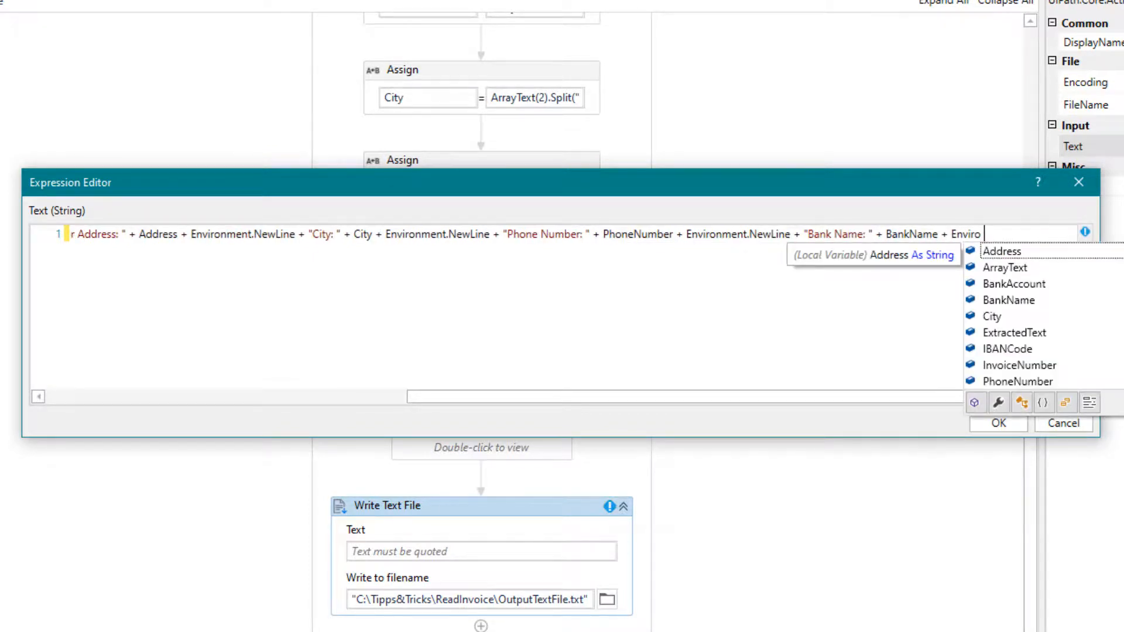
type("nvironment.ne")
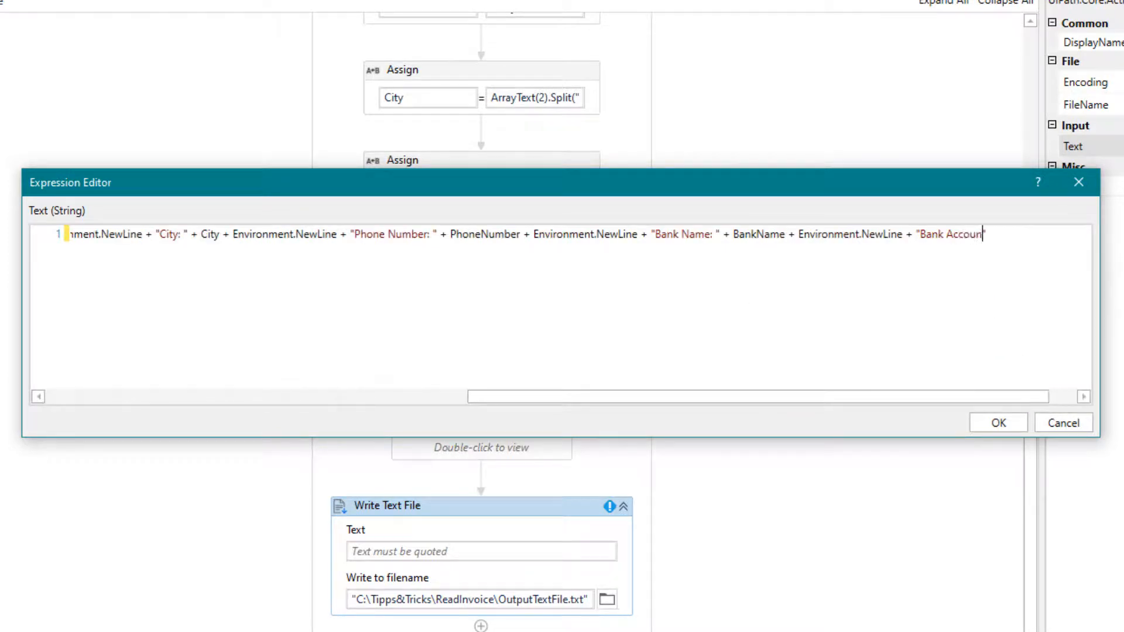
Step: Append Bank Account and IBAN lines using BankAccount and IBANCode, then confirm the expression
type("t: \" + BankAccount + Environment.Ne")
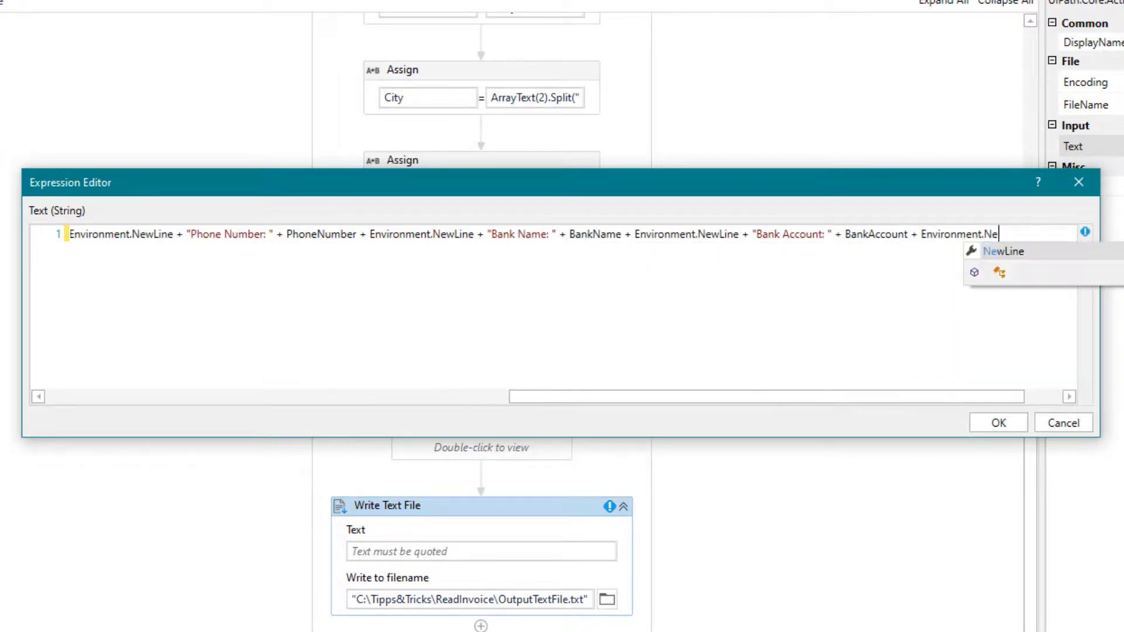
type("+ IBAN")
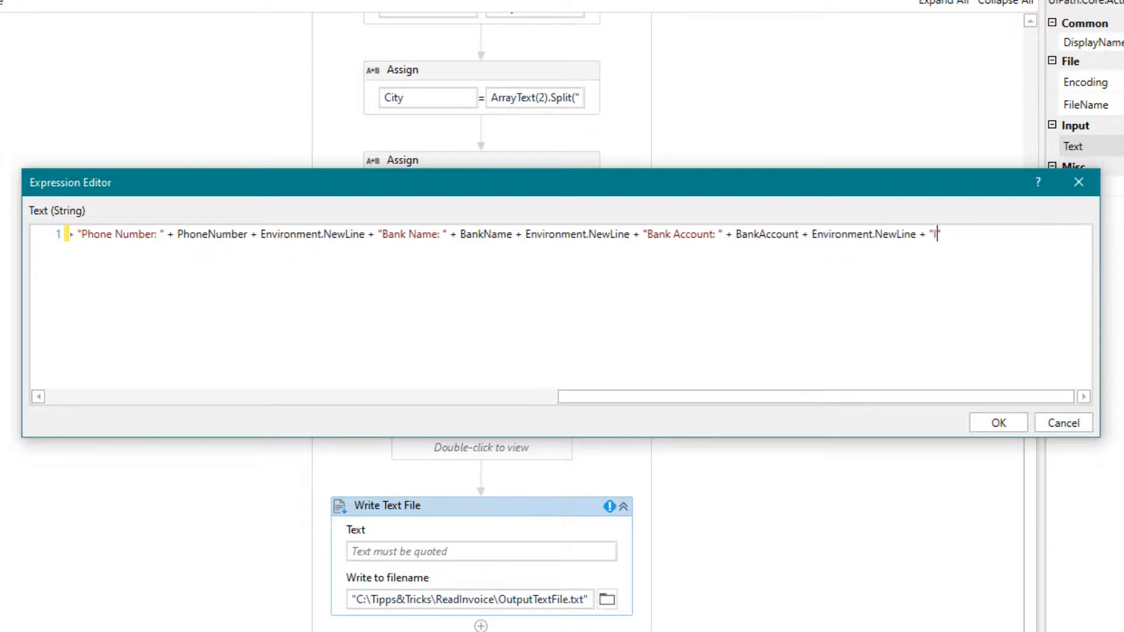
type("IBAN: \" + ib")
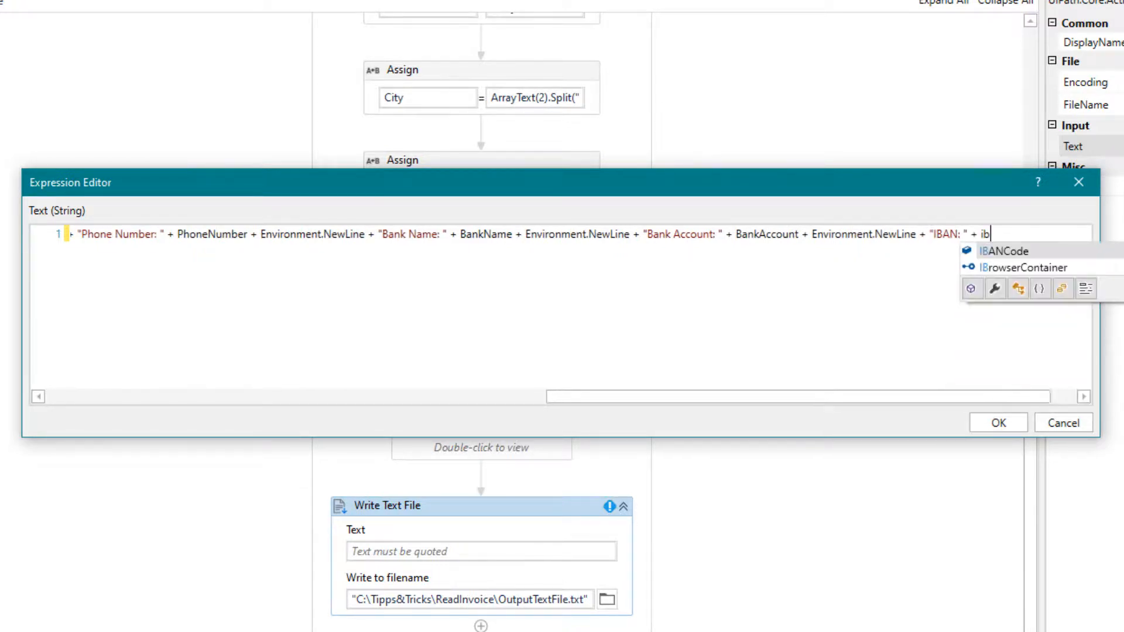
left_click(1003, 250)
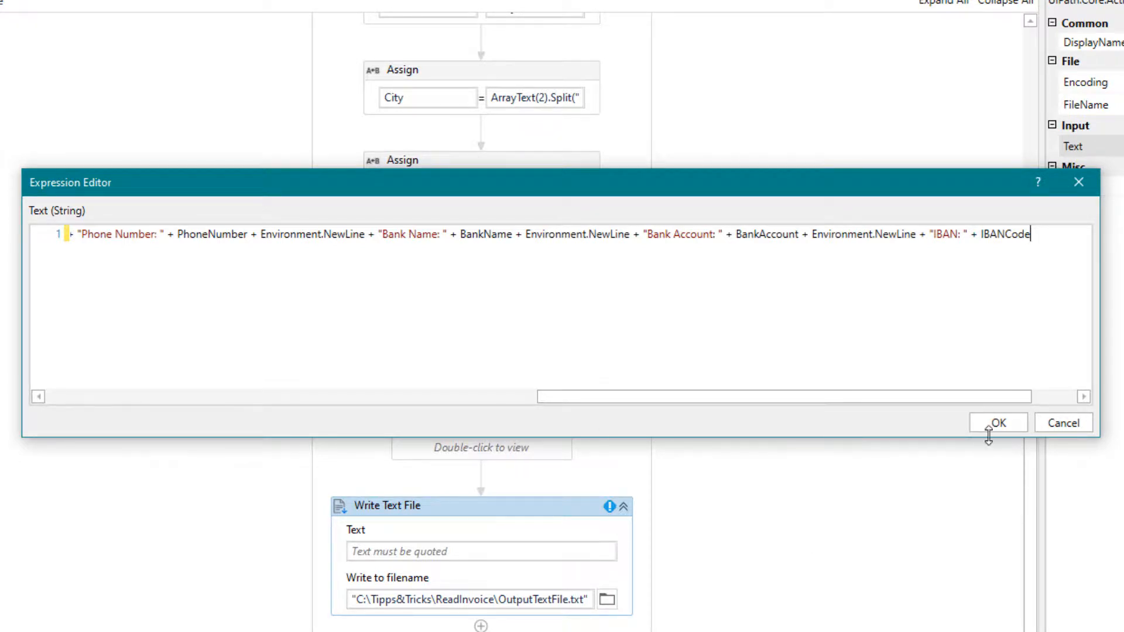
left_click(997, 422)
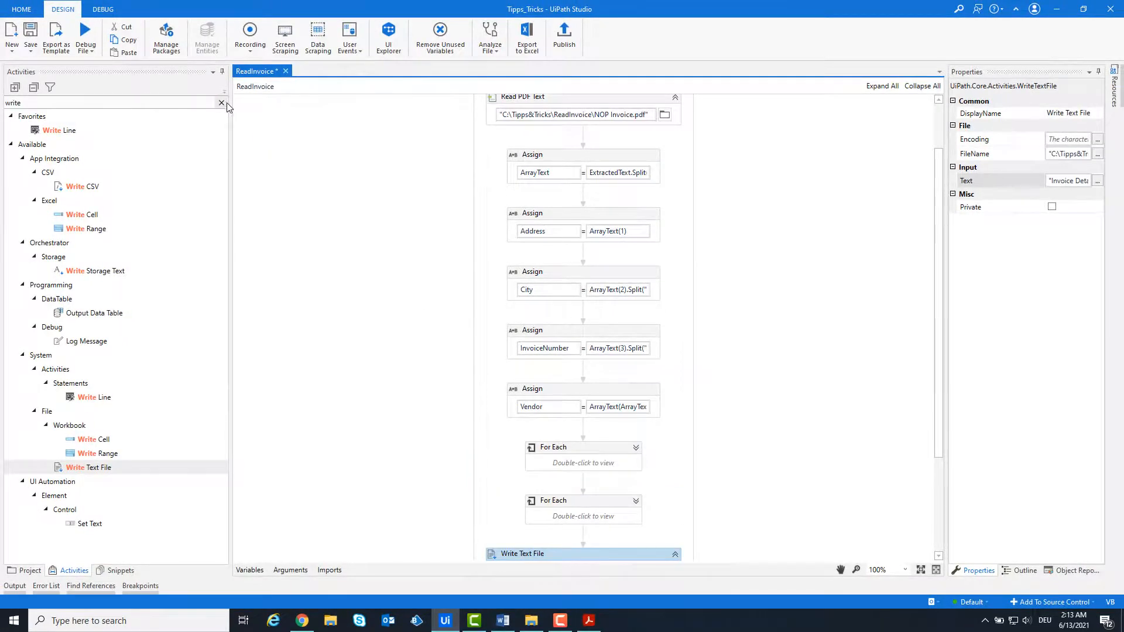
Step: Run the file via Debug File > Run File and dismiss the file-not-found error on NOP Invoice.pdf
left_click(221, 103)
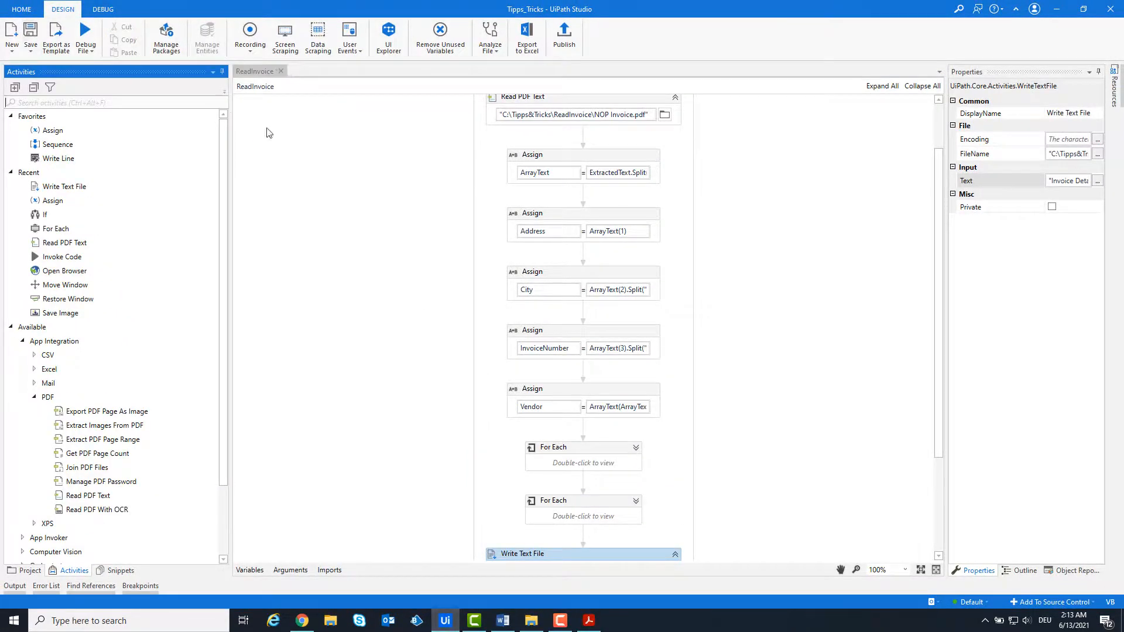
left_click(84, 34)
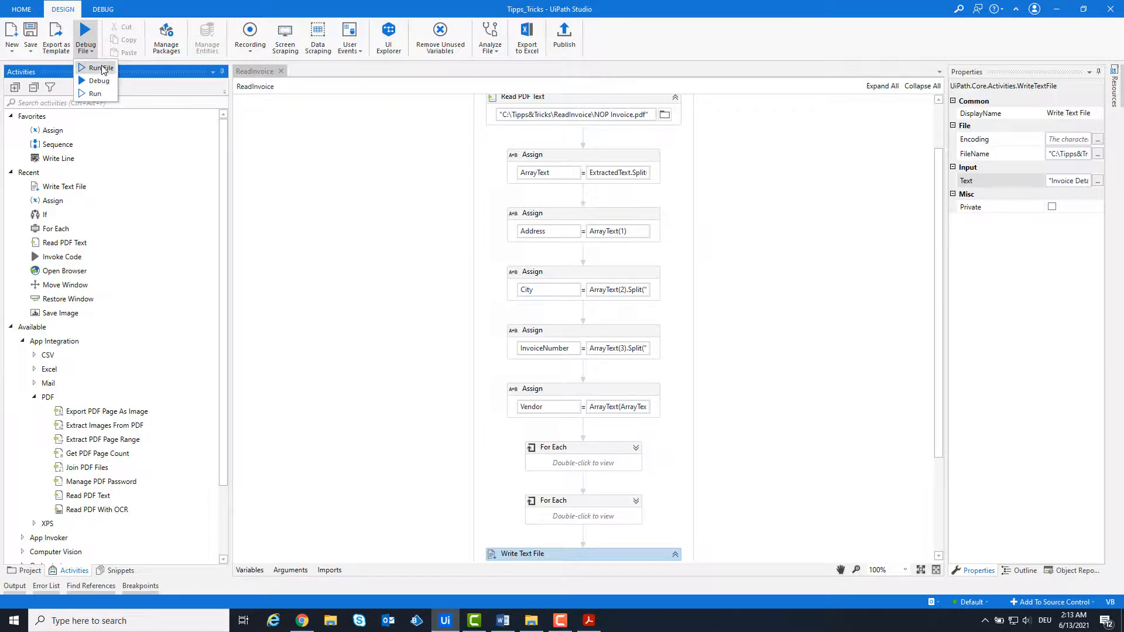
left_click(102, 67)
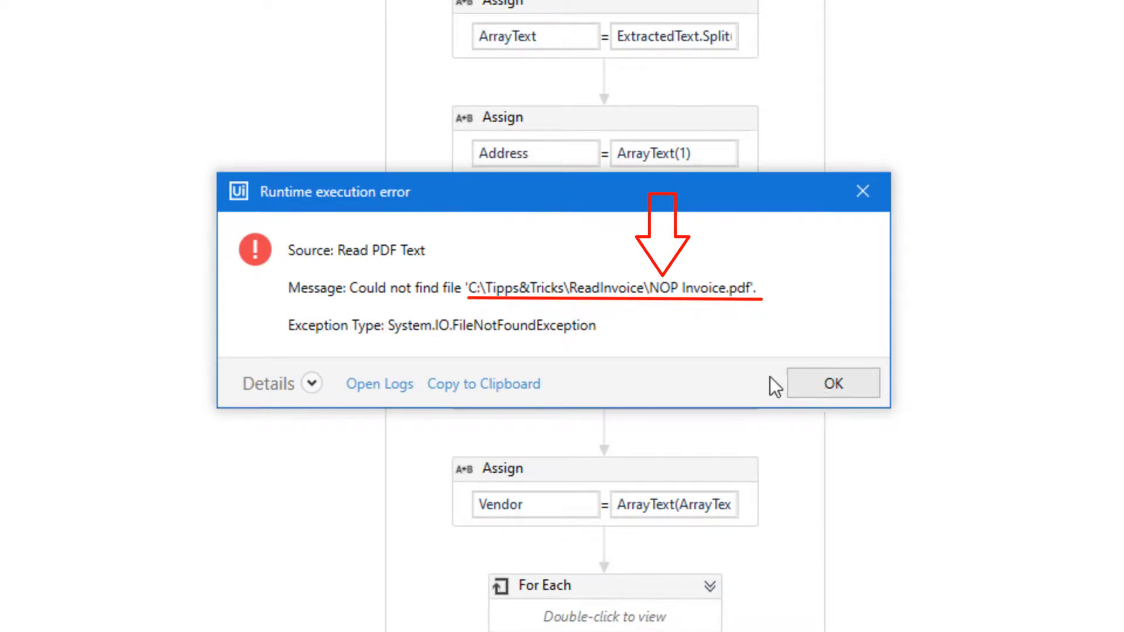
mouse_move(666, 304)
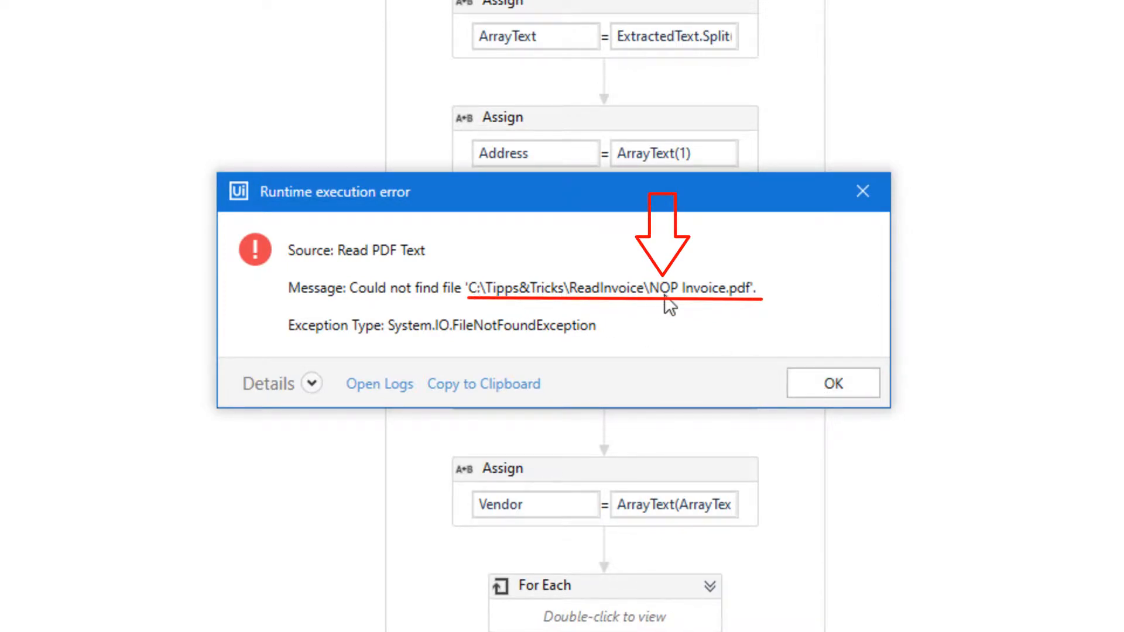
left_click(831, 383)
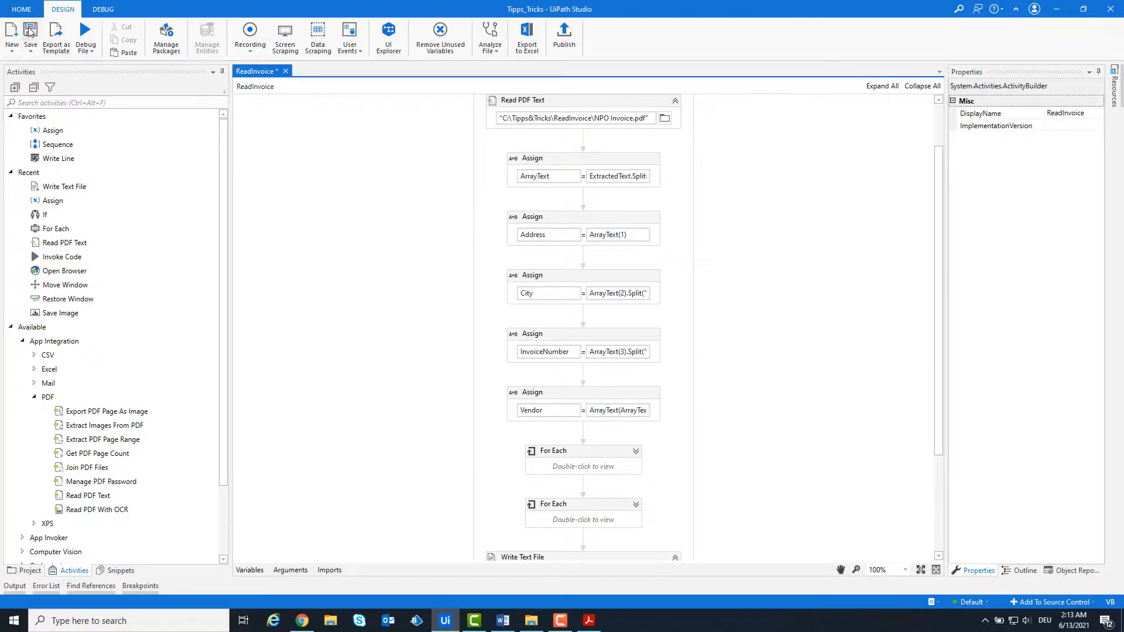
Step: Rerun the workflow and open the generated OutputTextFile.txt in C:\Tipps&Tricks\ReadInvoice
left_click(92, 32)
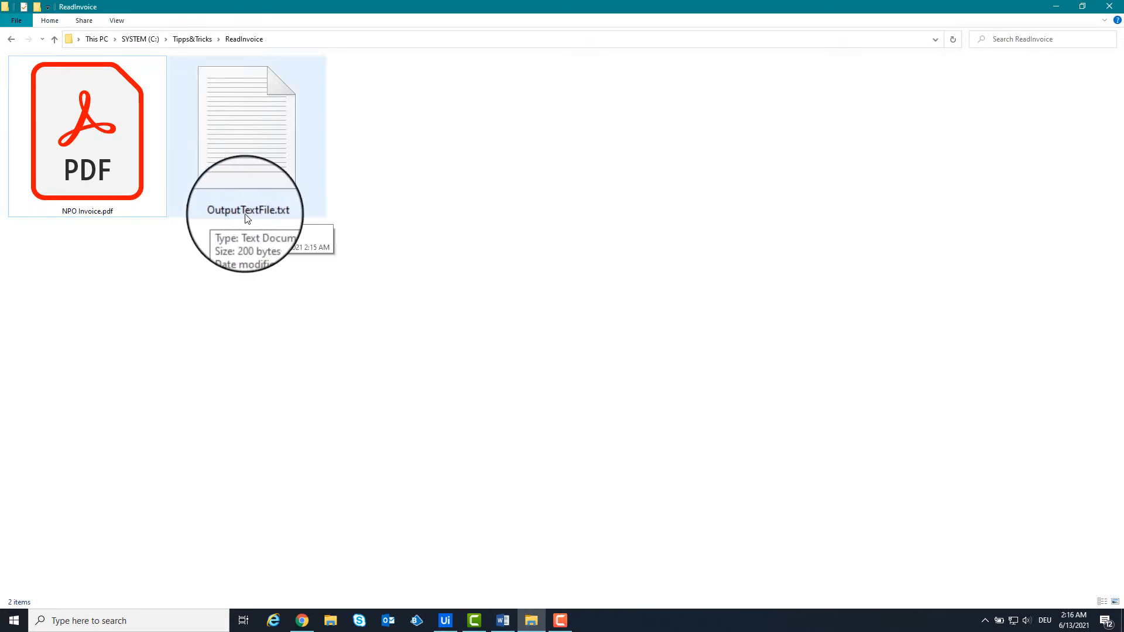
left_click(247, 136)
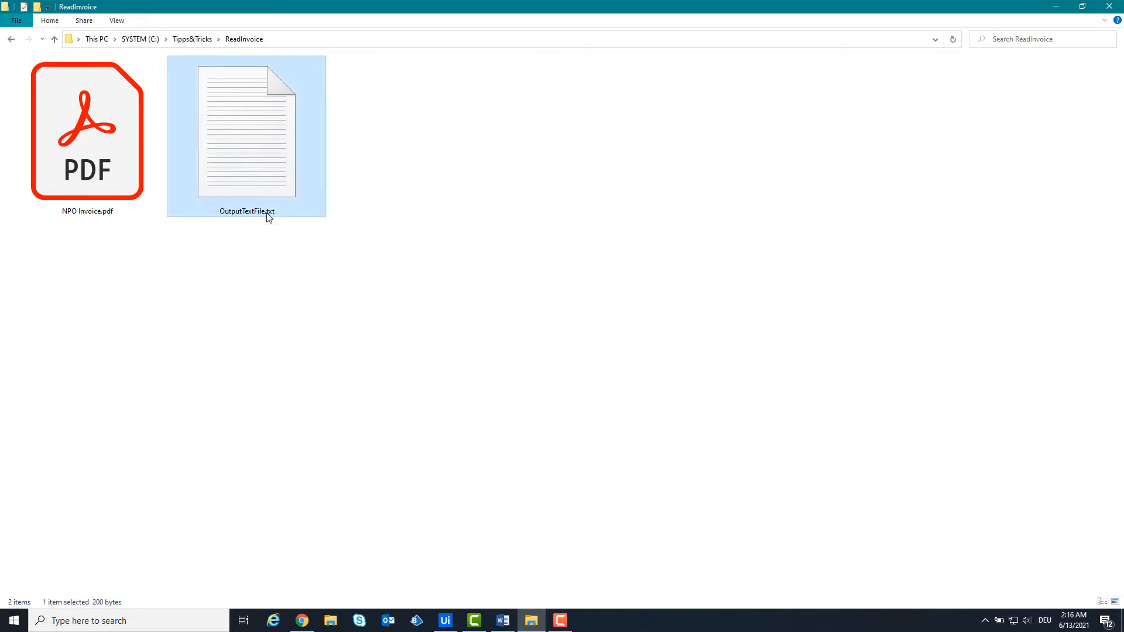
double_click(247, 131)
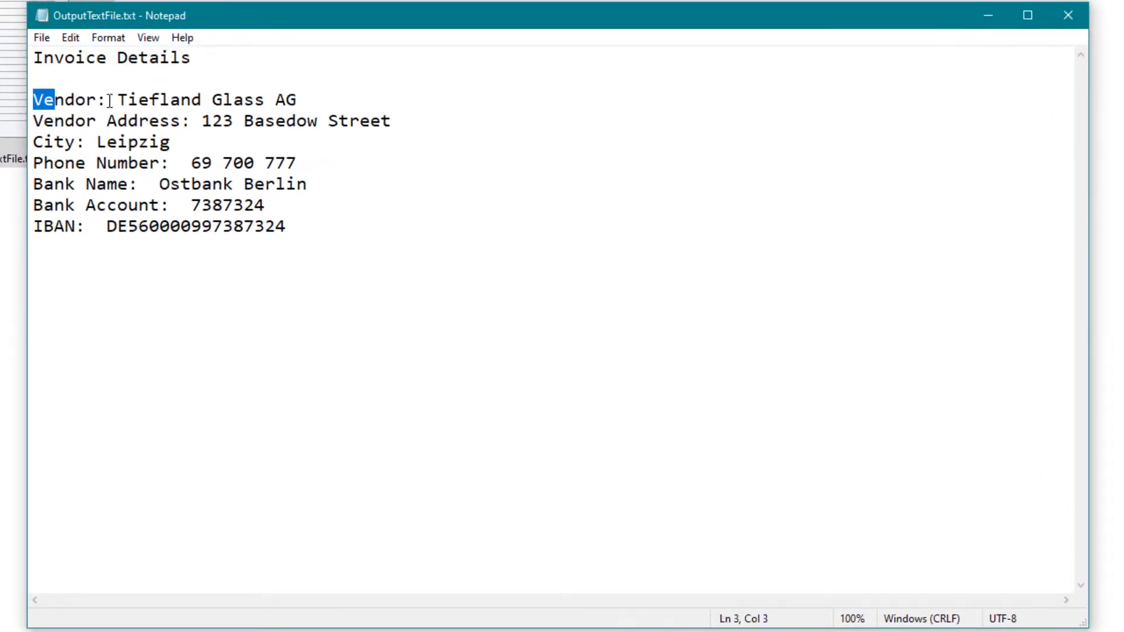
left_click_drag(34, 99, 263, 206)
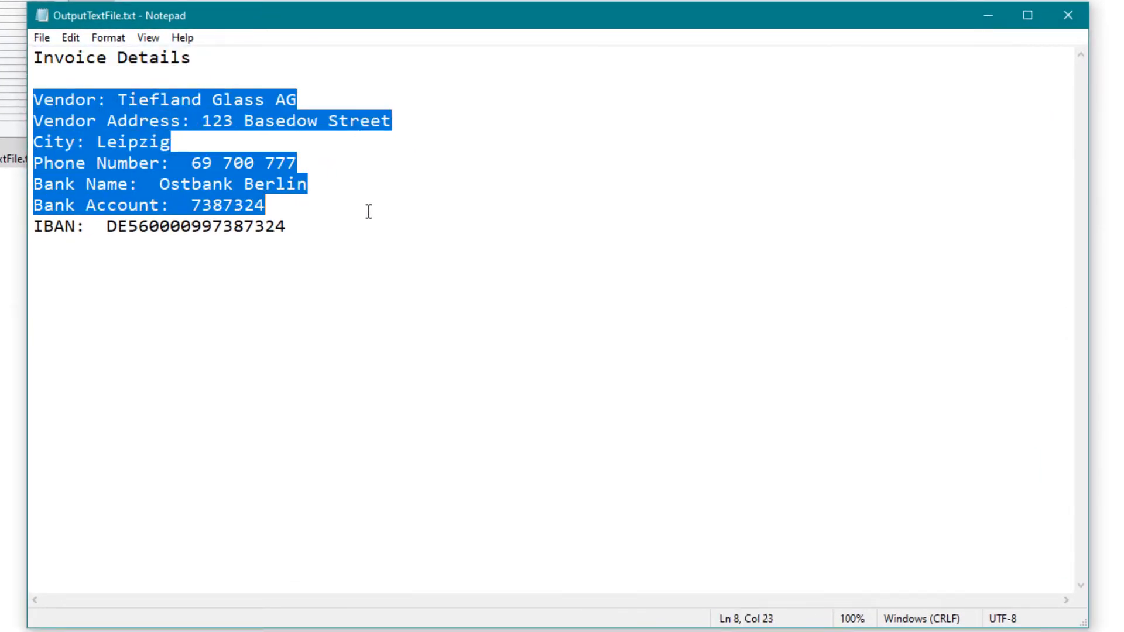
left_click(287, 227)
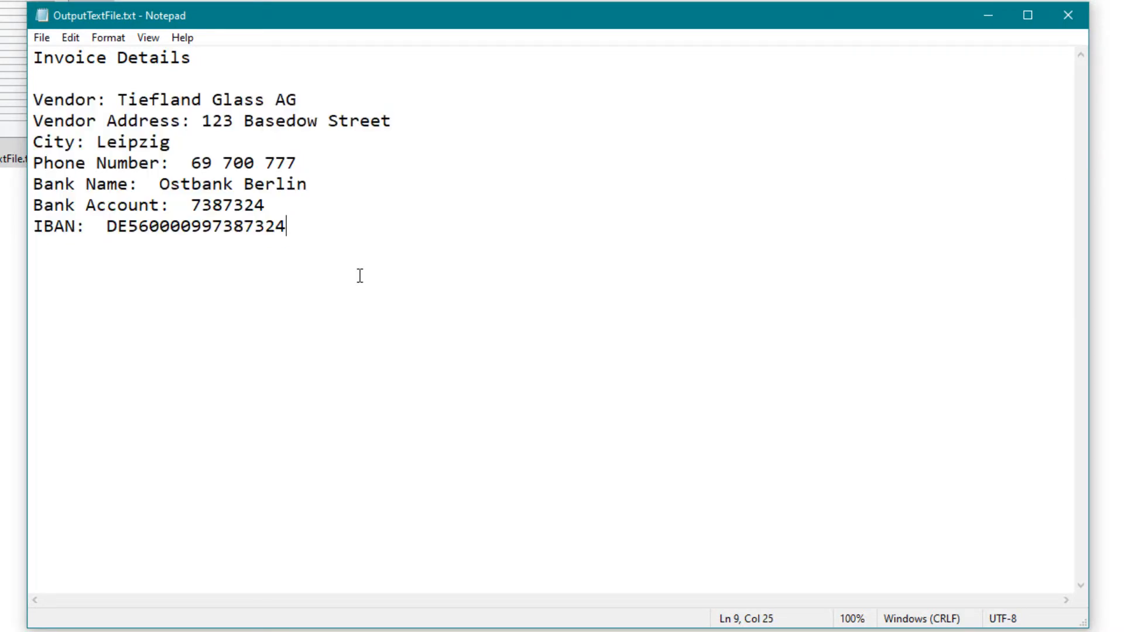
mouse_move(450, 300)
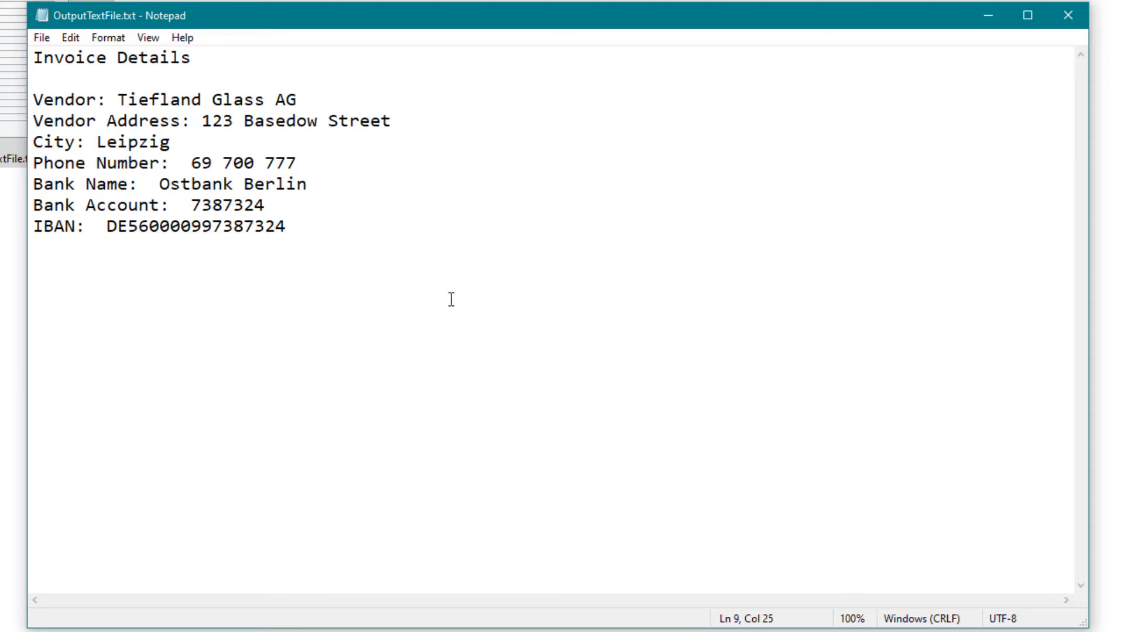